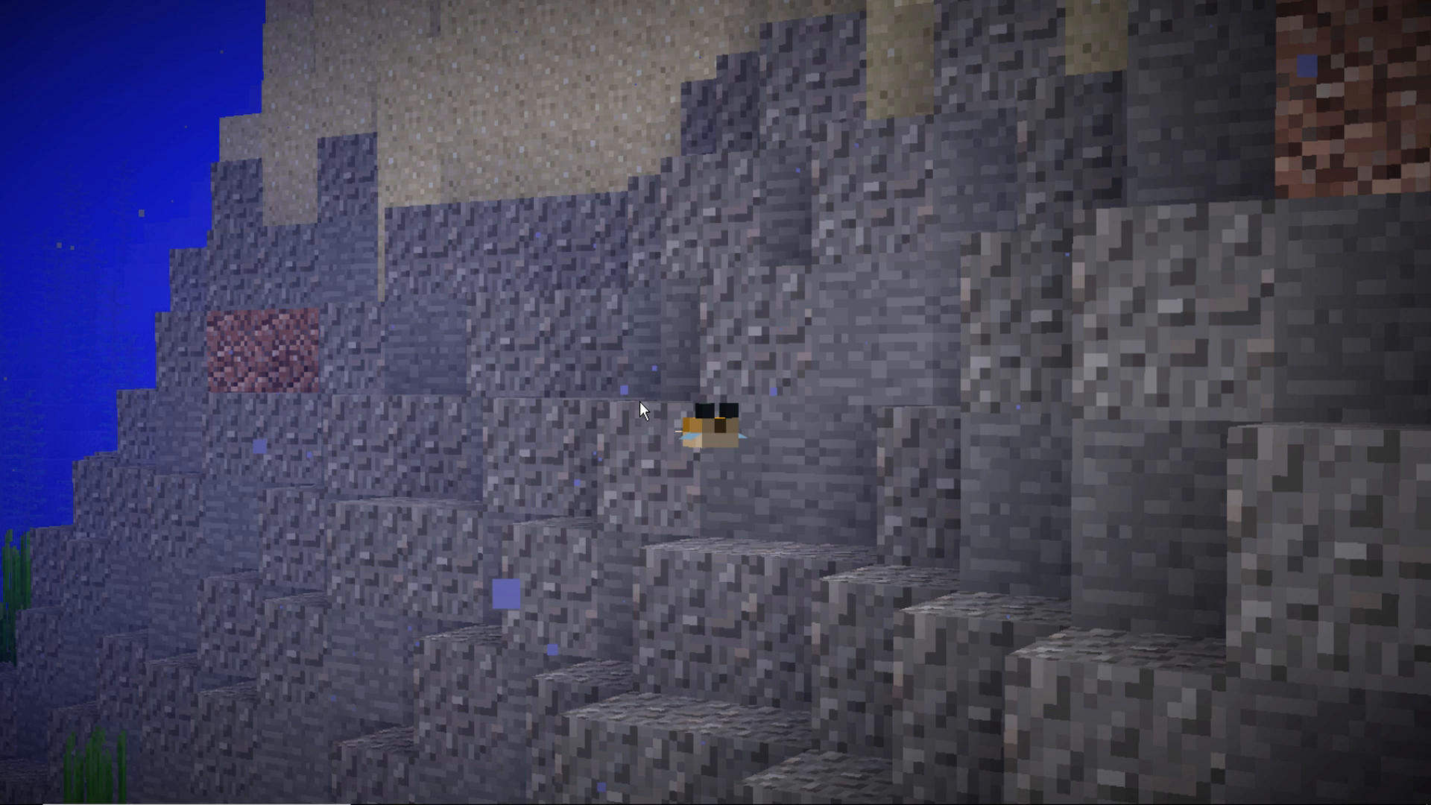
mouse_move(683, 391)
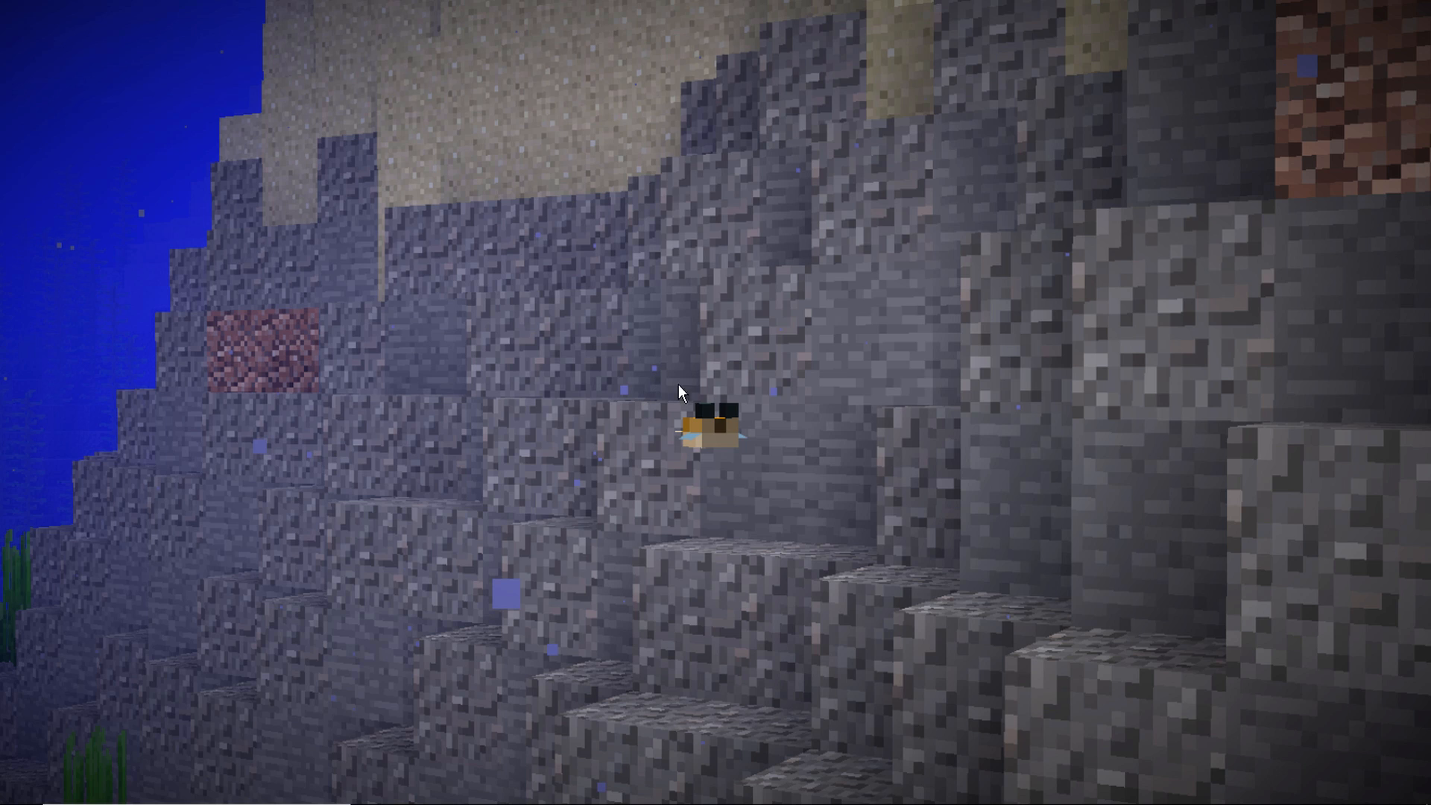
mouse_move(730, 453)
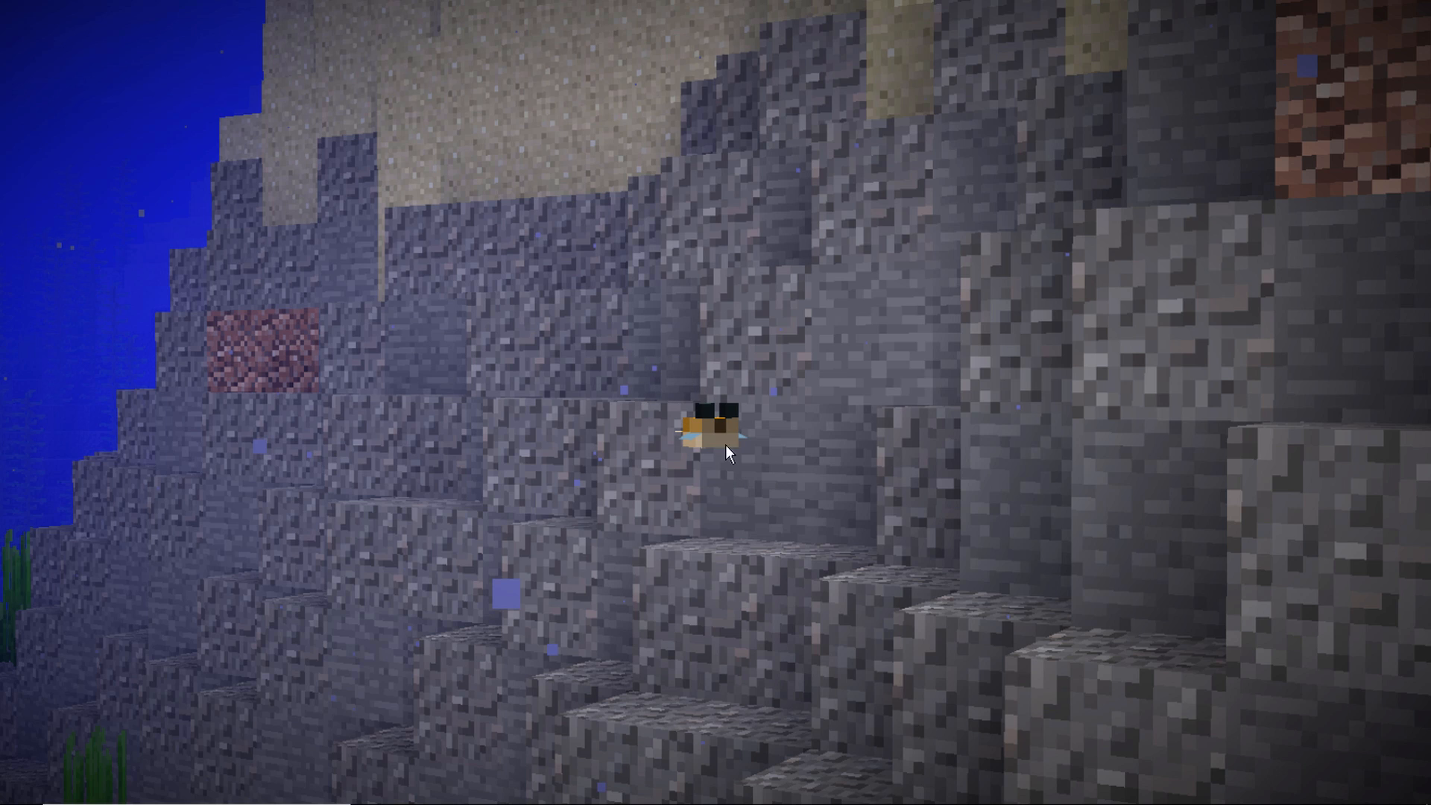
mouse_move(1084, 525)
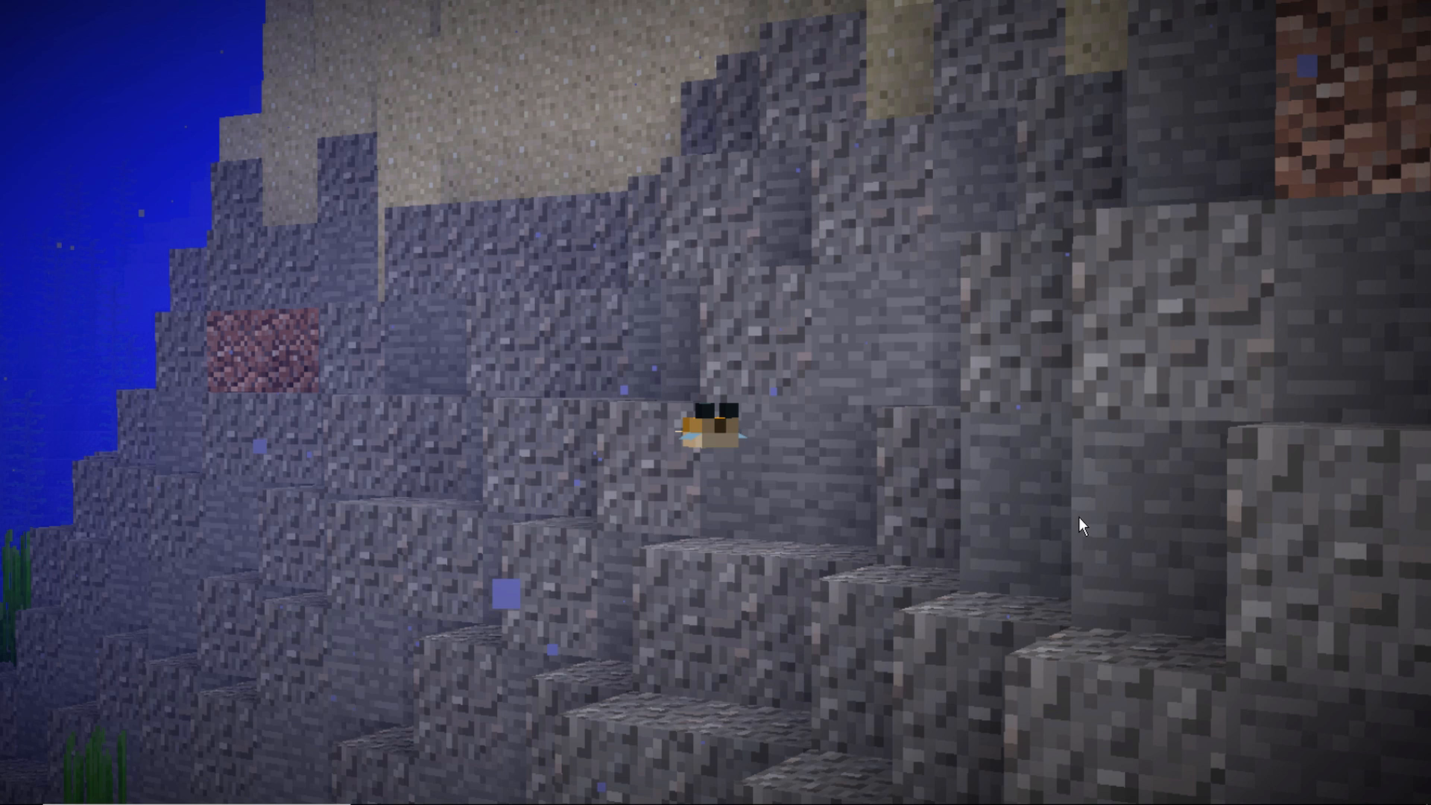
mouse_move(922, 655)
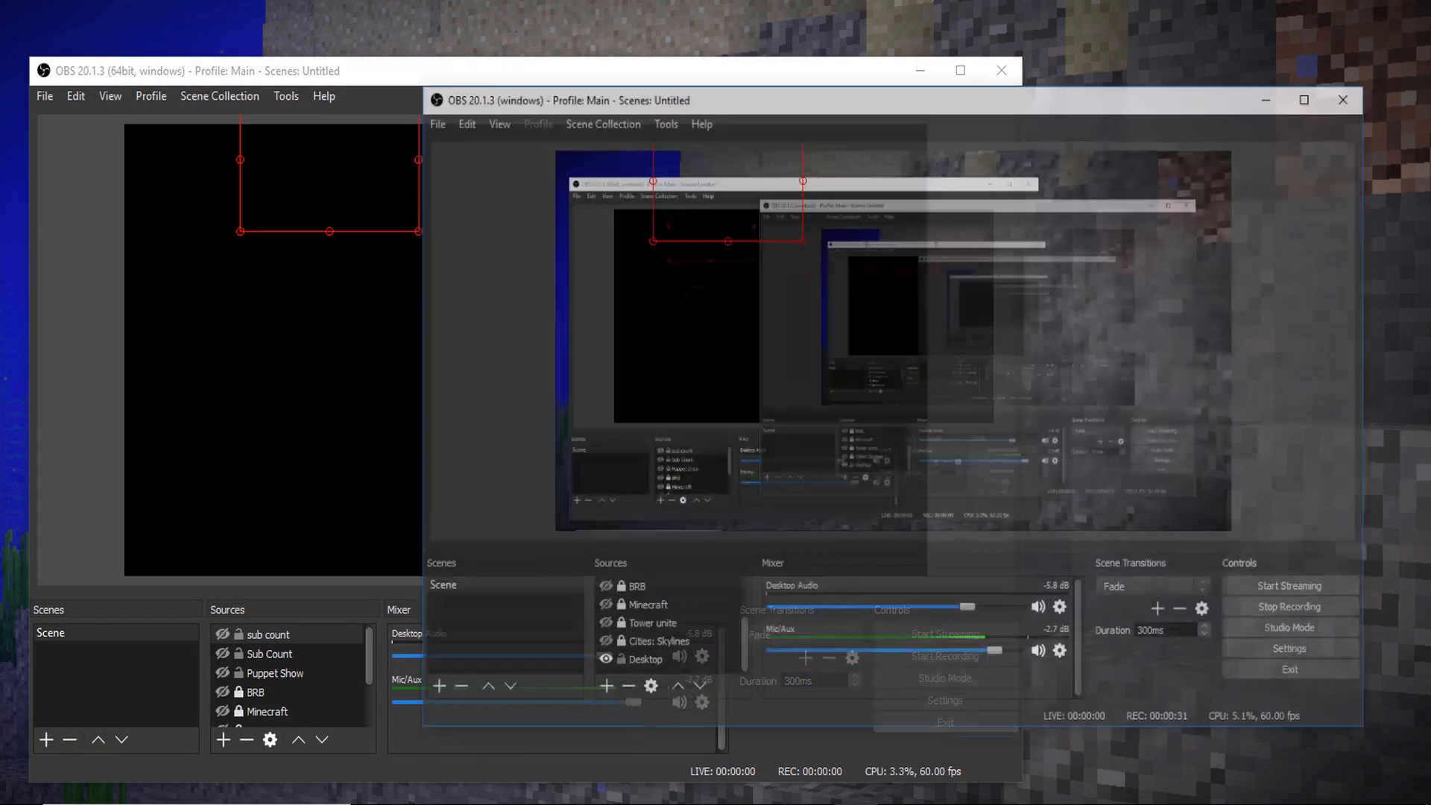
Step: Create a new OBS profile named 'tutorial' and switch to it
left_click(1341, 100)
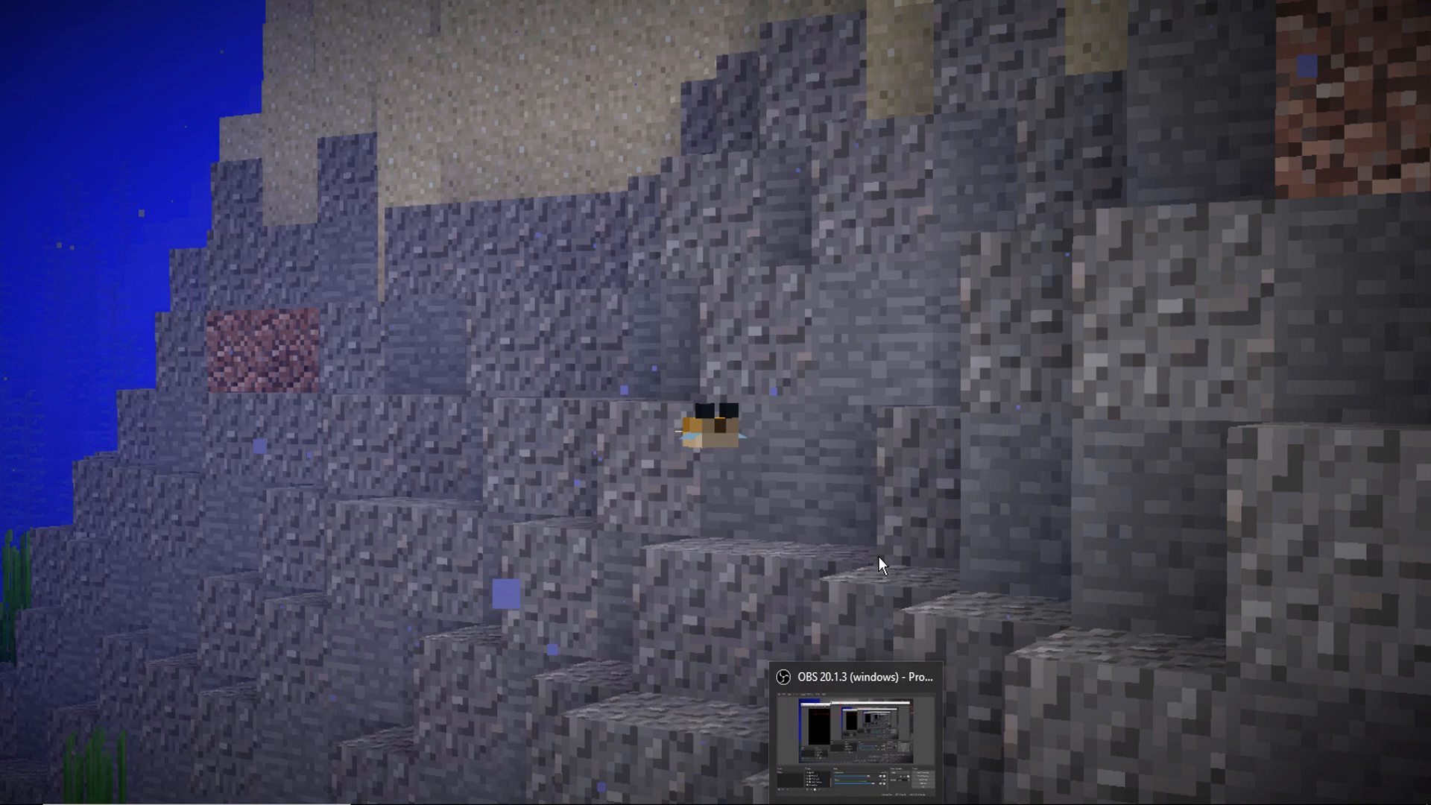
mouse_move(831, 581)
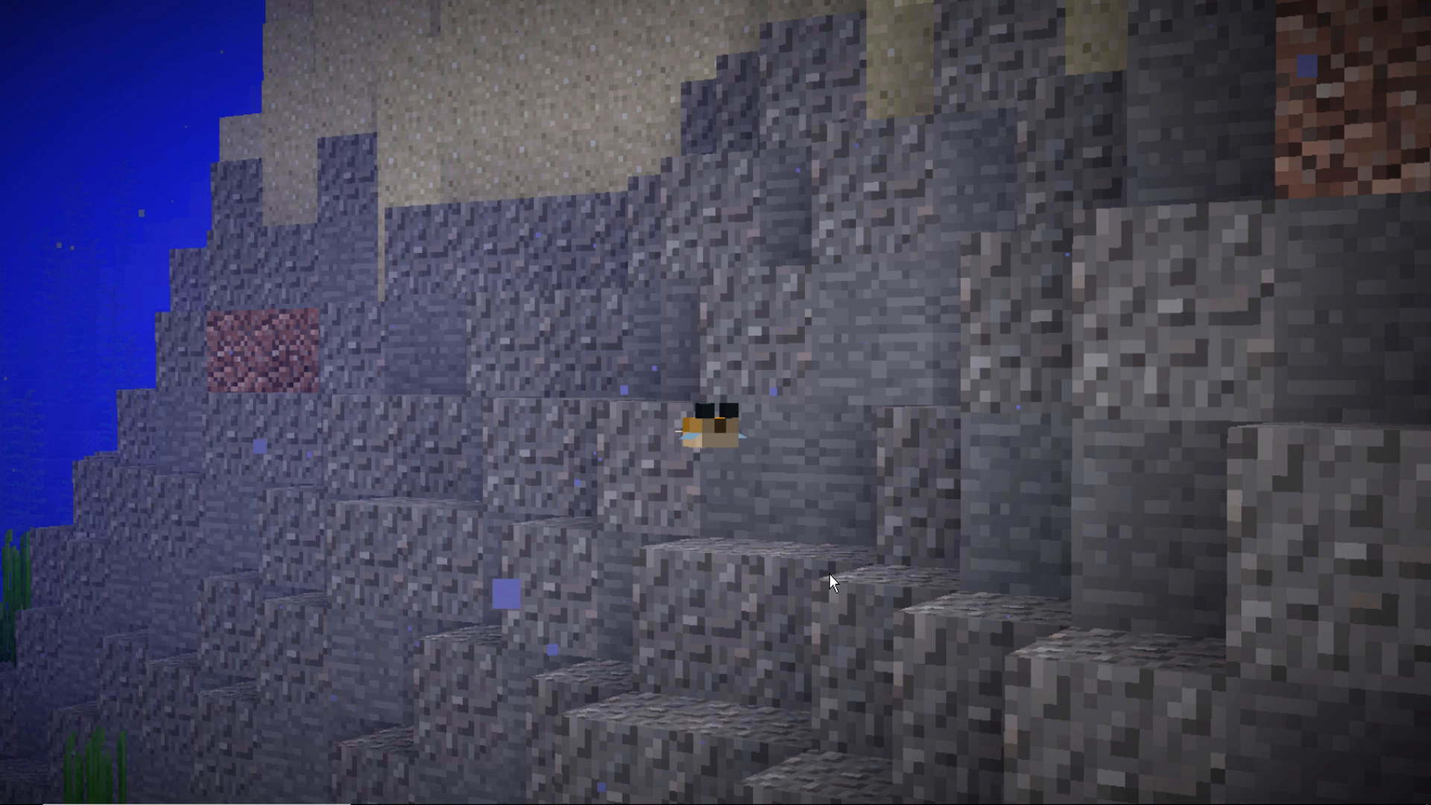
mouse_move(796, 549)
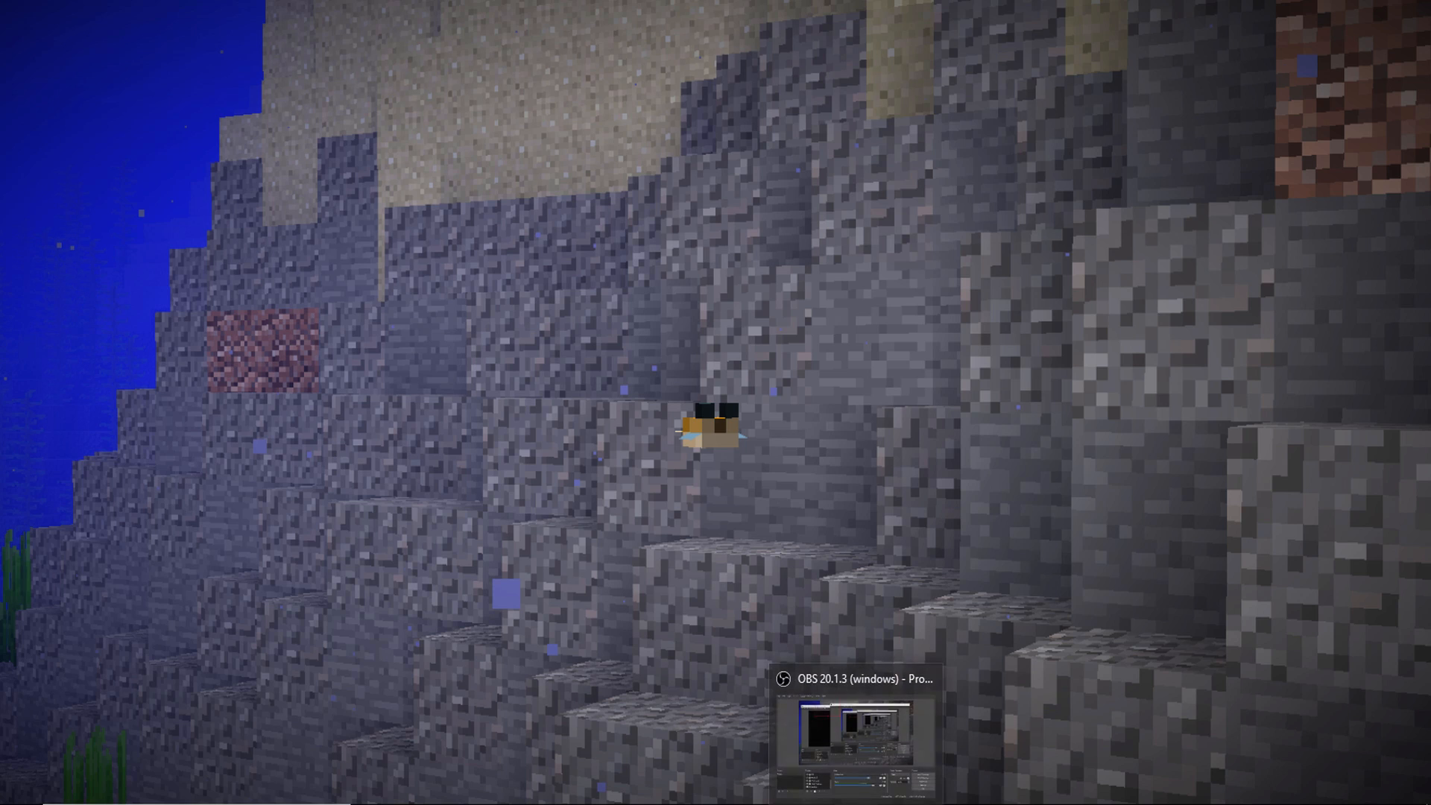
mouse_move(897, 582)
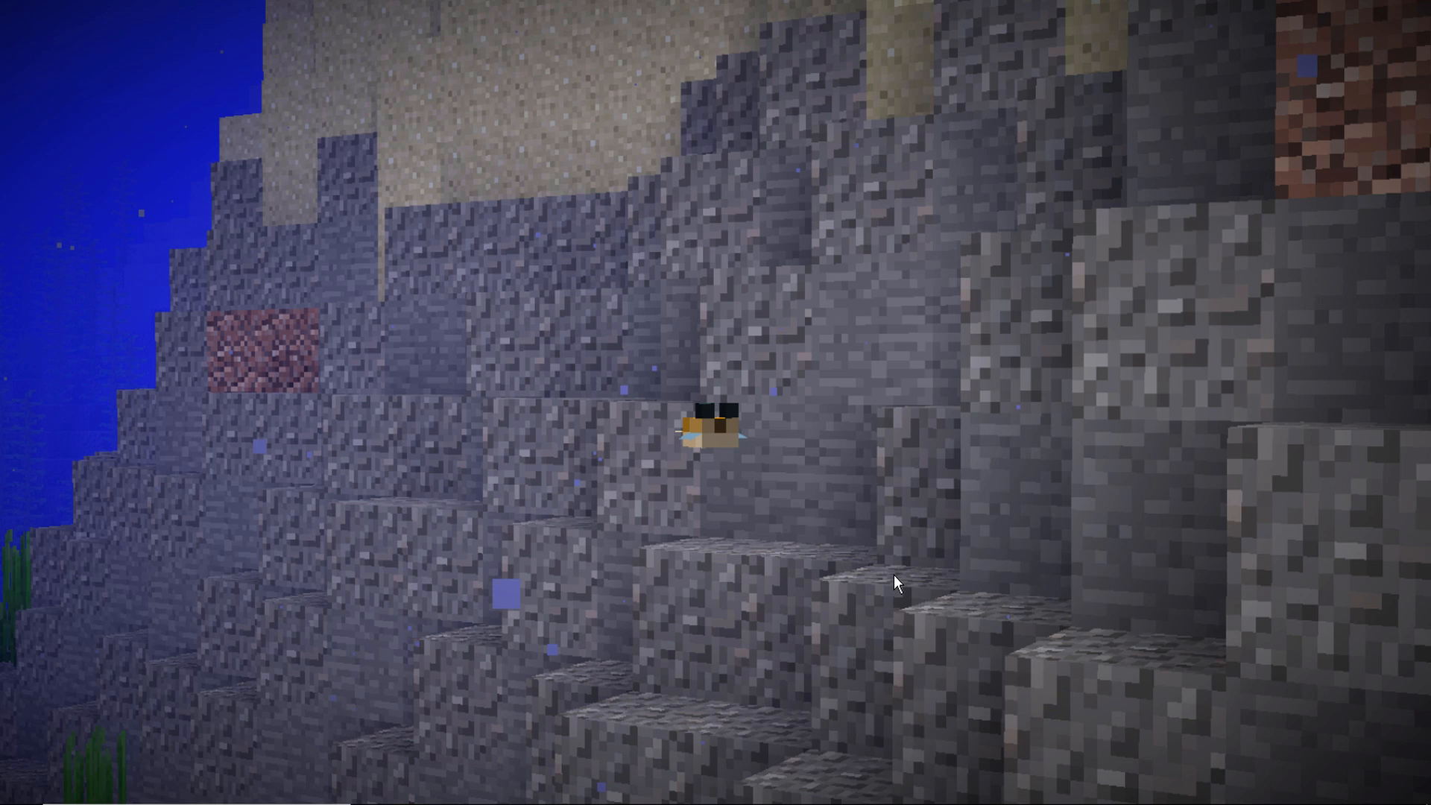
mouse_move(883, 590)
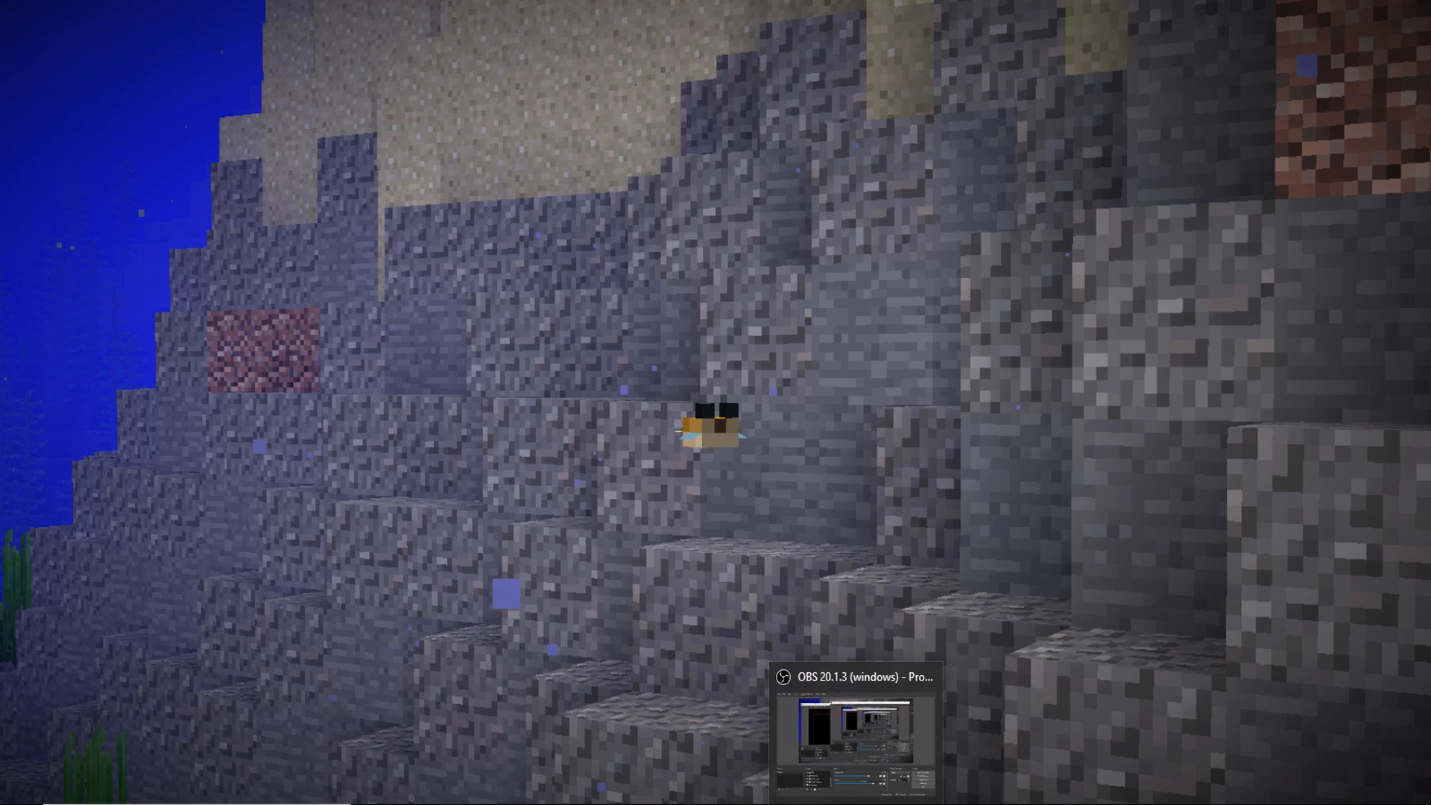
left_click(853, 714)
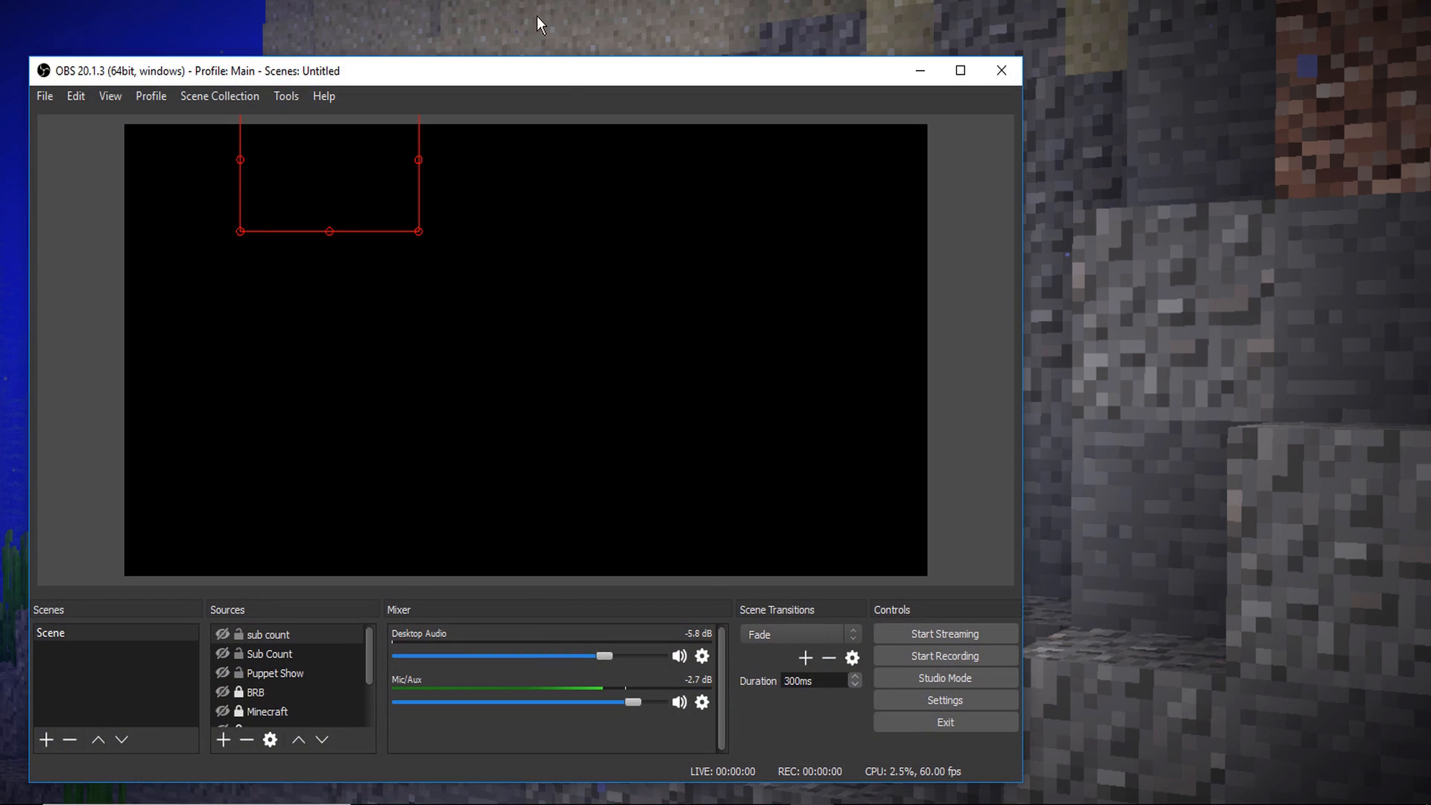
left_click(250, 86)
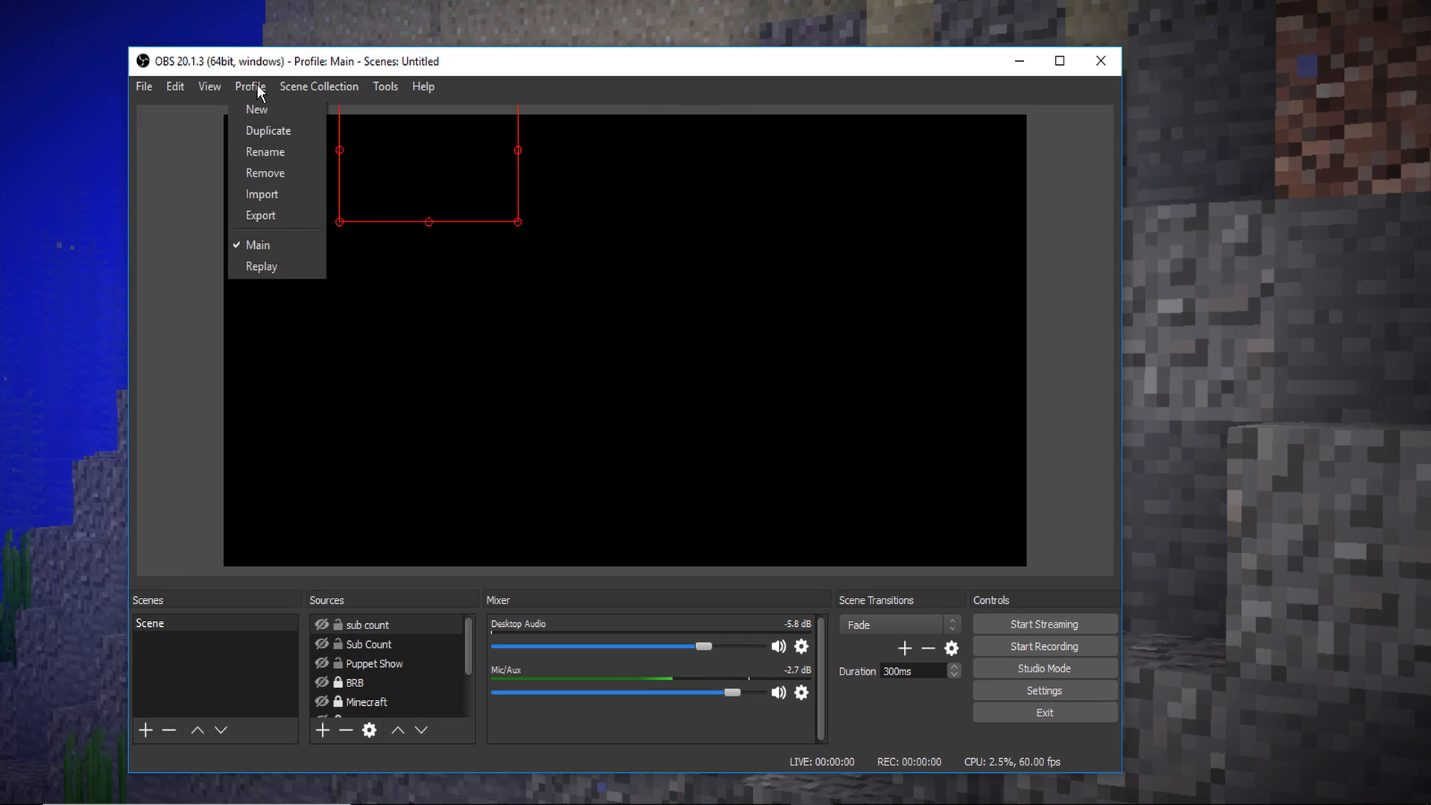
left_click(276, 119)
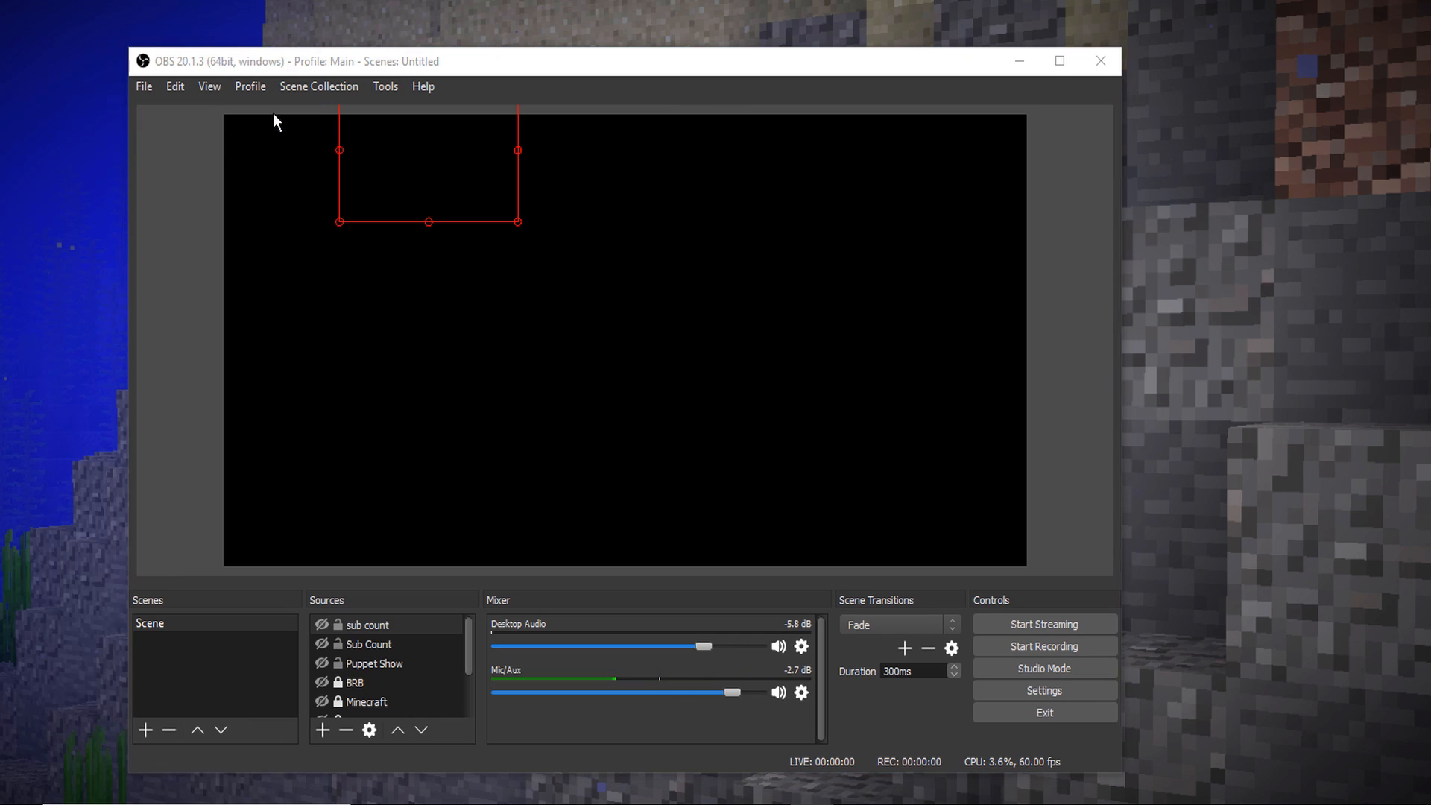
left_click(249, 85)
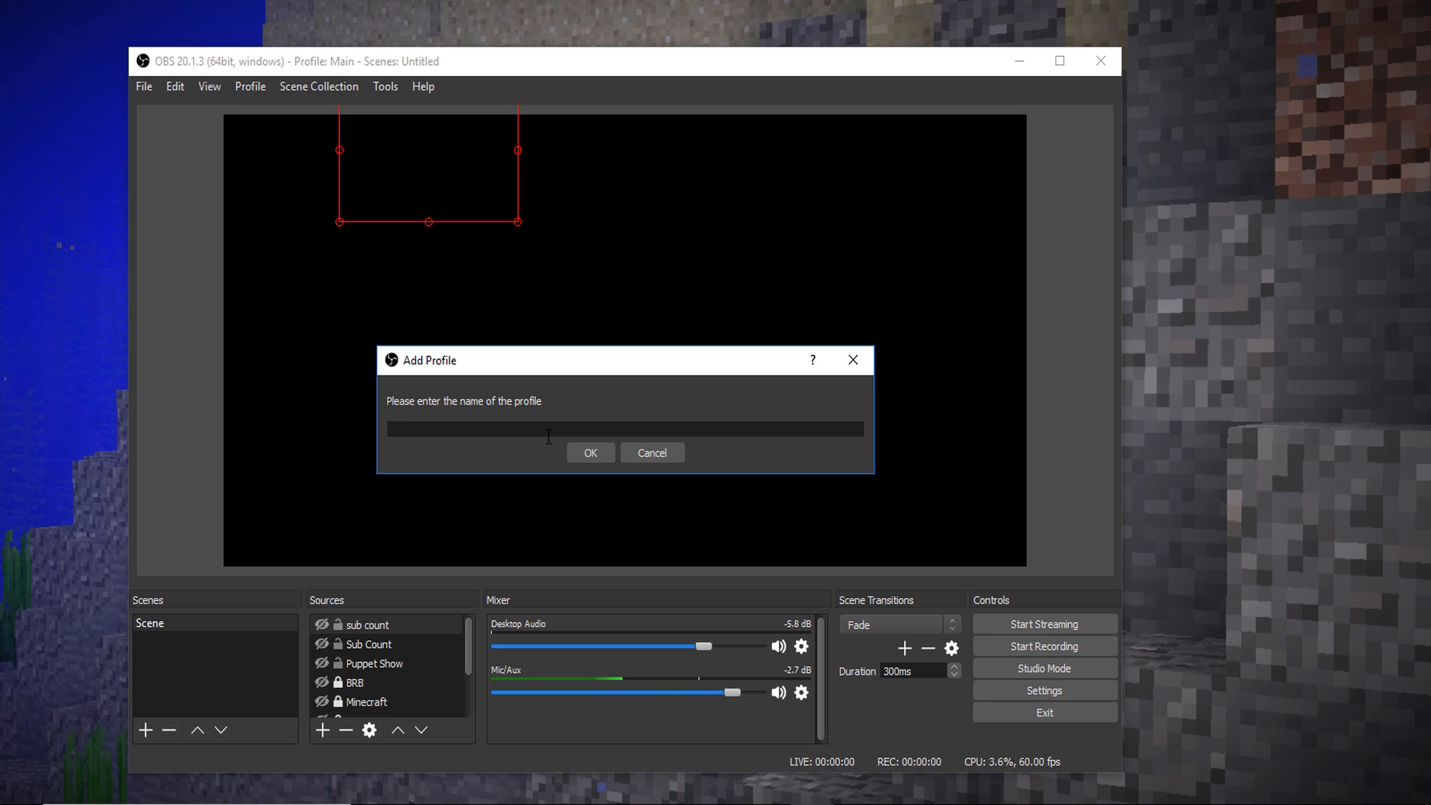
left_click(589, 453)
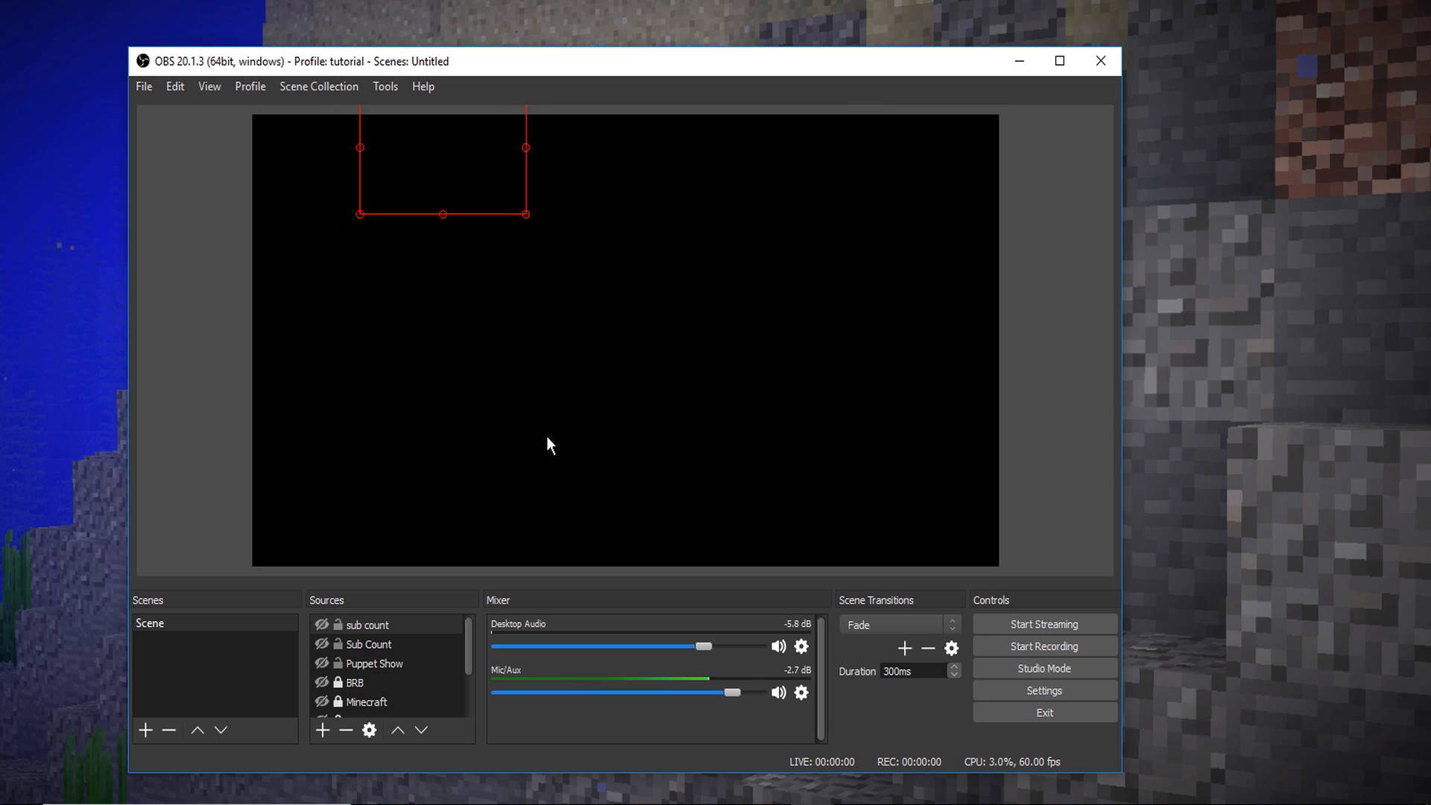
left_click(250, 86)
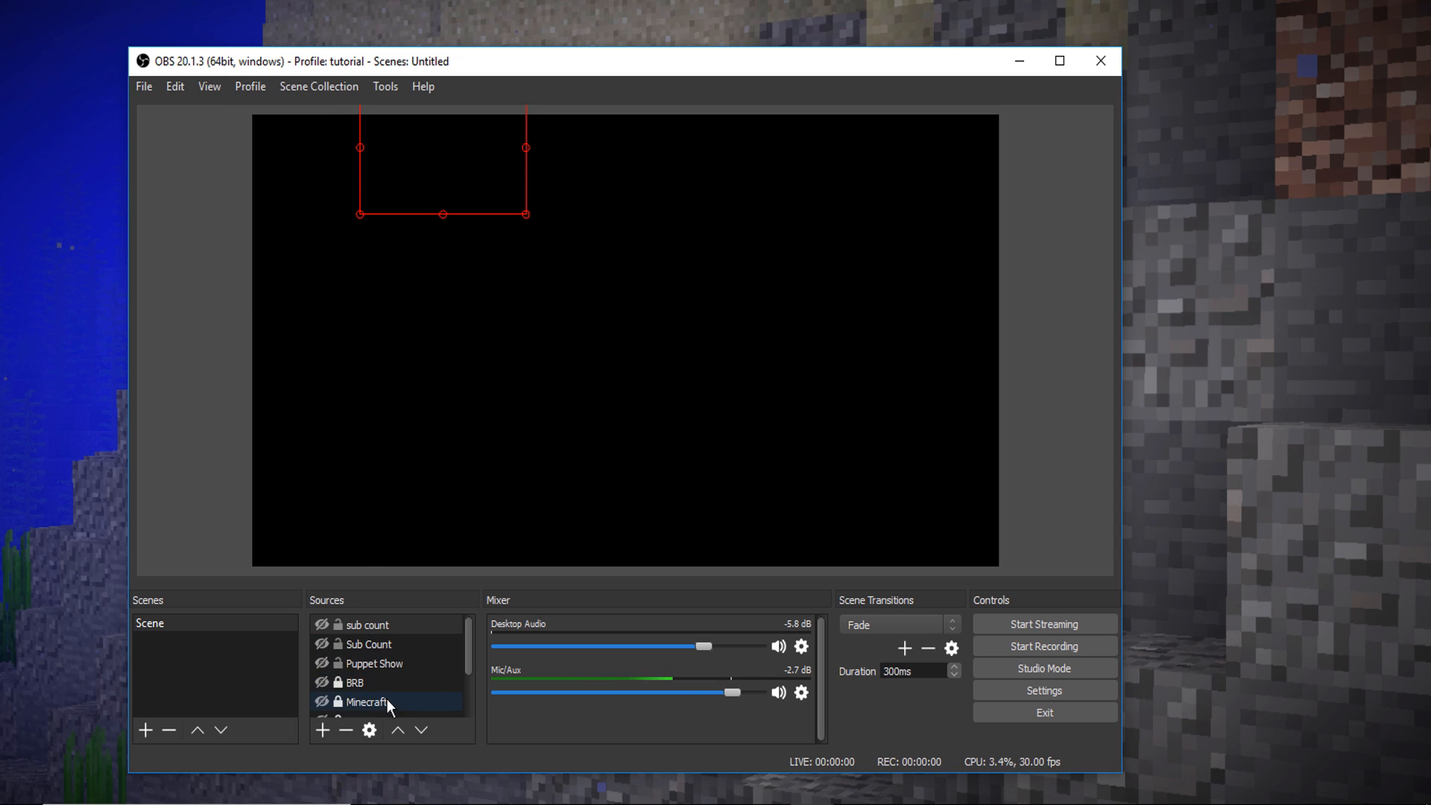
left_click(365, 624)
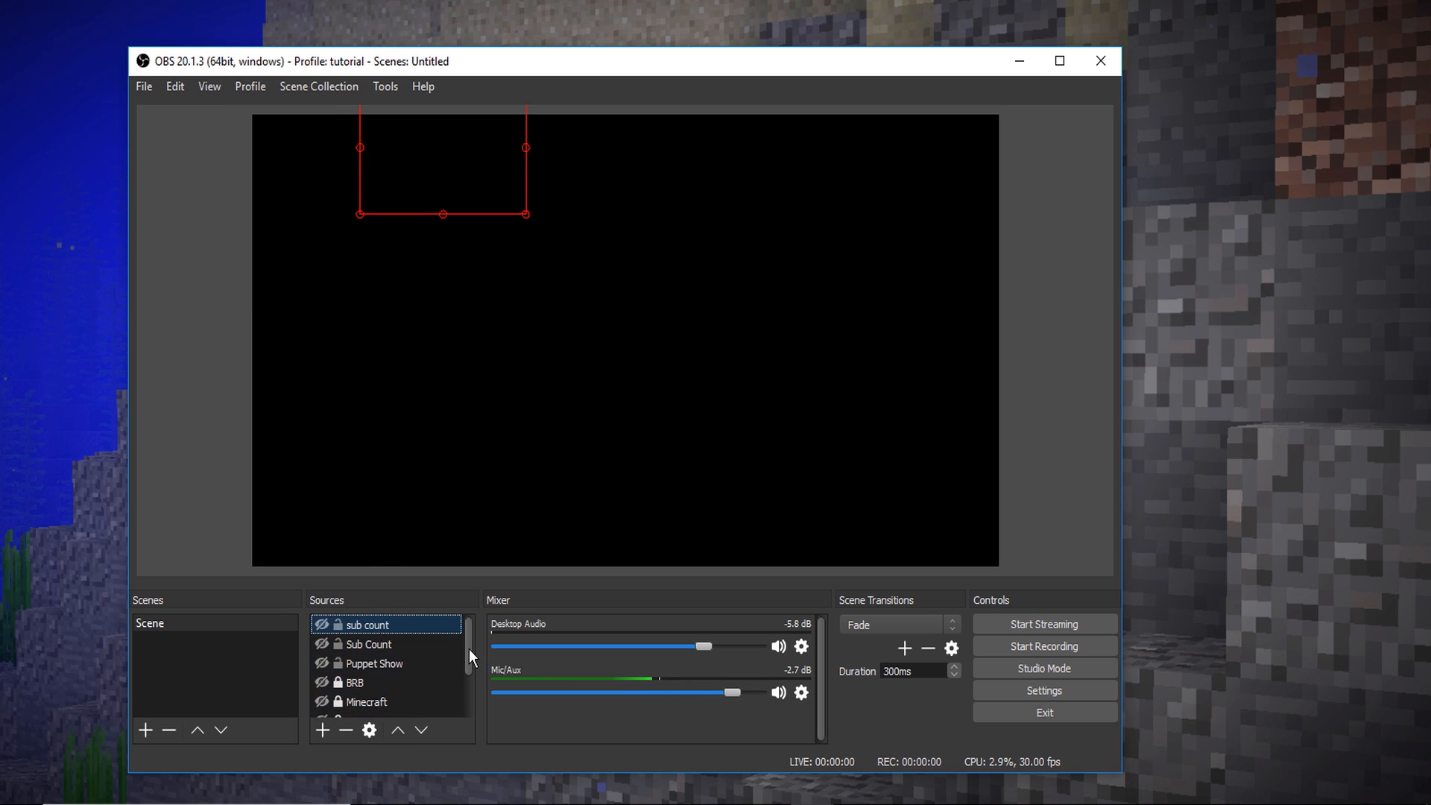
scroll("down", 3)
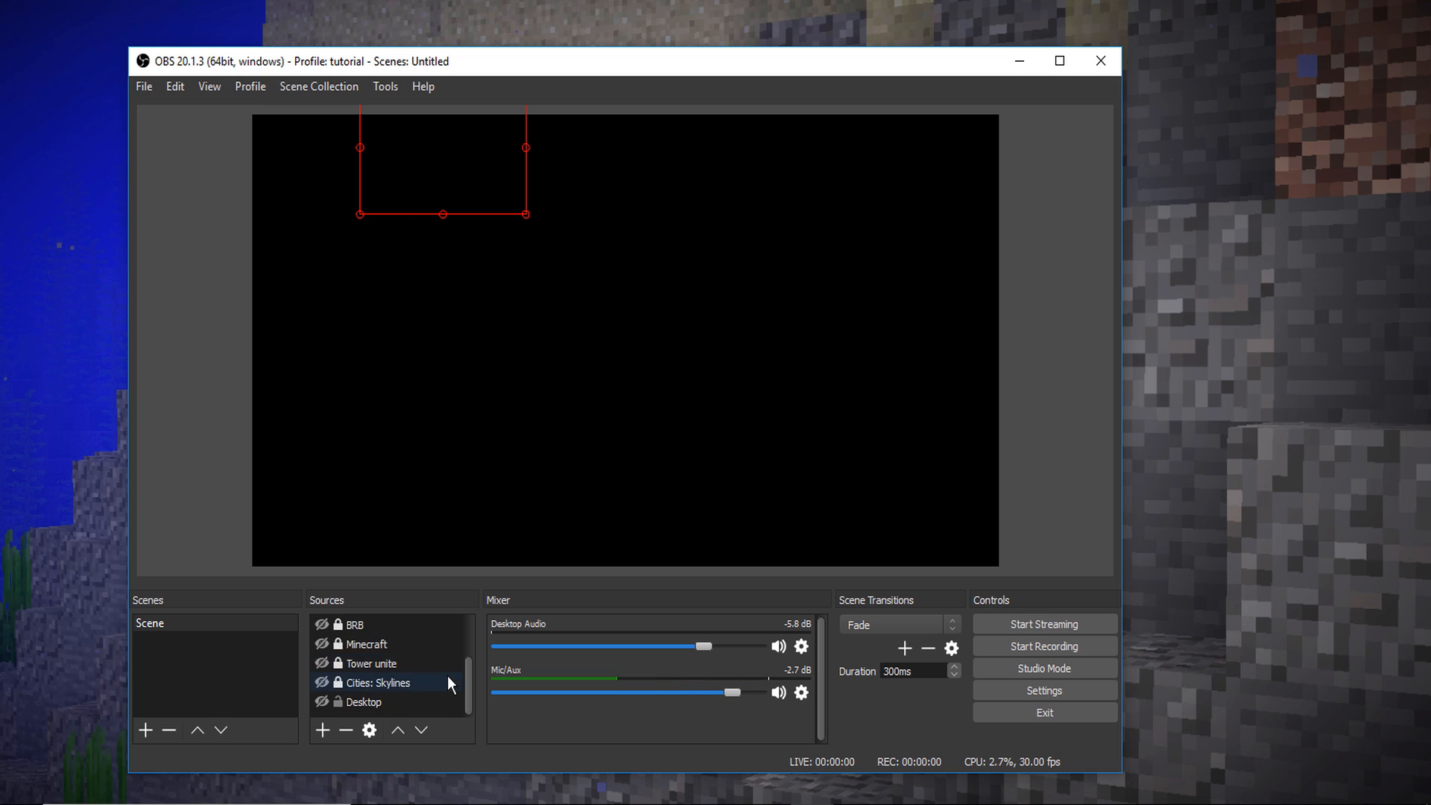
scroll("up", 3)
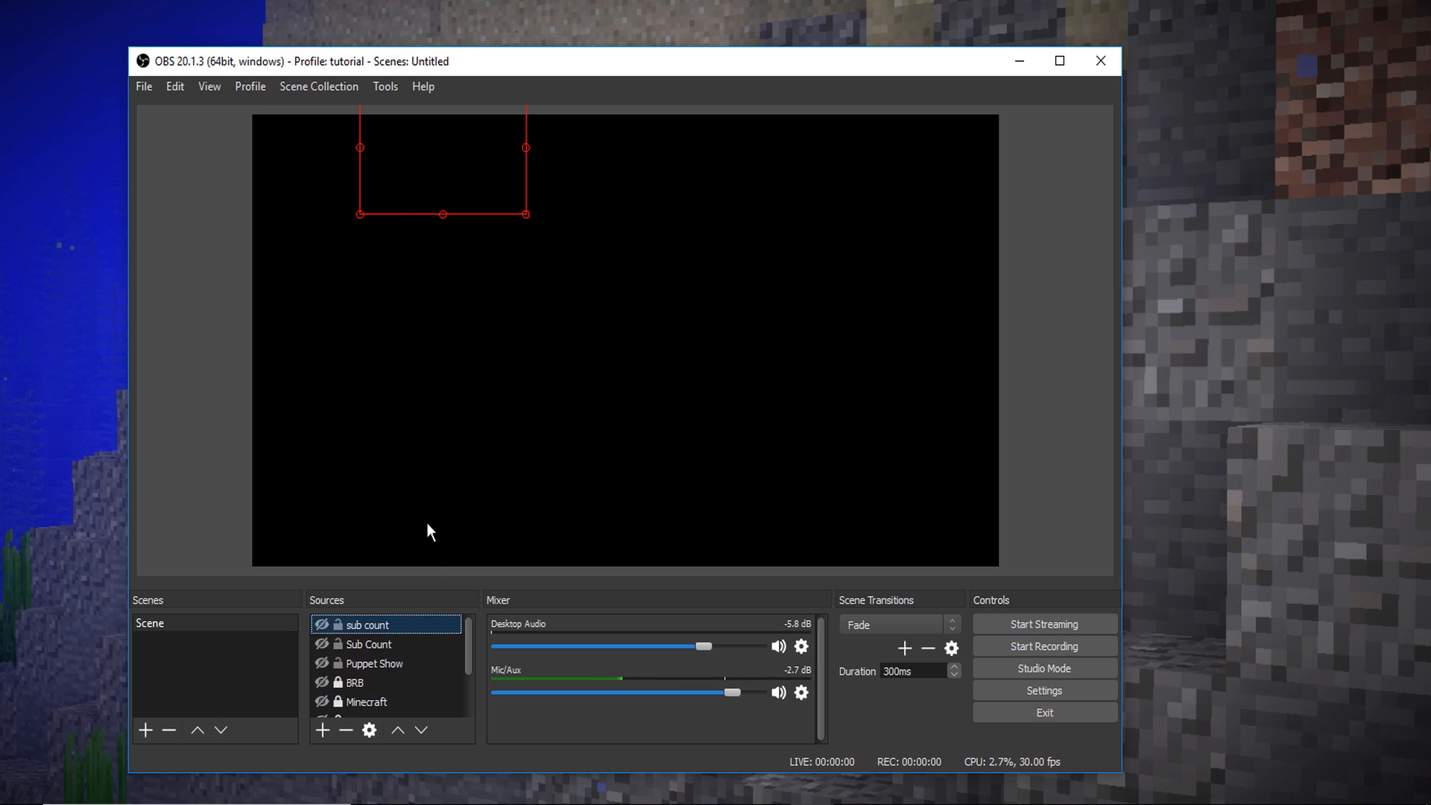
mouse_move(397, 663)
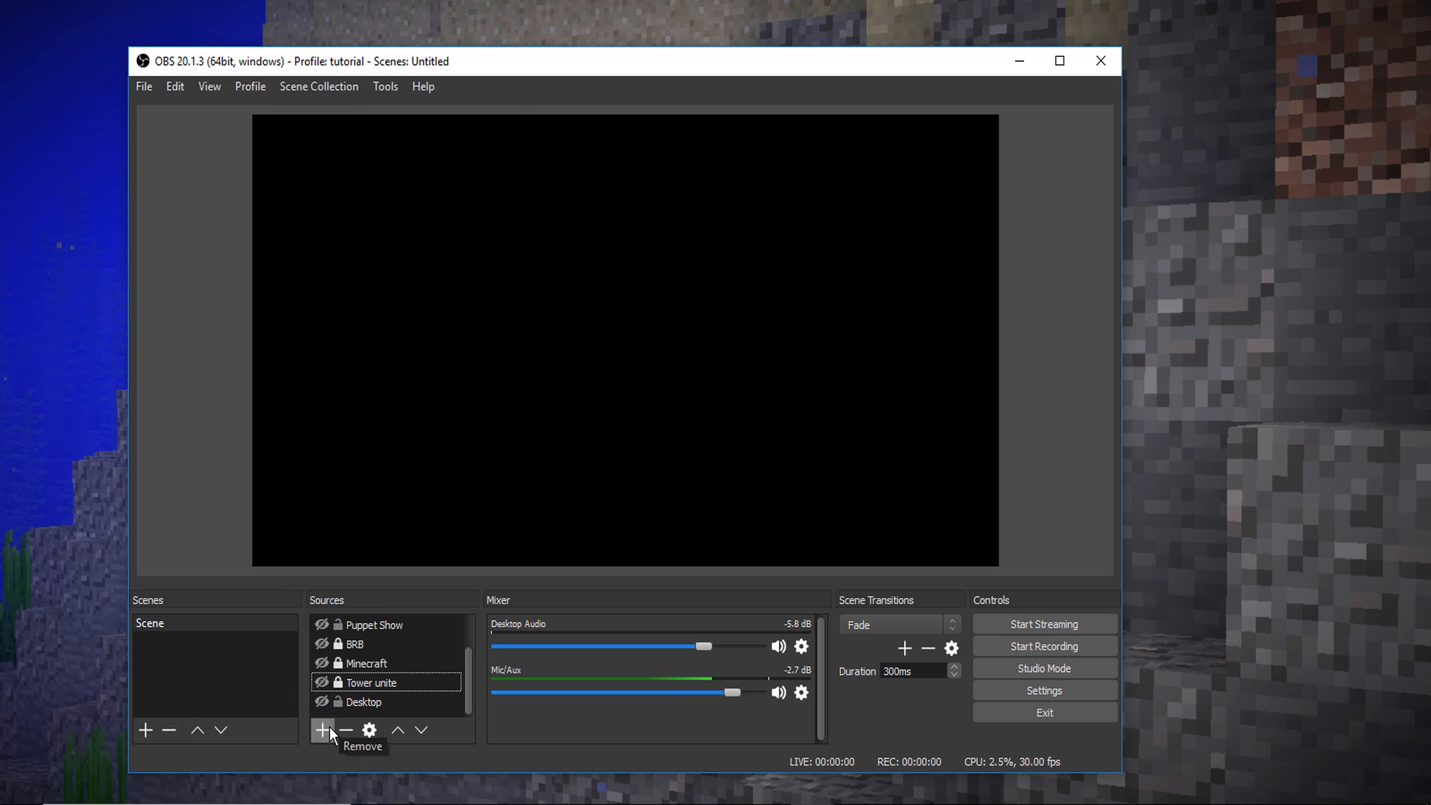
mouse_move(324, 733)
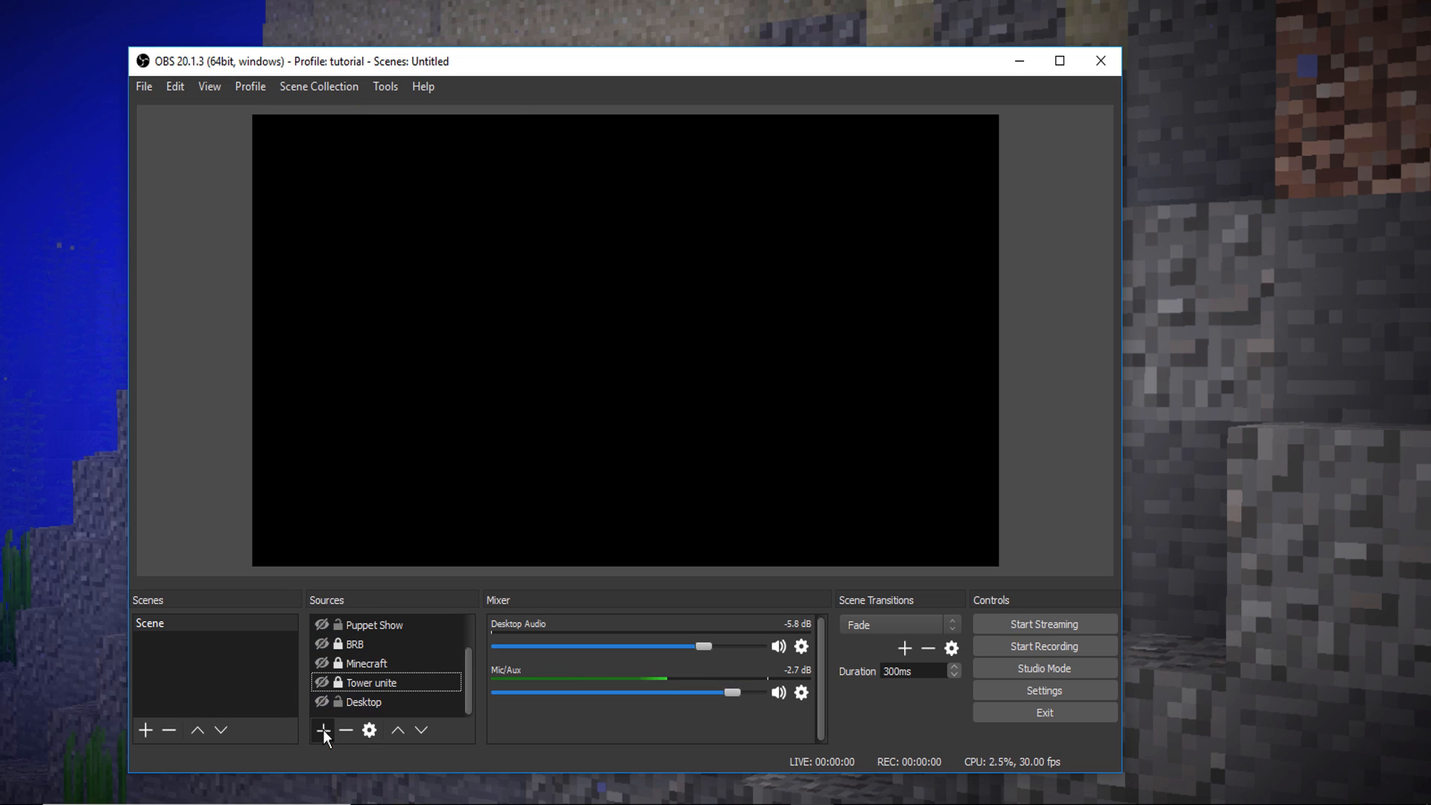
Step: Add a Game Capture source named 'Minecraft t'
left_click(322, 729)
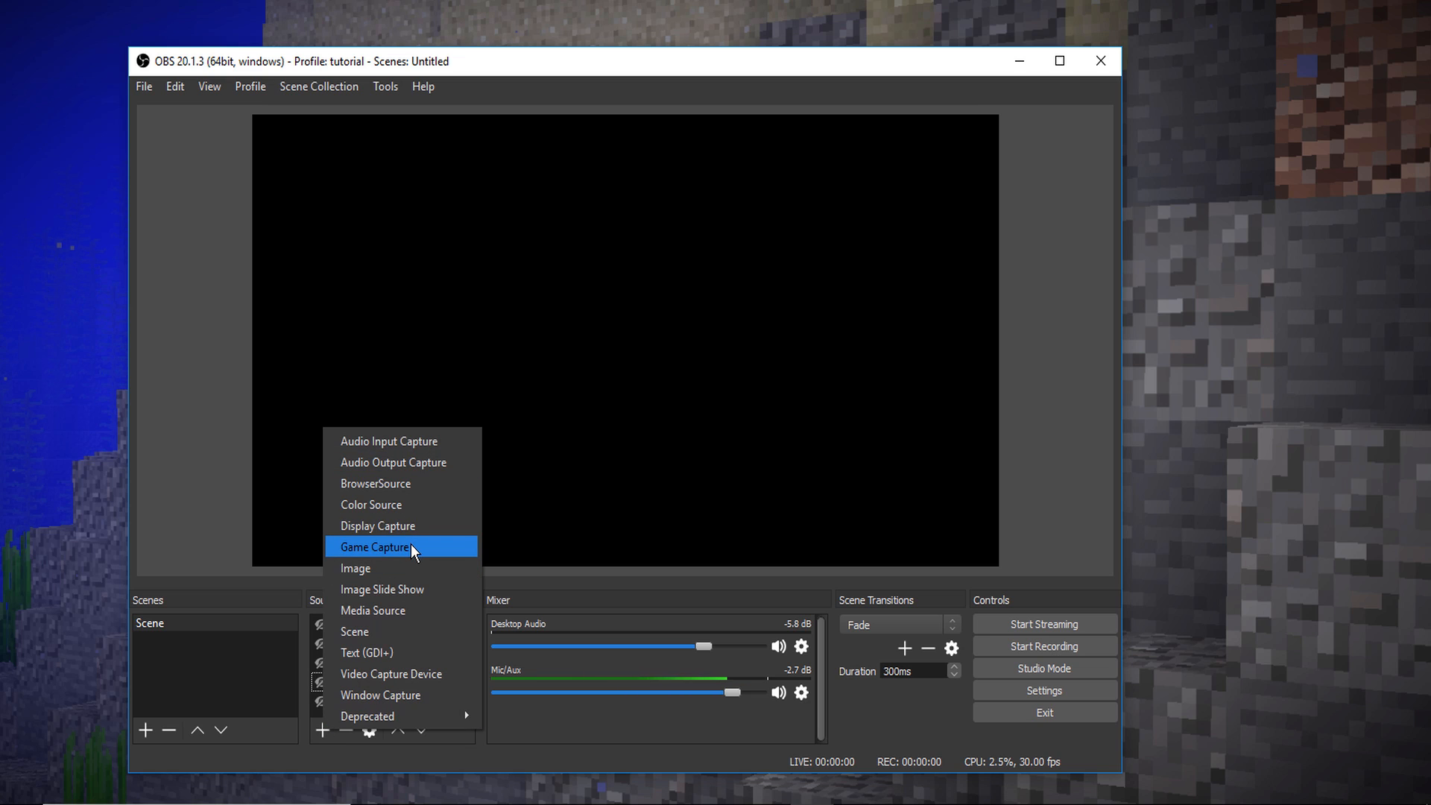
left_click(375, 546)
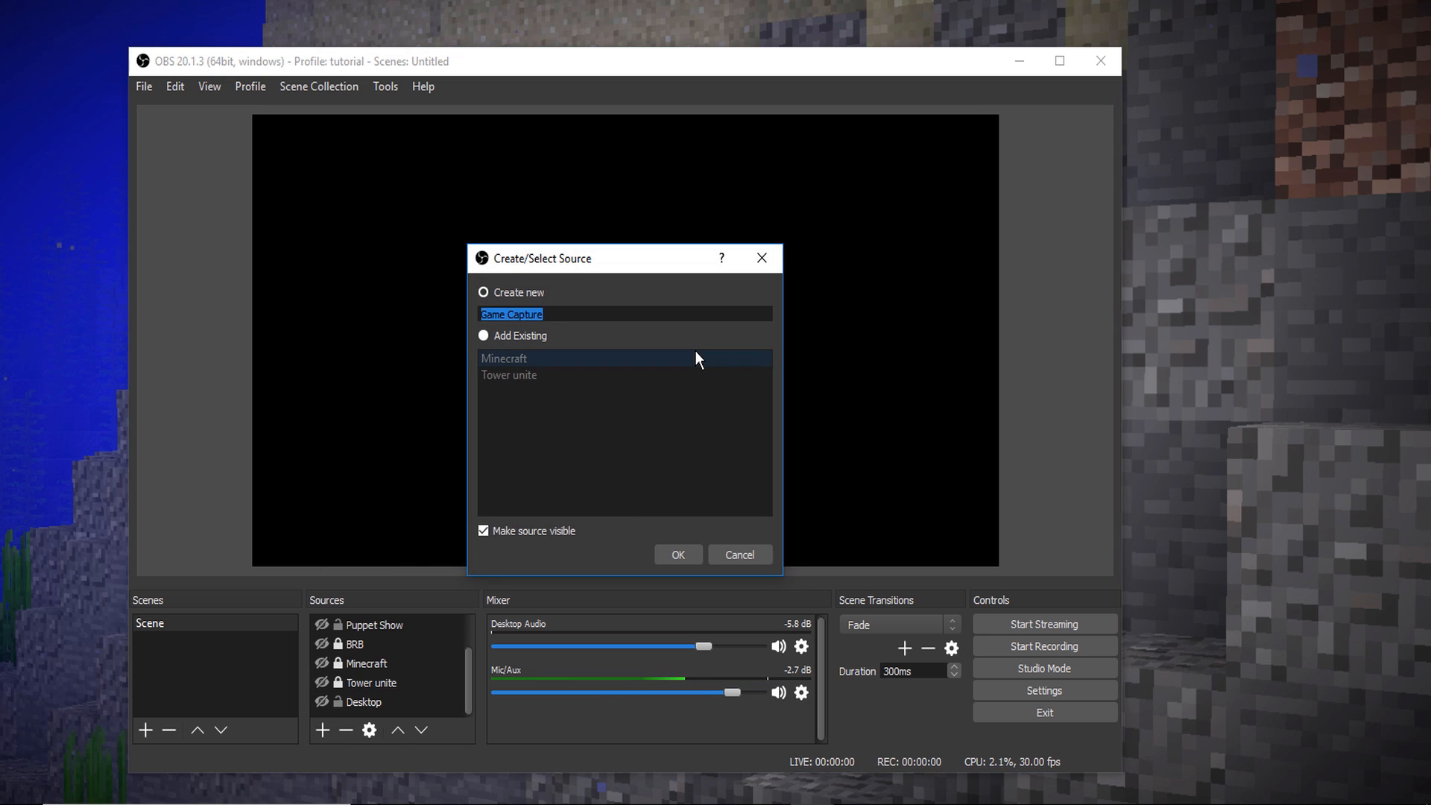
type("Minecraft")
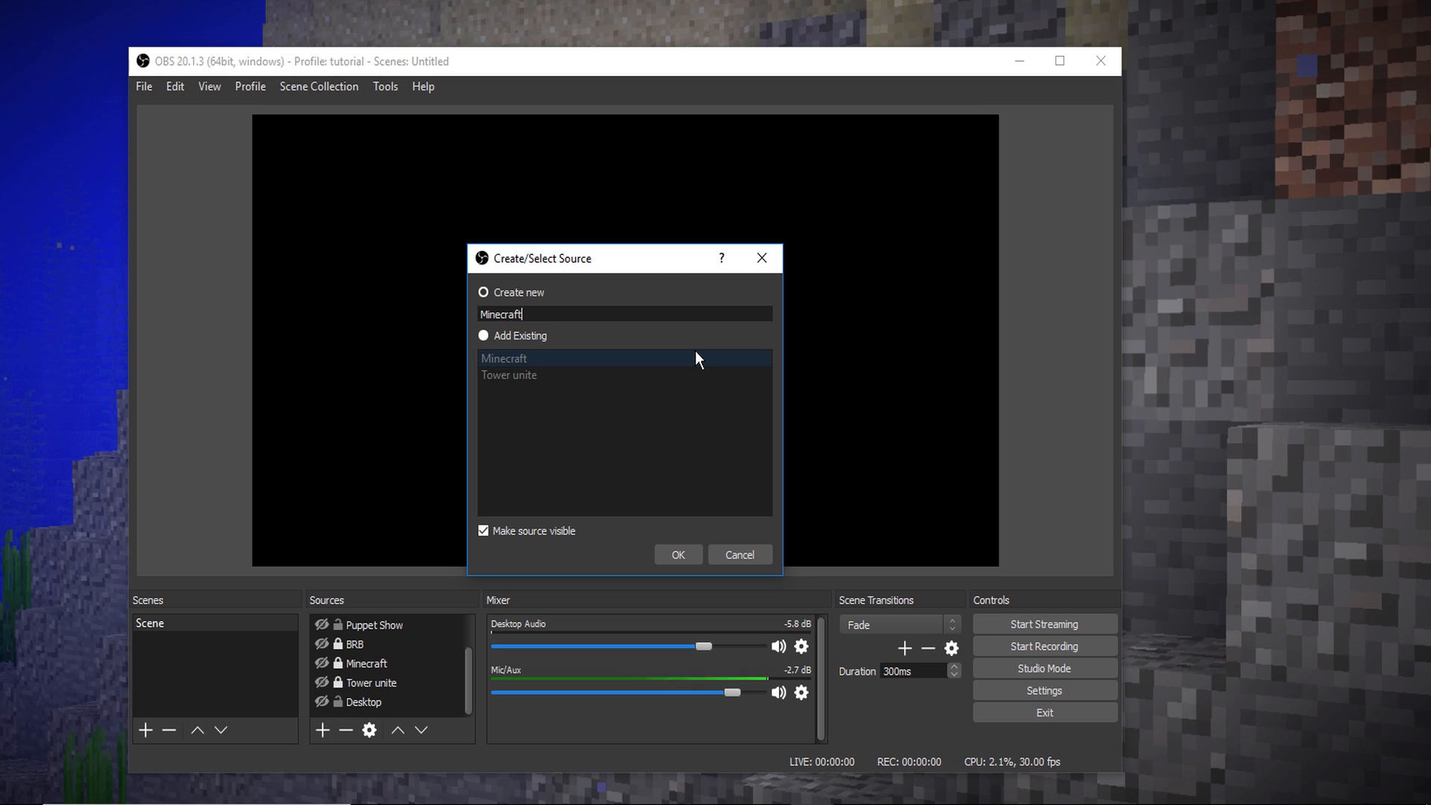
type("t")
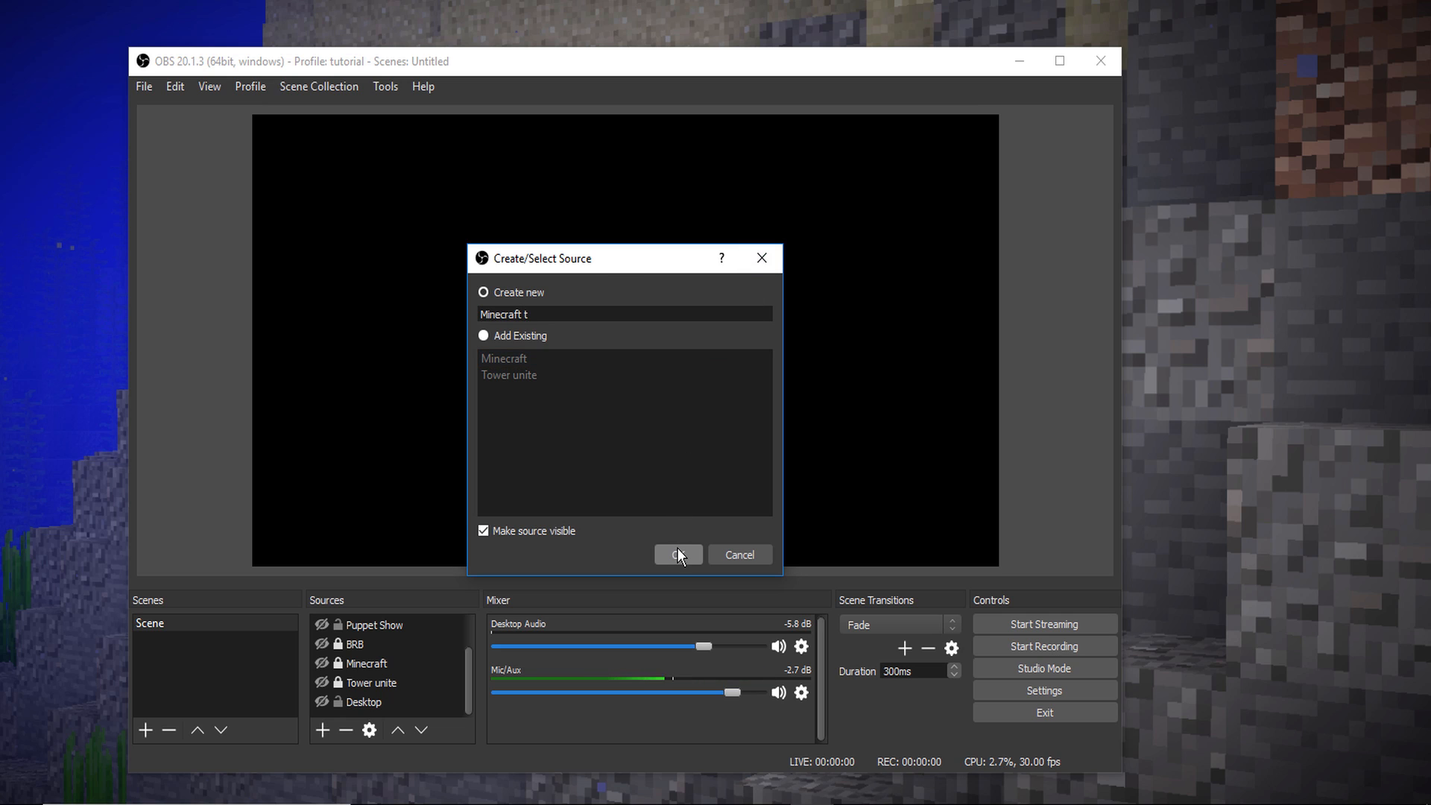
mouse_move(601, 557)
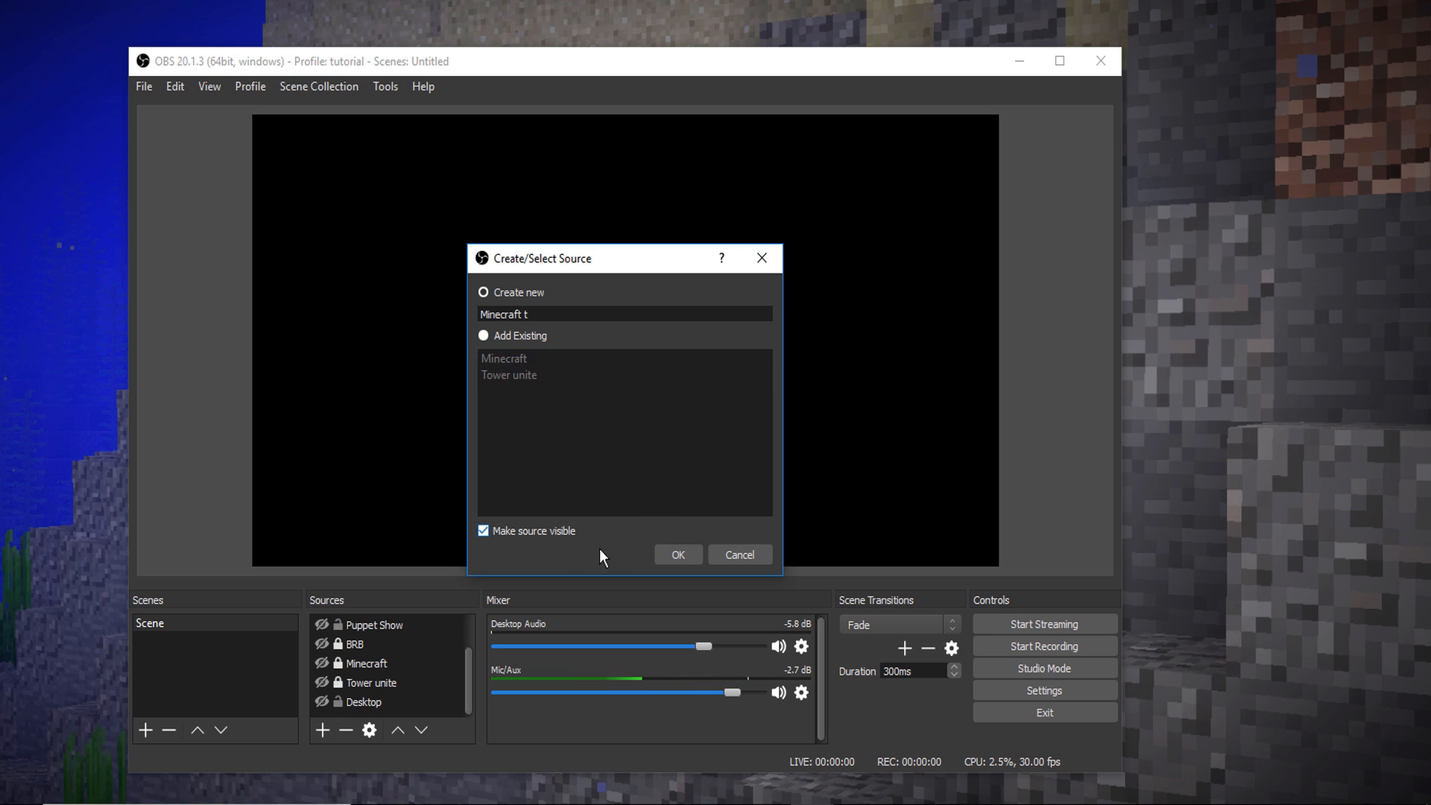
left_click(677, 554)
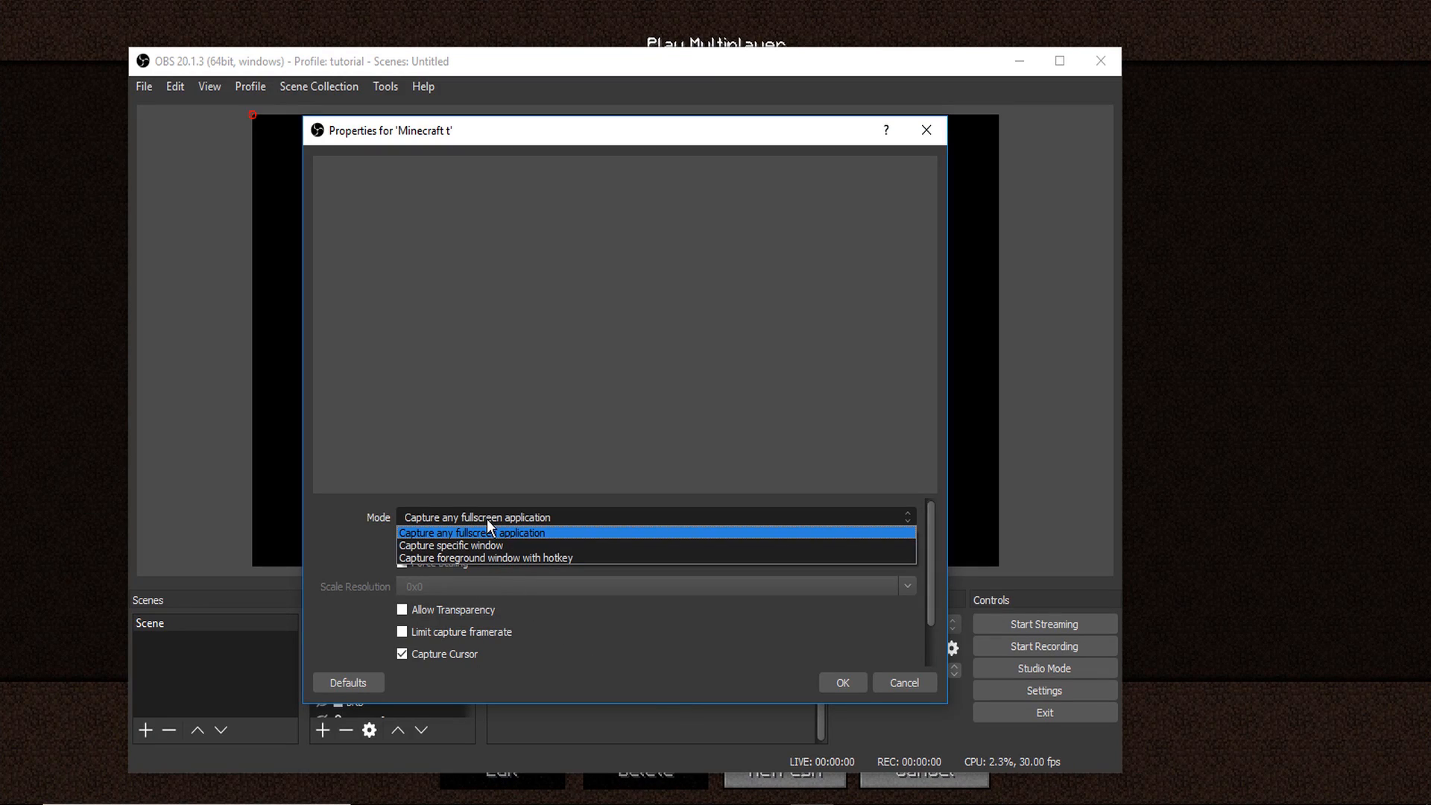
Step: Set the source to capture the specific javaw.exe Minecraft 1.8.9 window
left_click(450, 545)
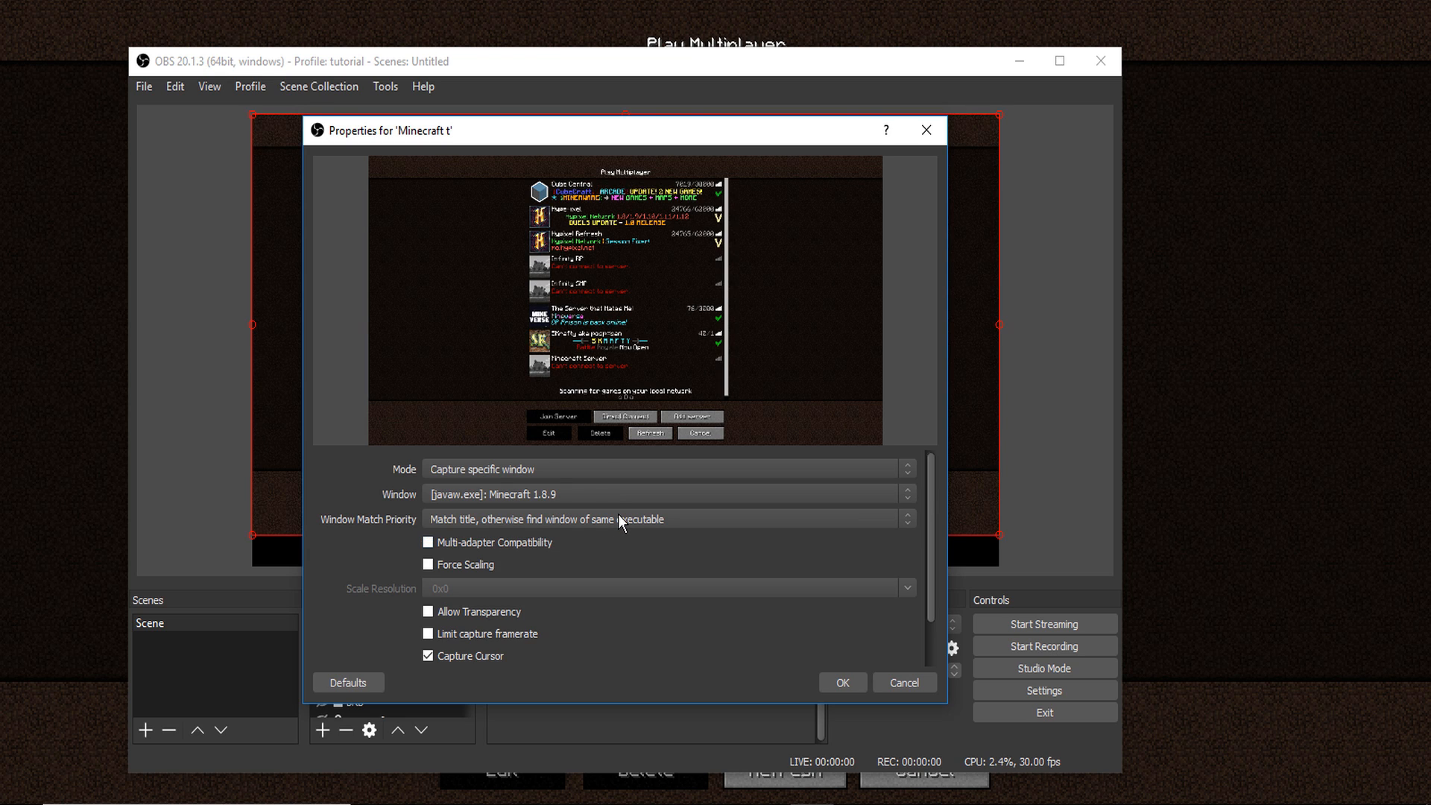
mouse_move(587, 532)
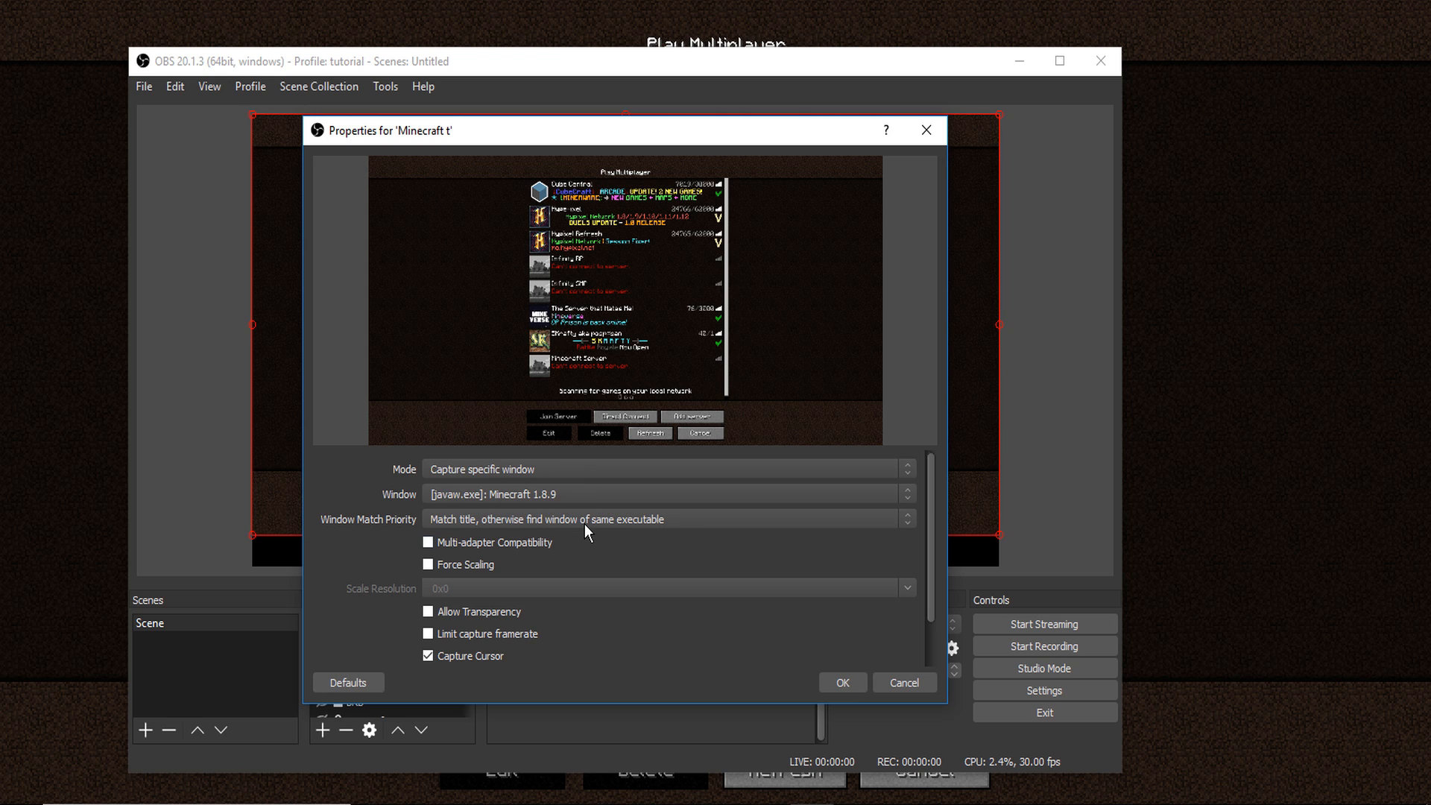
mouse_move(842, 683)
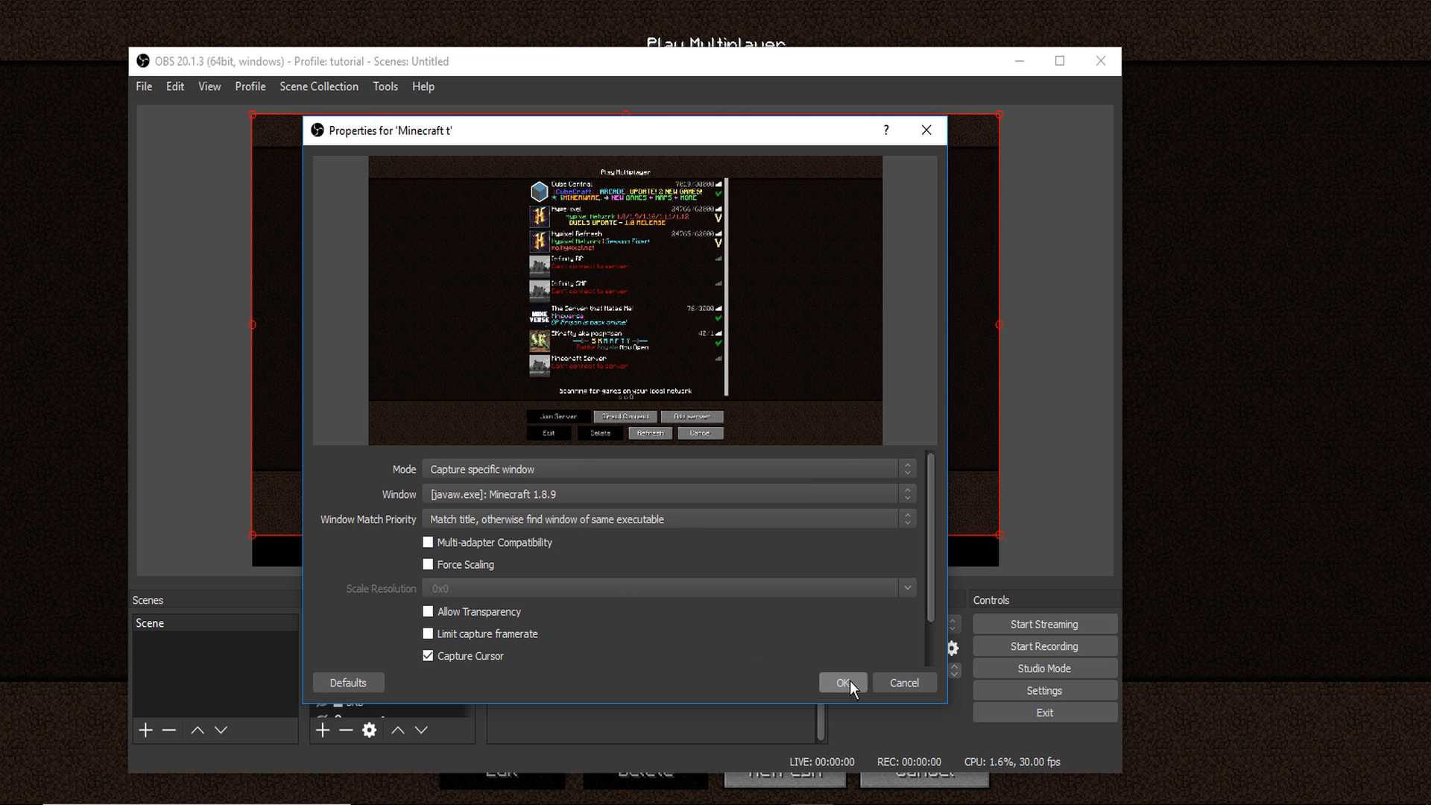
left_click(840, 683)
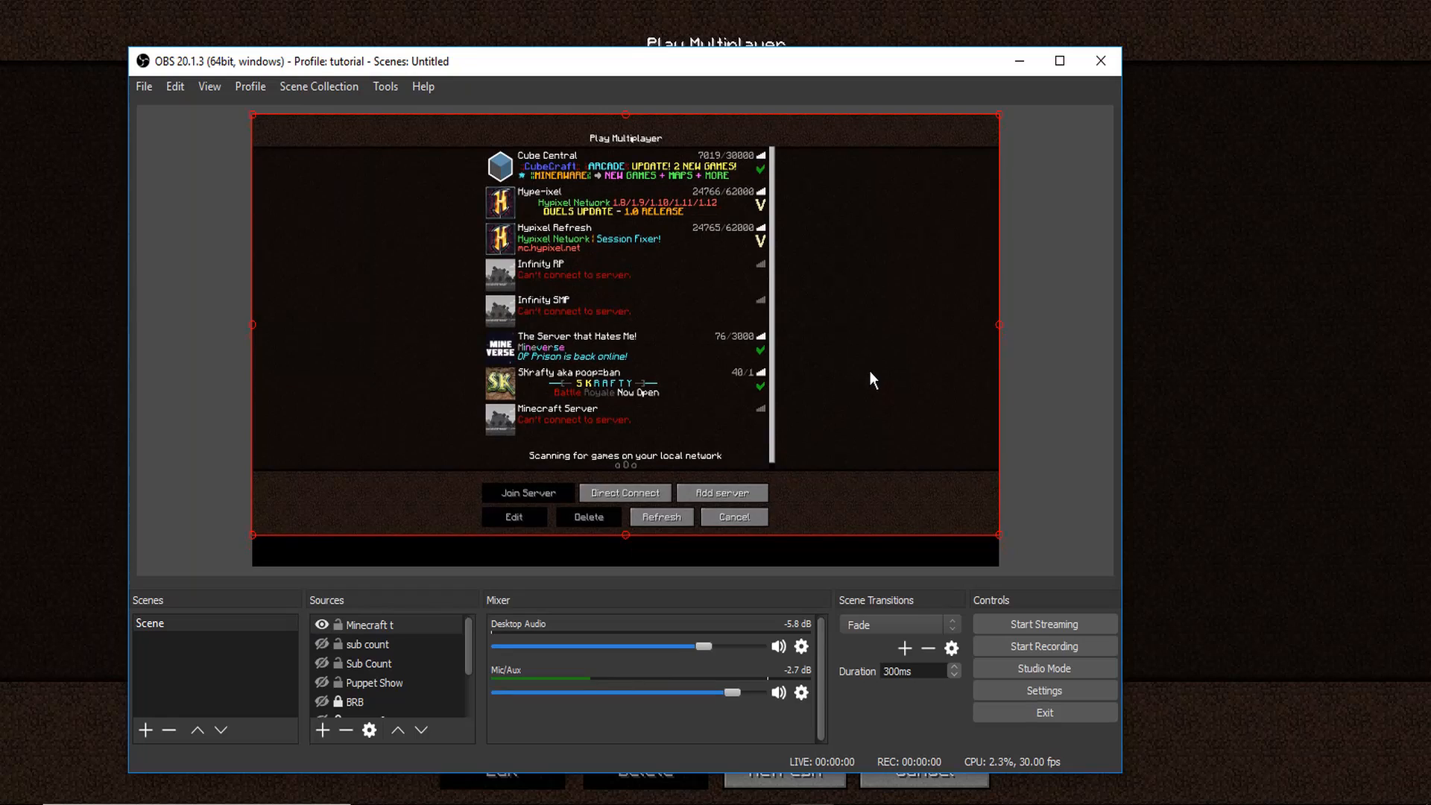
mouse_move(806, 338)
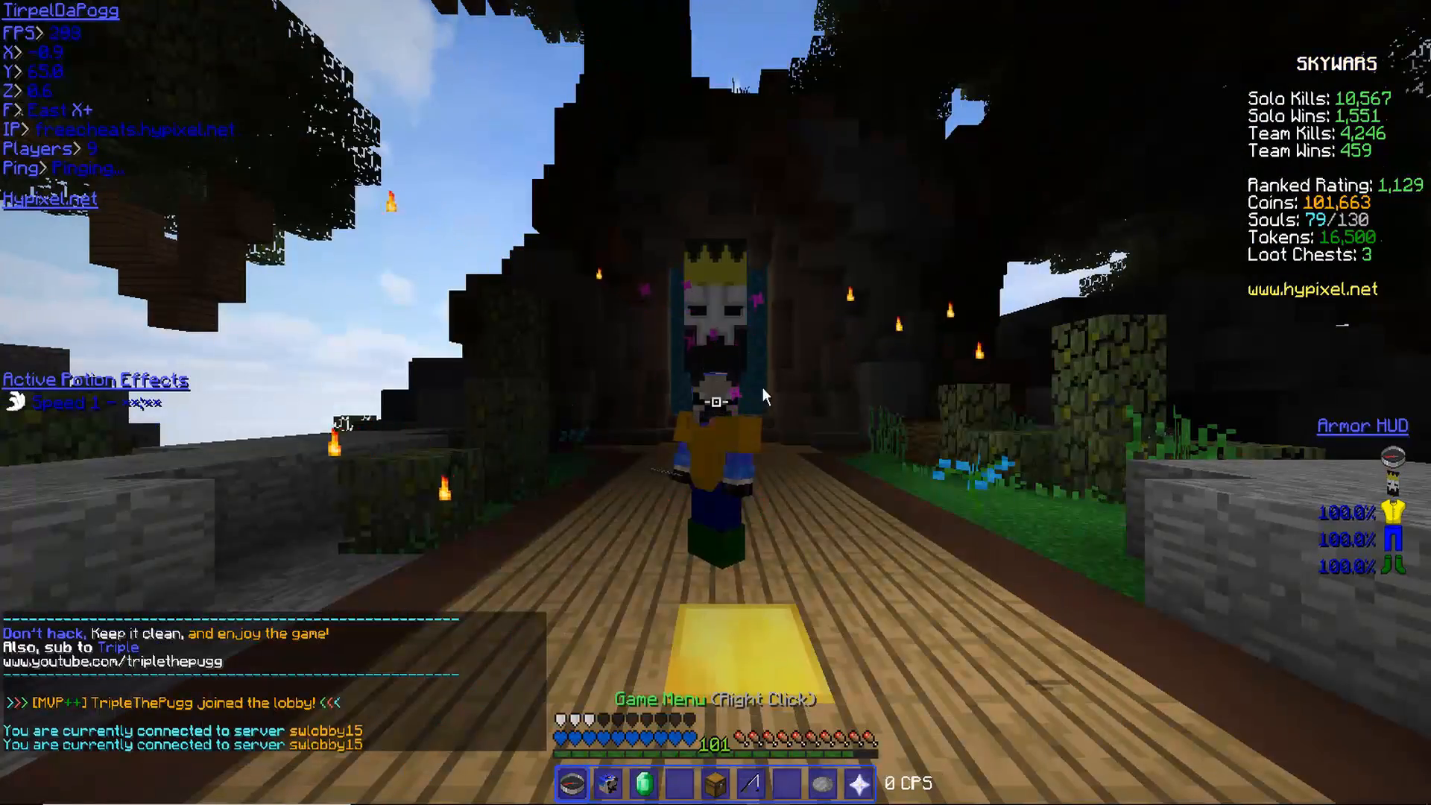
key("f3")
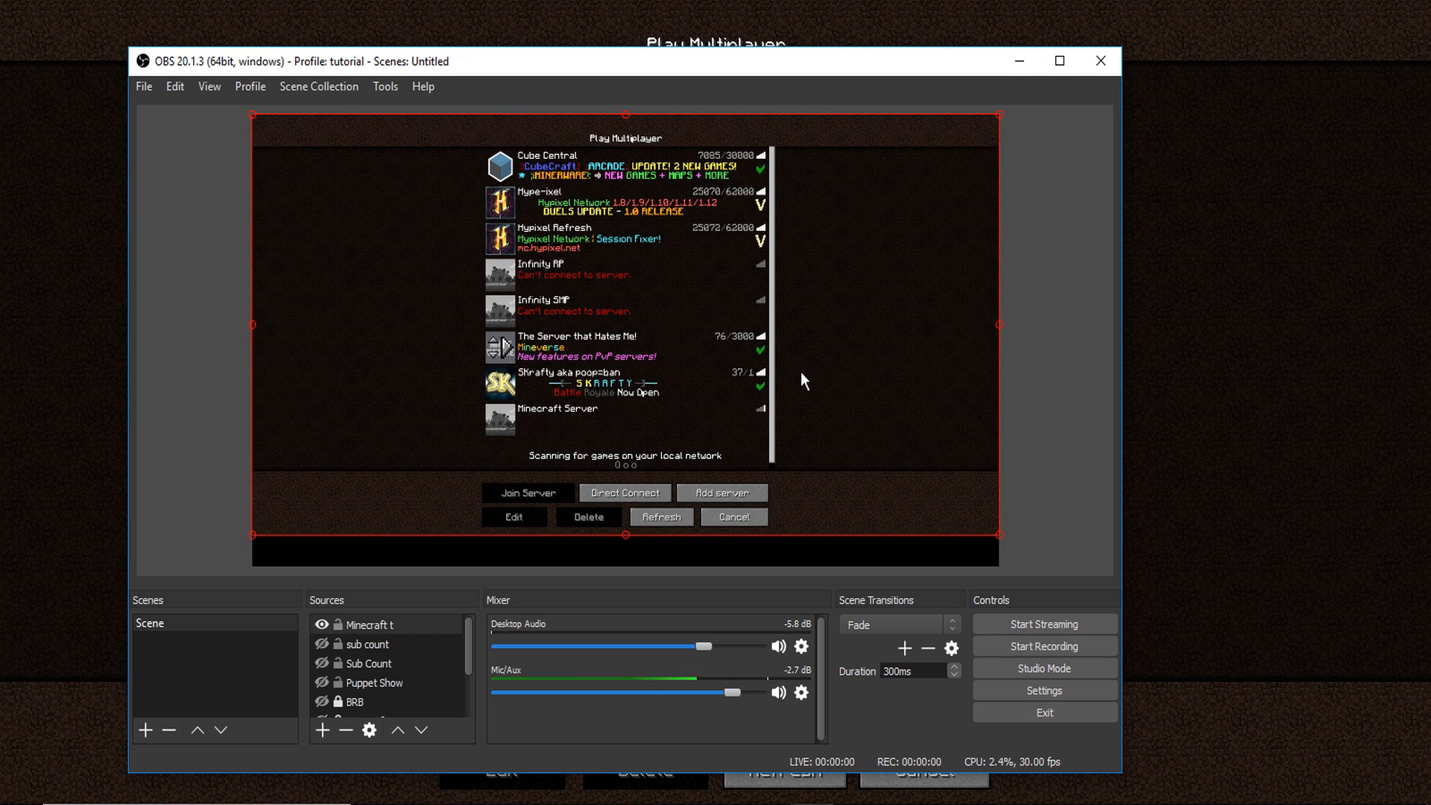
mouse_move(1044, 690)
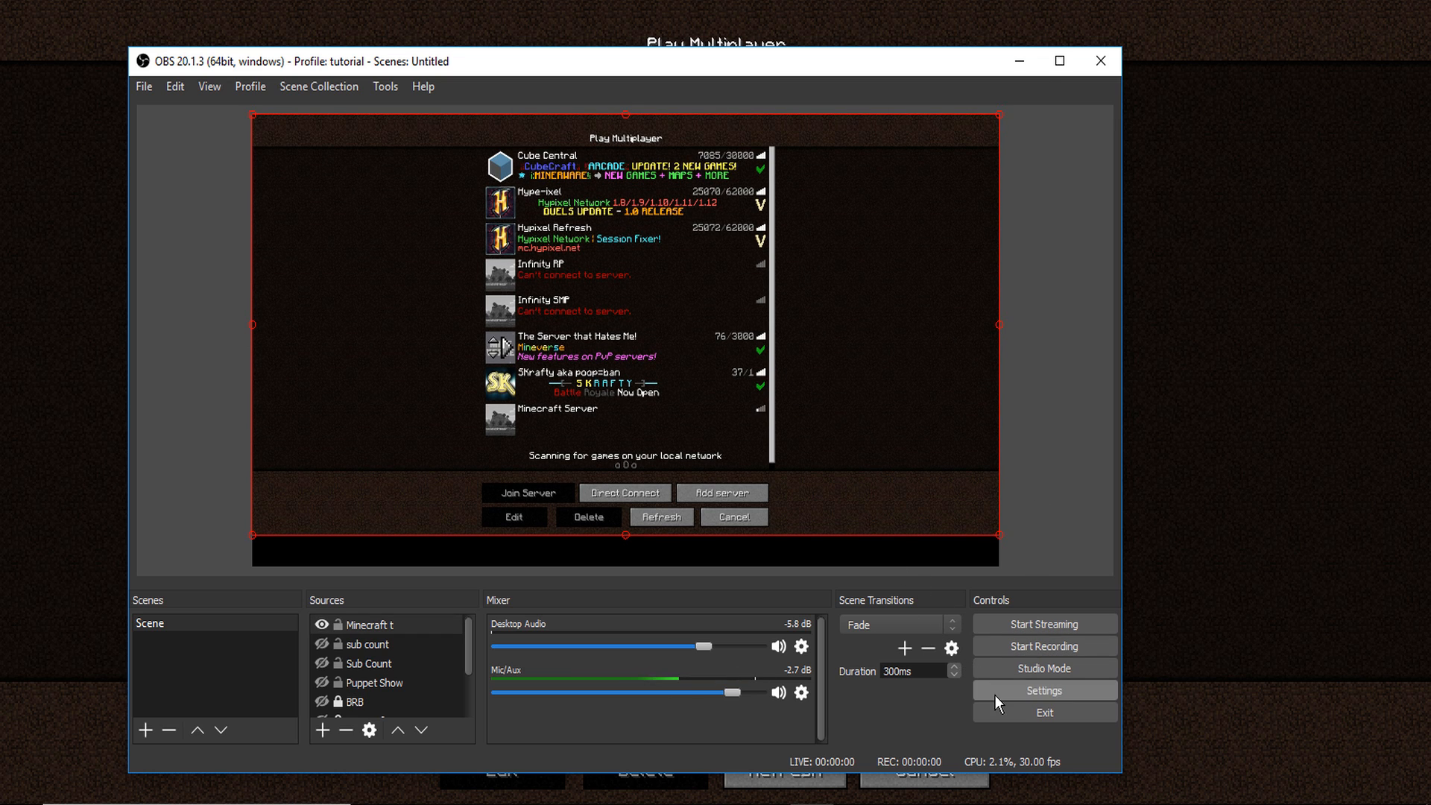
Step: Open Settings to view the 1600x900 canvas and 1280x720 output resolutions
left_click(1043, 690)
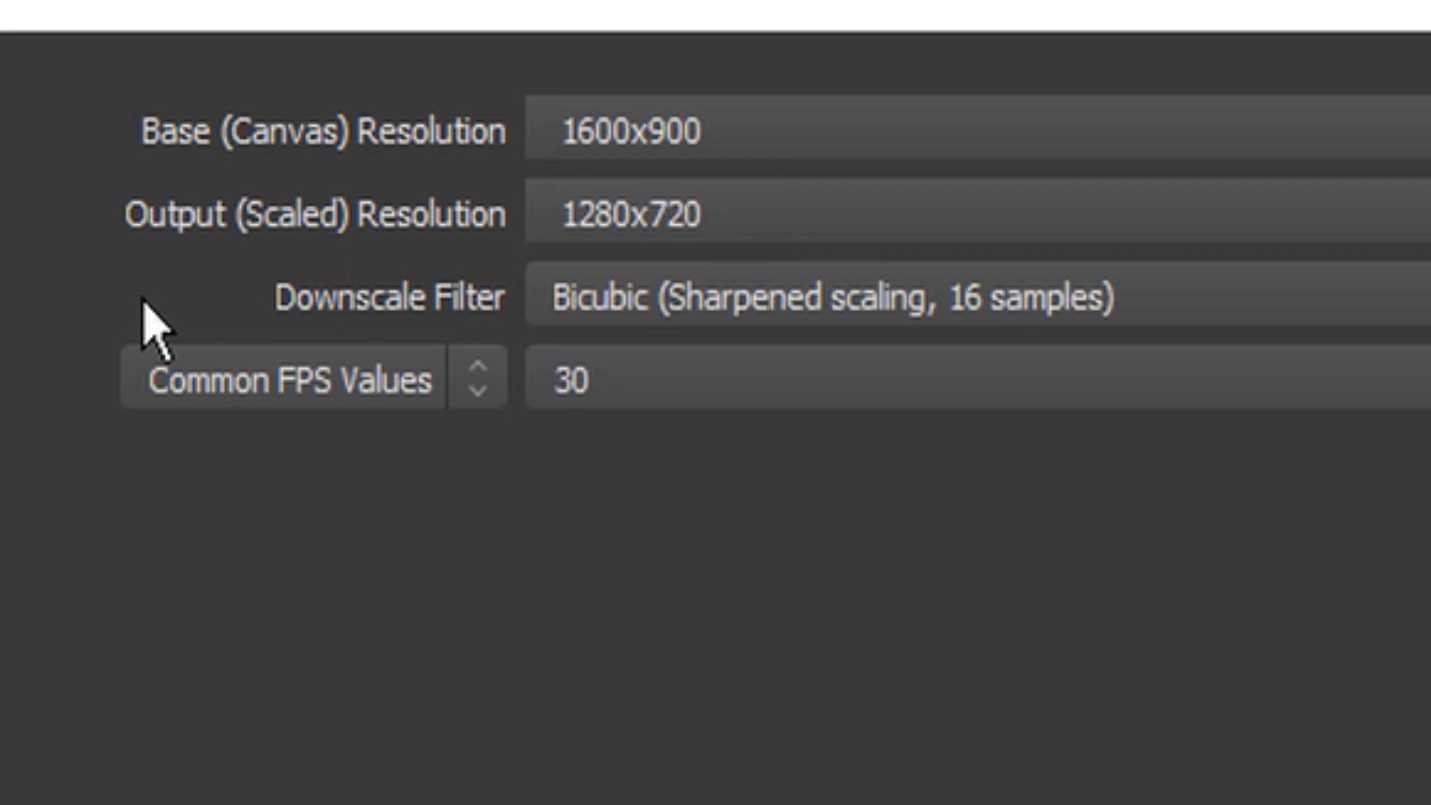
mouse_move(760, 141)
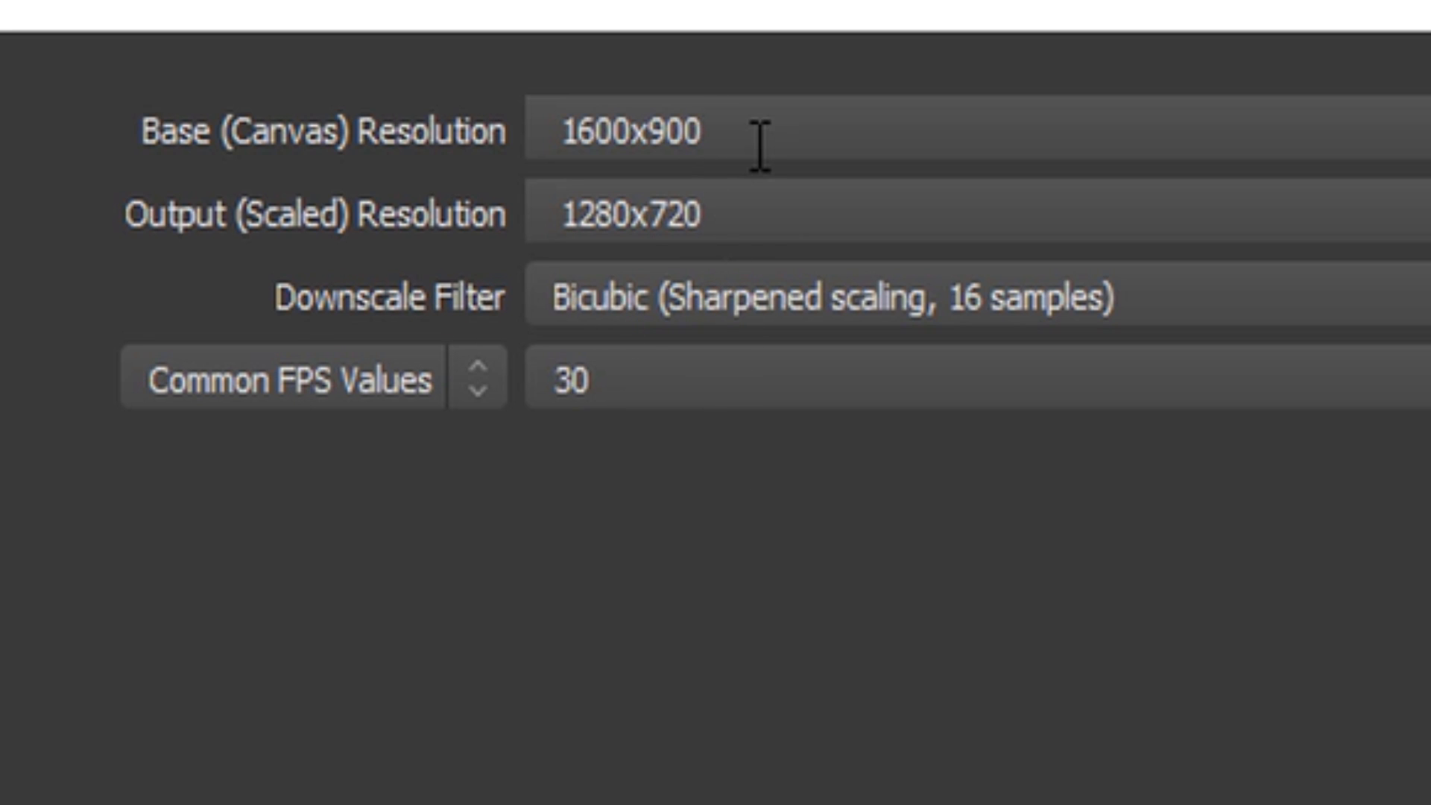
mouse_move(760, 137)
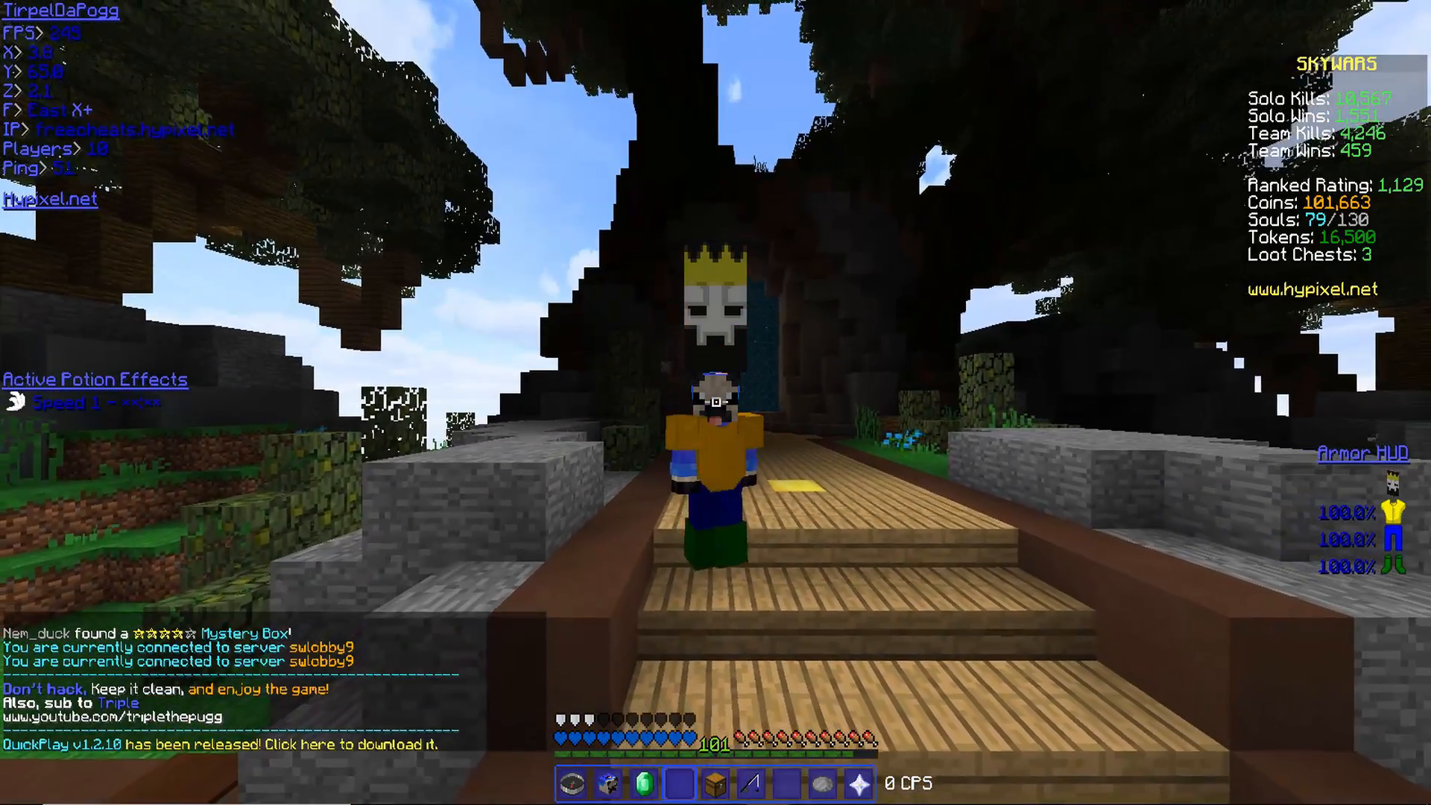
Step: Show Minecraft's F3 debug screen to read the 1600x837 window size
key("f3")
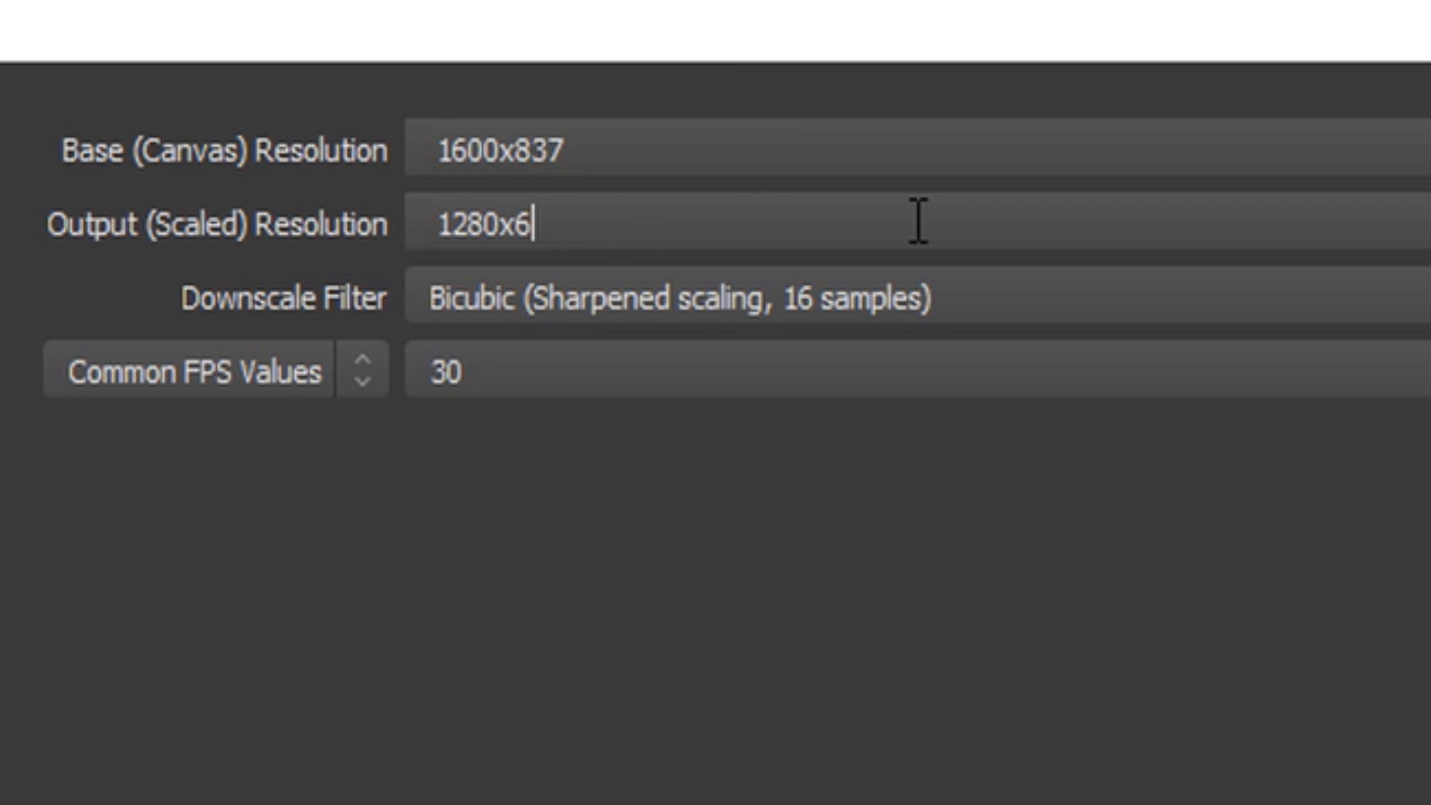
Step: Set the output (scaled) resolution to 1920x1080
type("720")
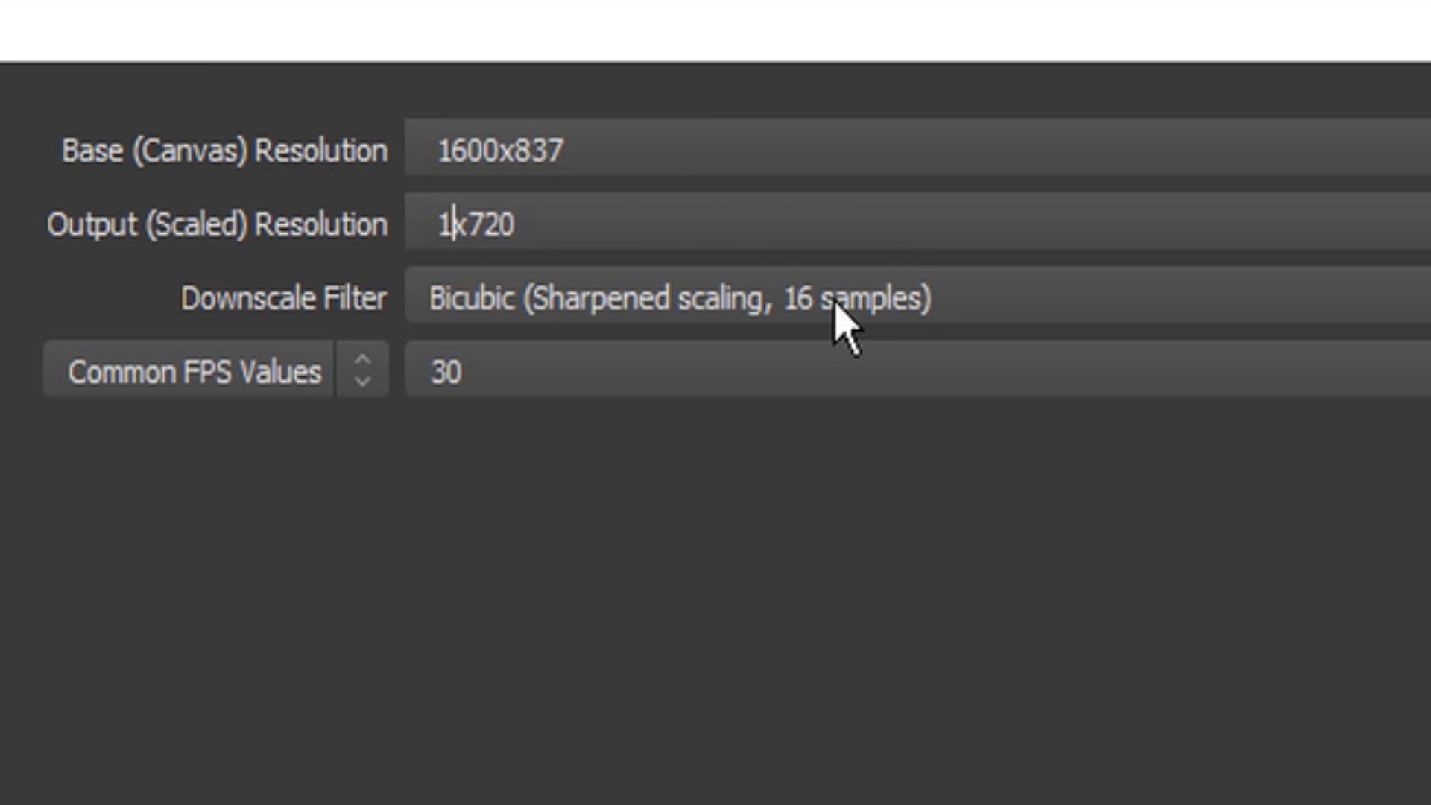
type("1920x7")
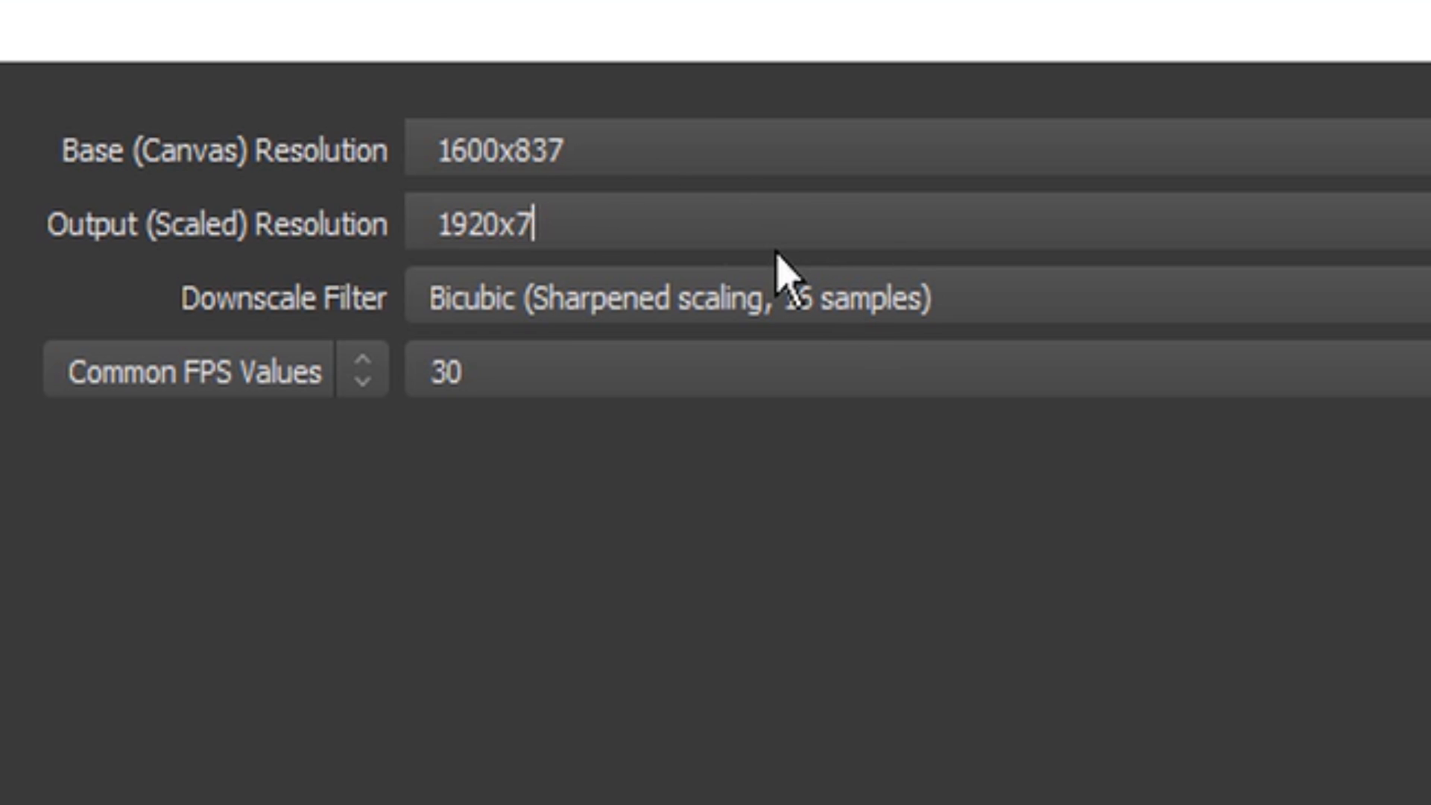
type("0180")
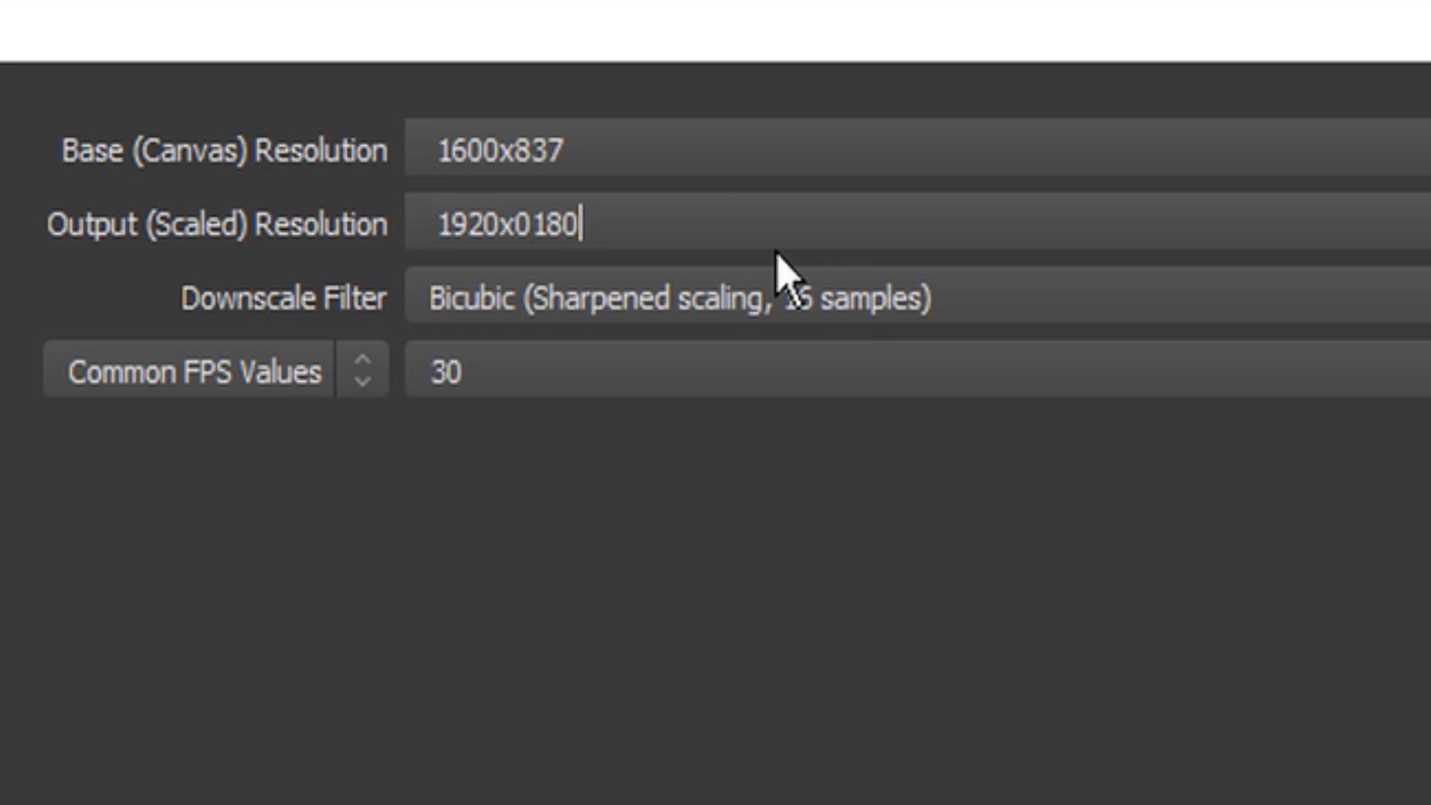
type("1080")
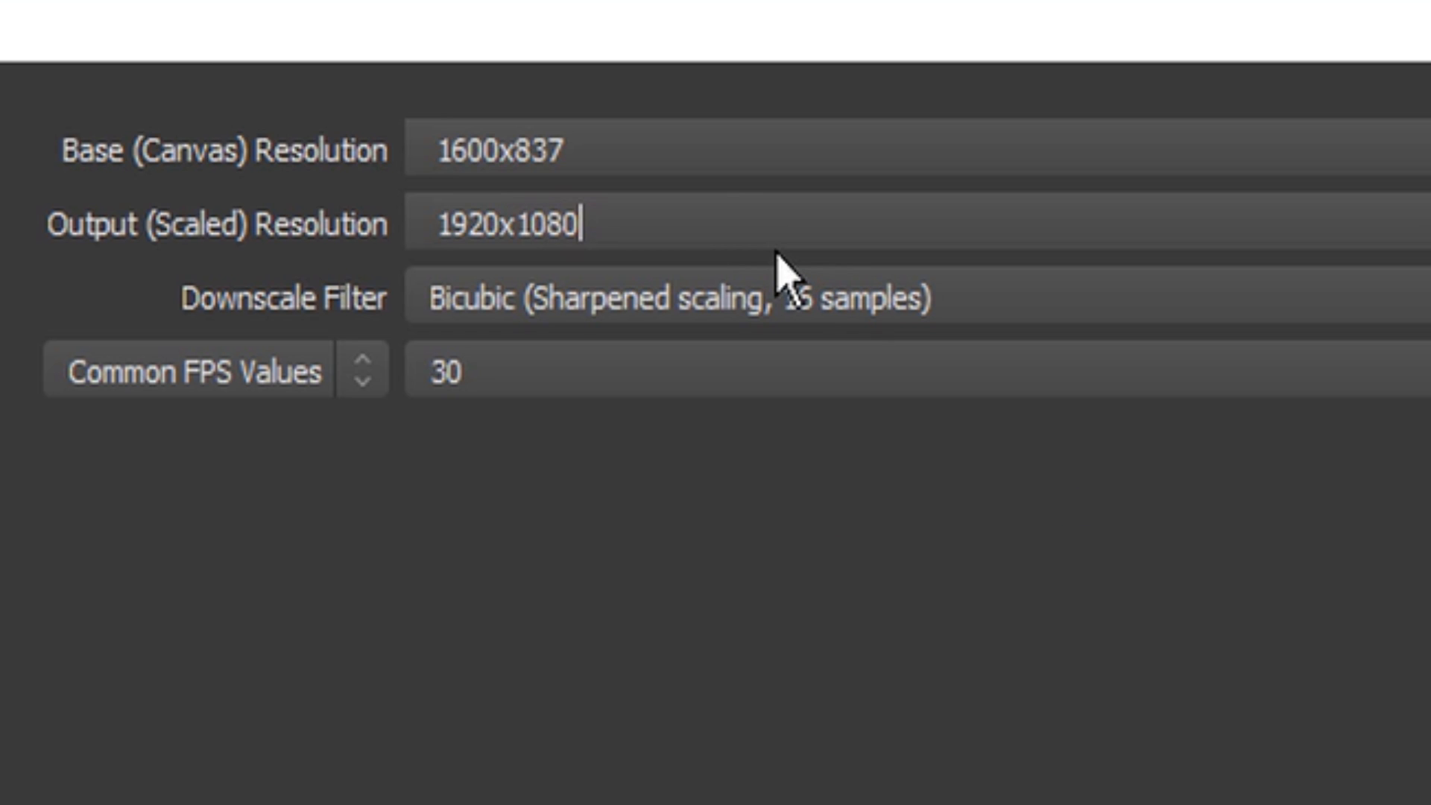
Step: Choose a sharper downscale filter from the Downscale Filter list
left_click(362, 363)
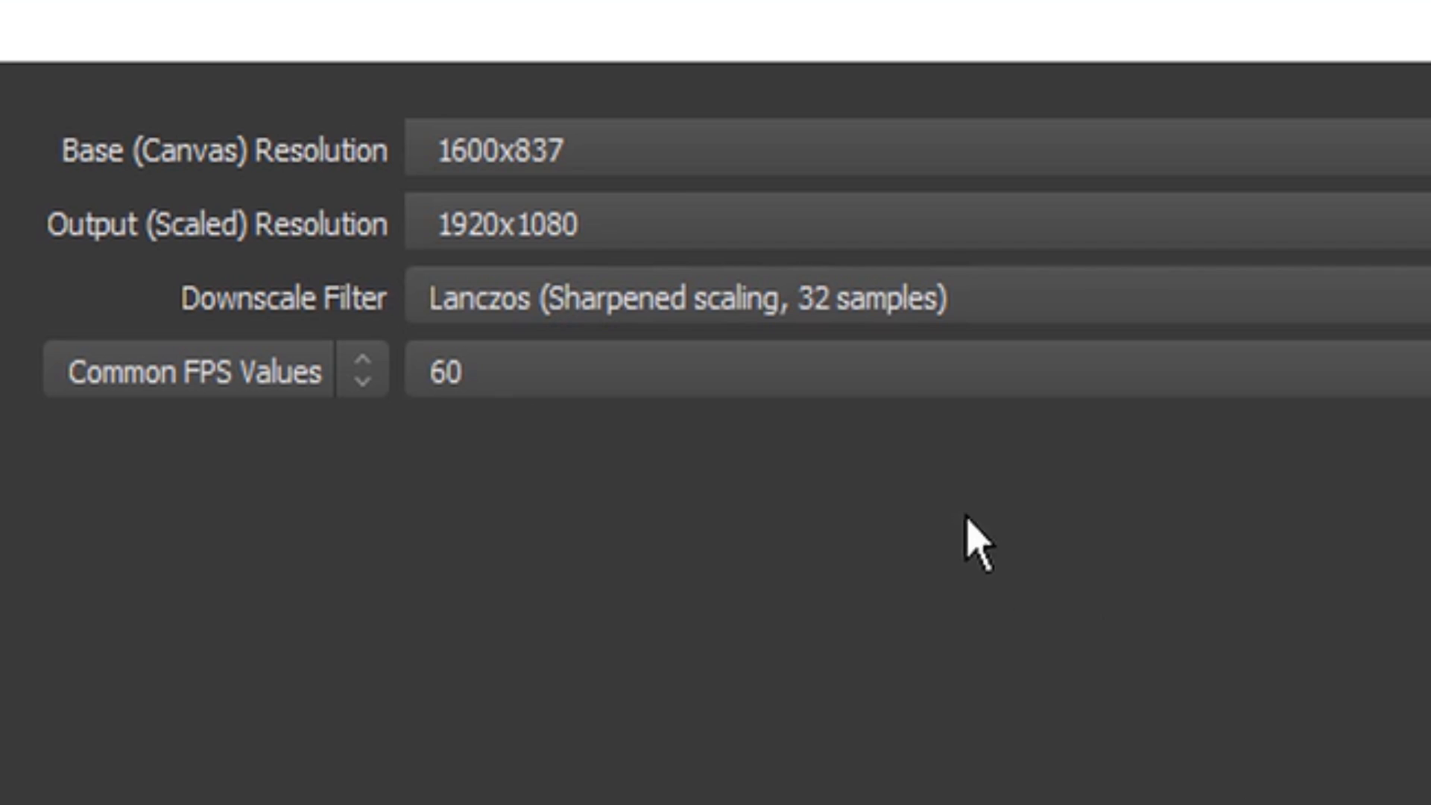
left_click(639, 297)
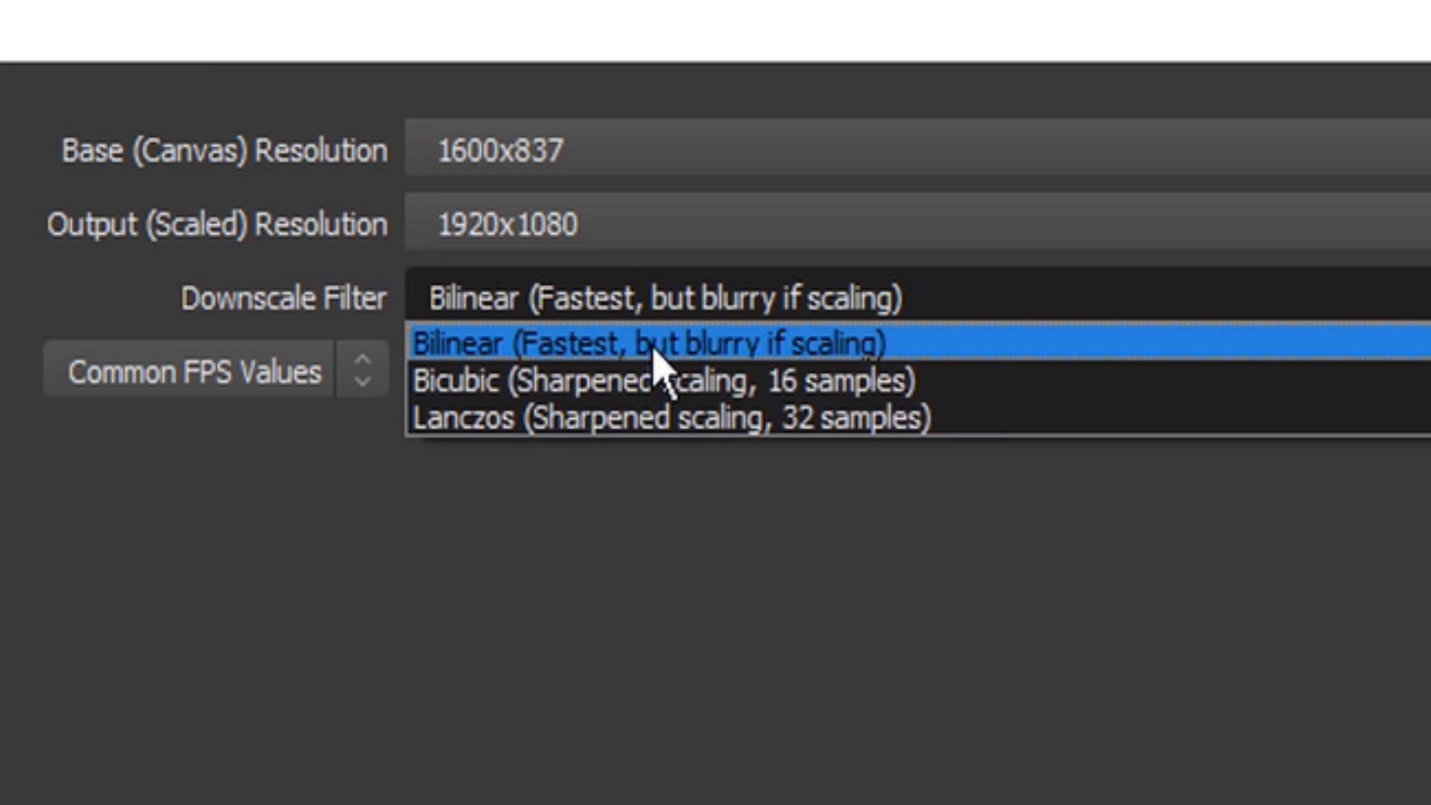
left_click(667, 419)
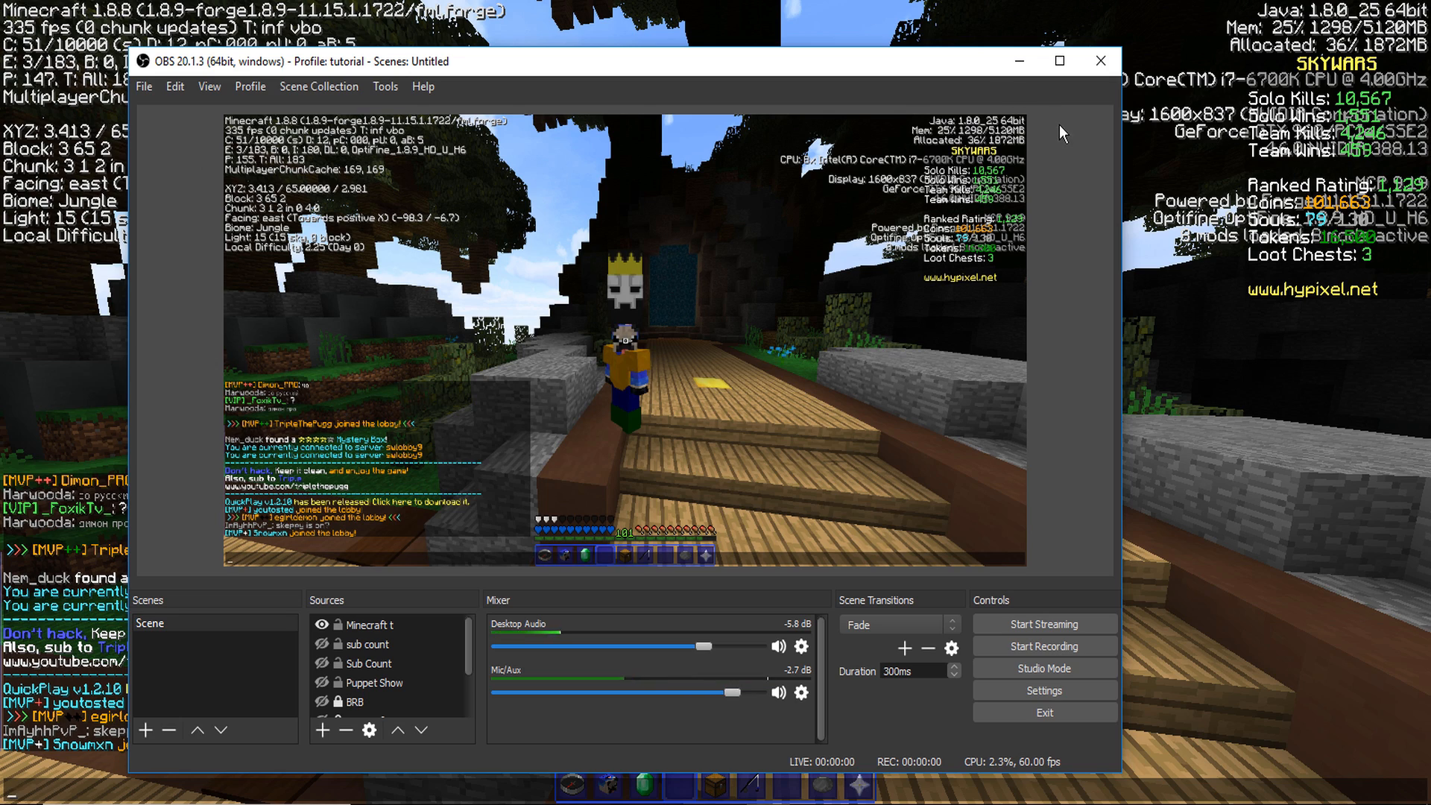
mouse_move(1037, 525)
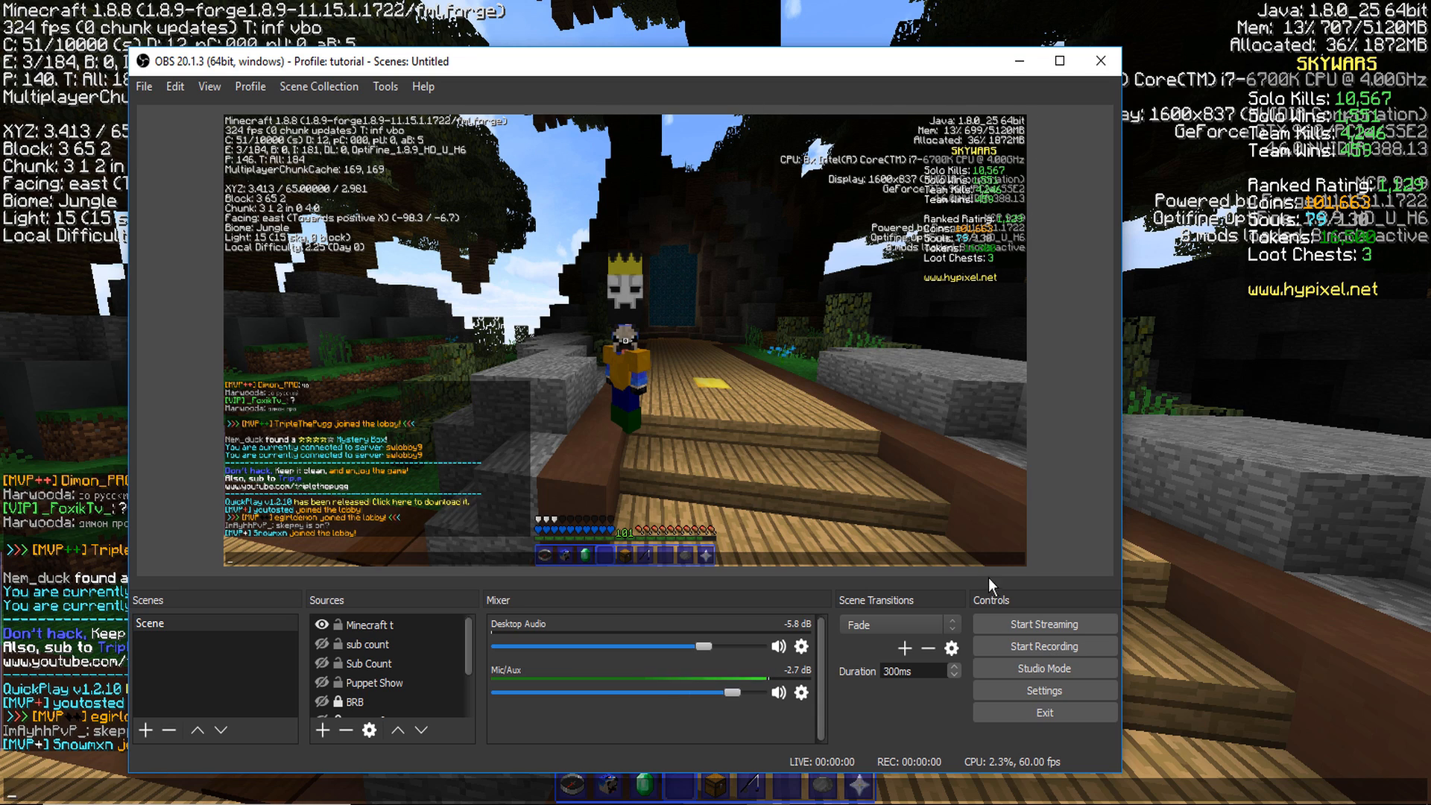
mouse_move(1099, 231)
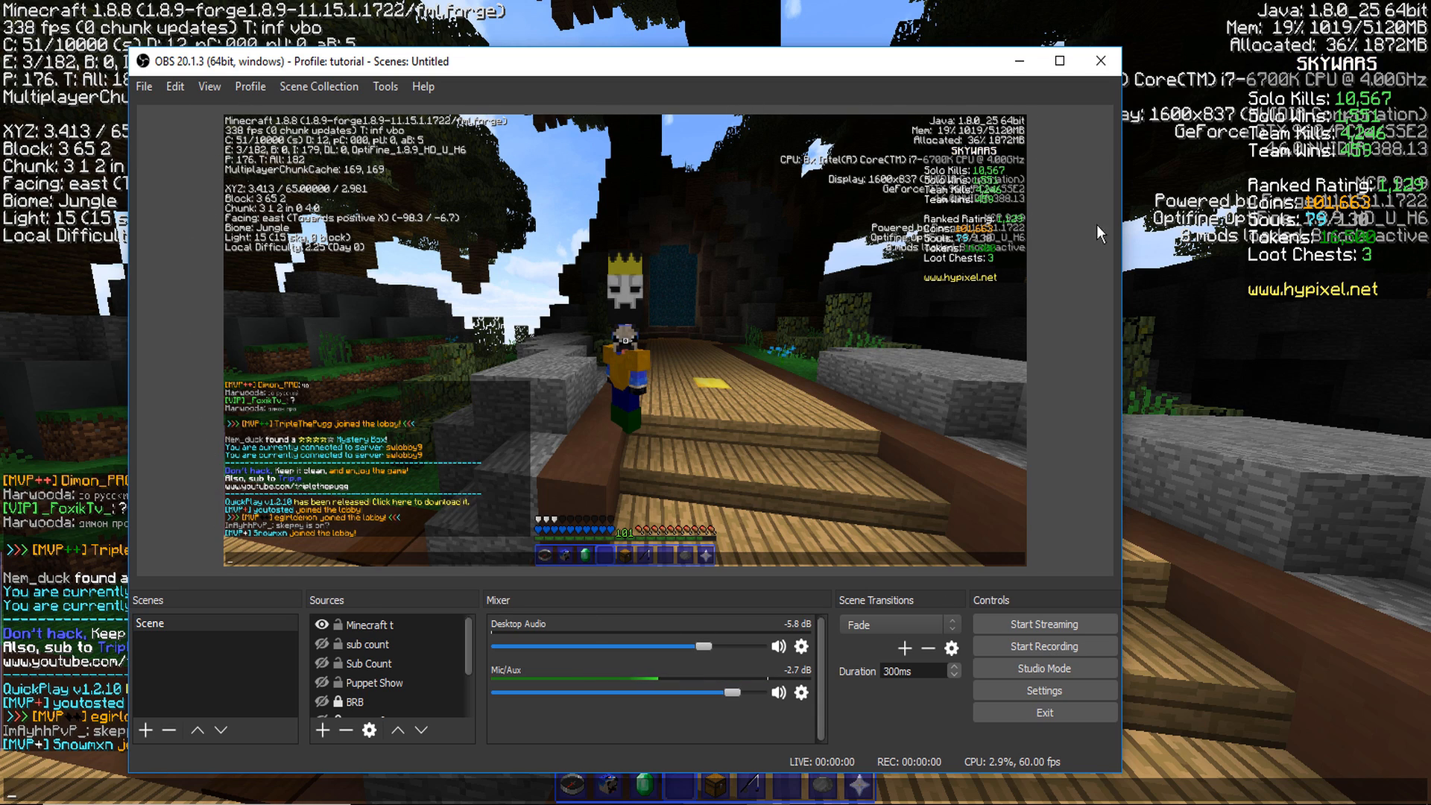
left_click(1044, 690)
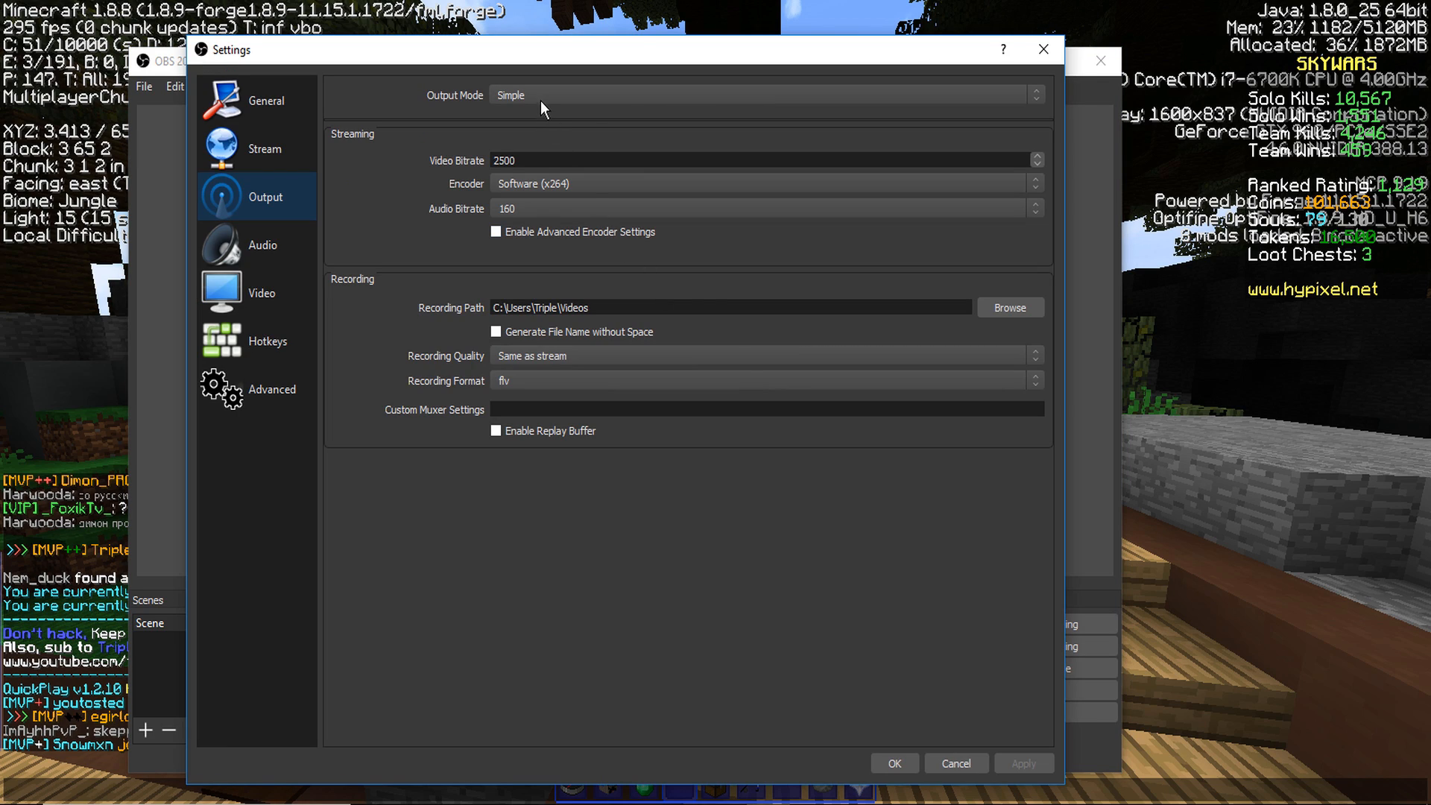
mouse_move(550, 119)
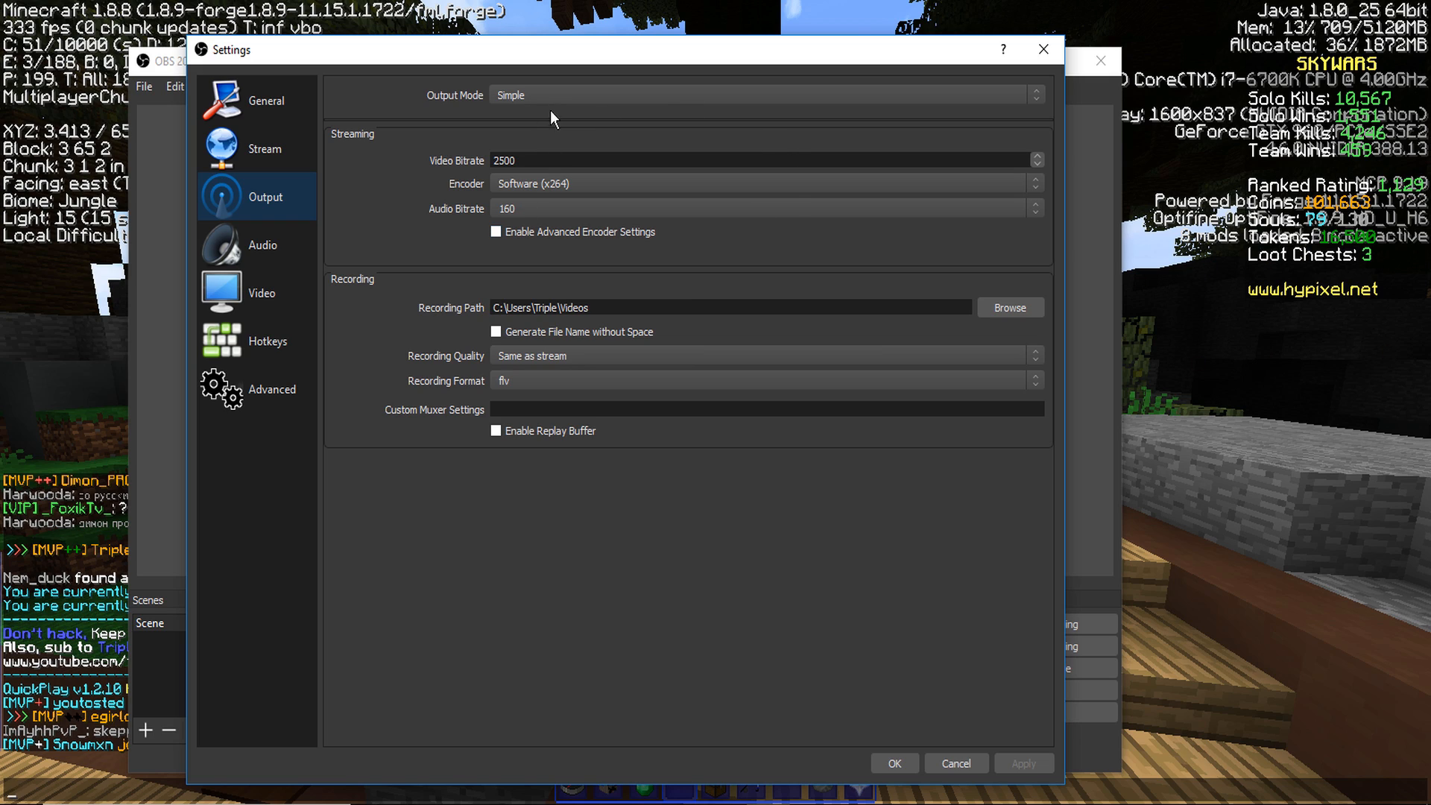
mouse_move(559, 388)
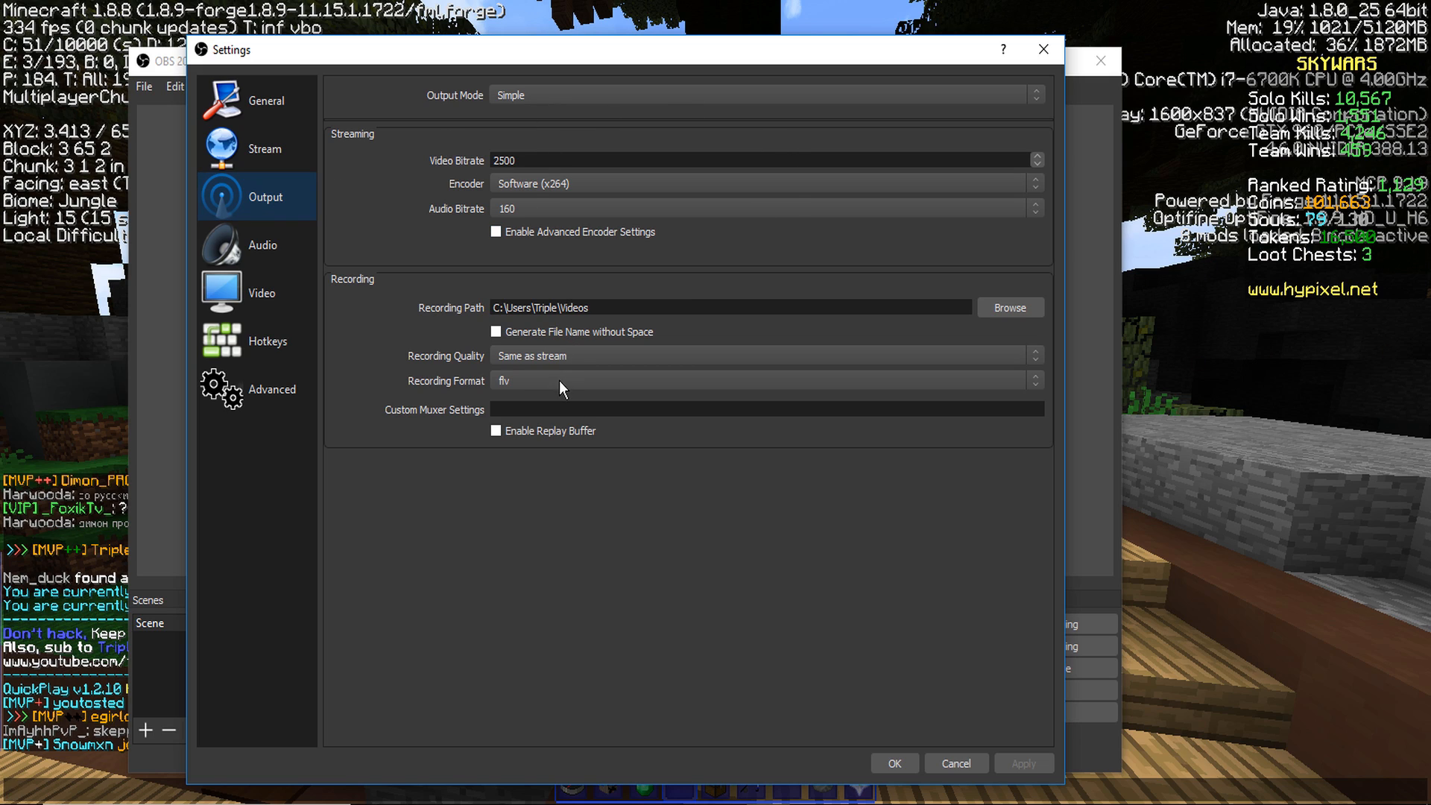
left_click(763, 381)
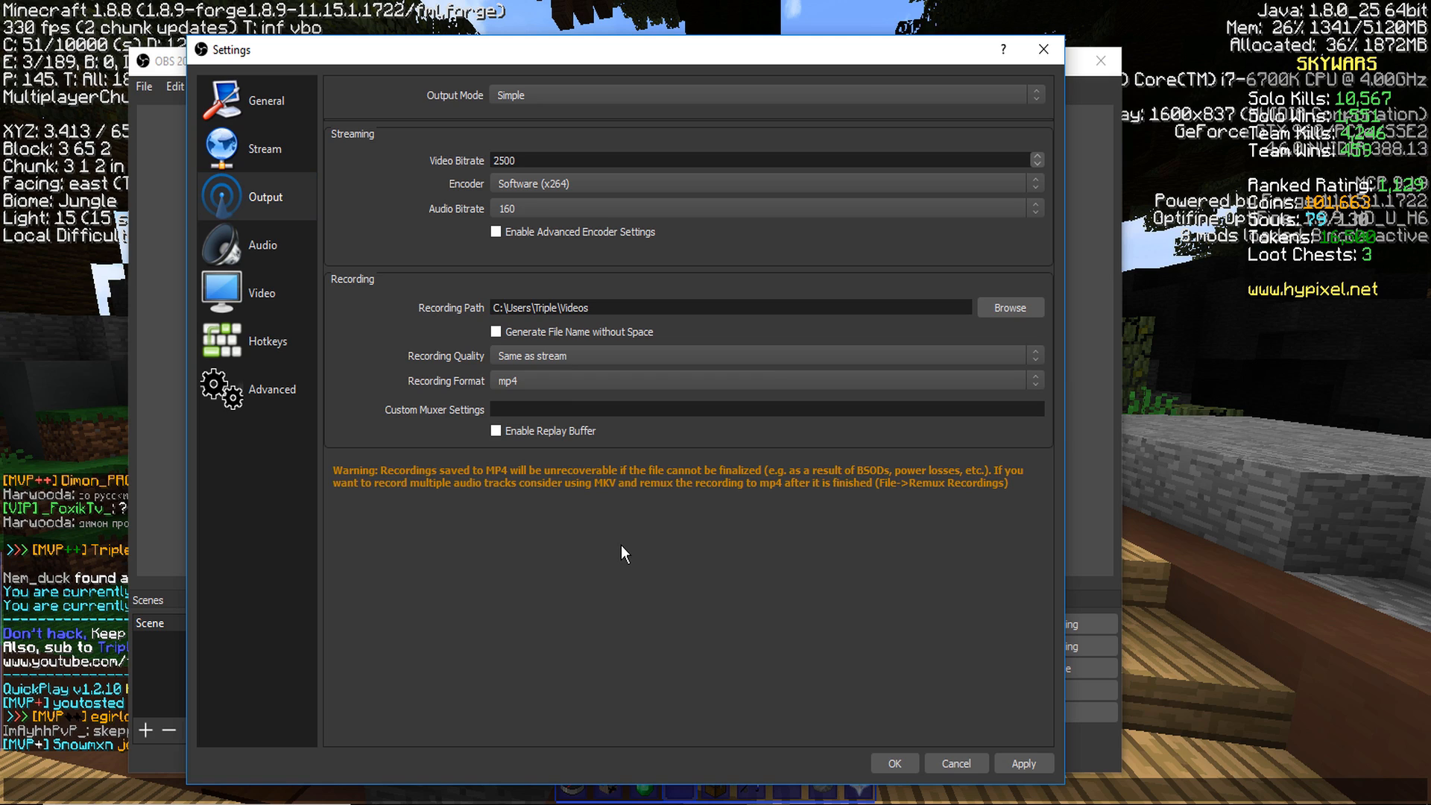
mouse_move(580, 485)
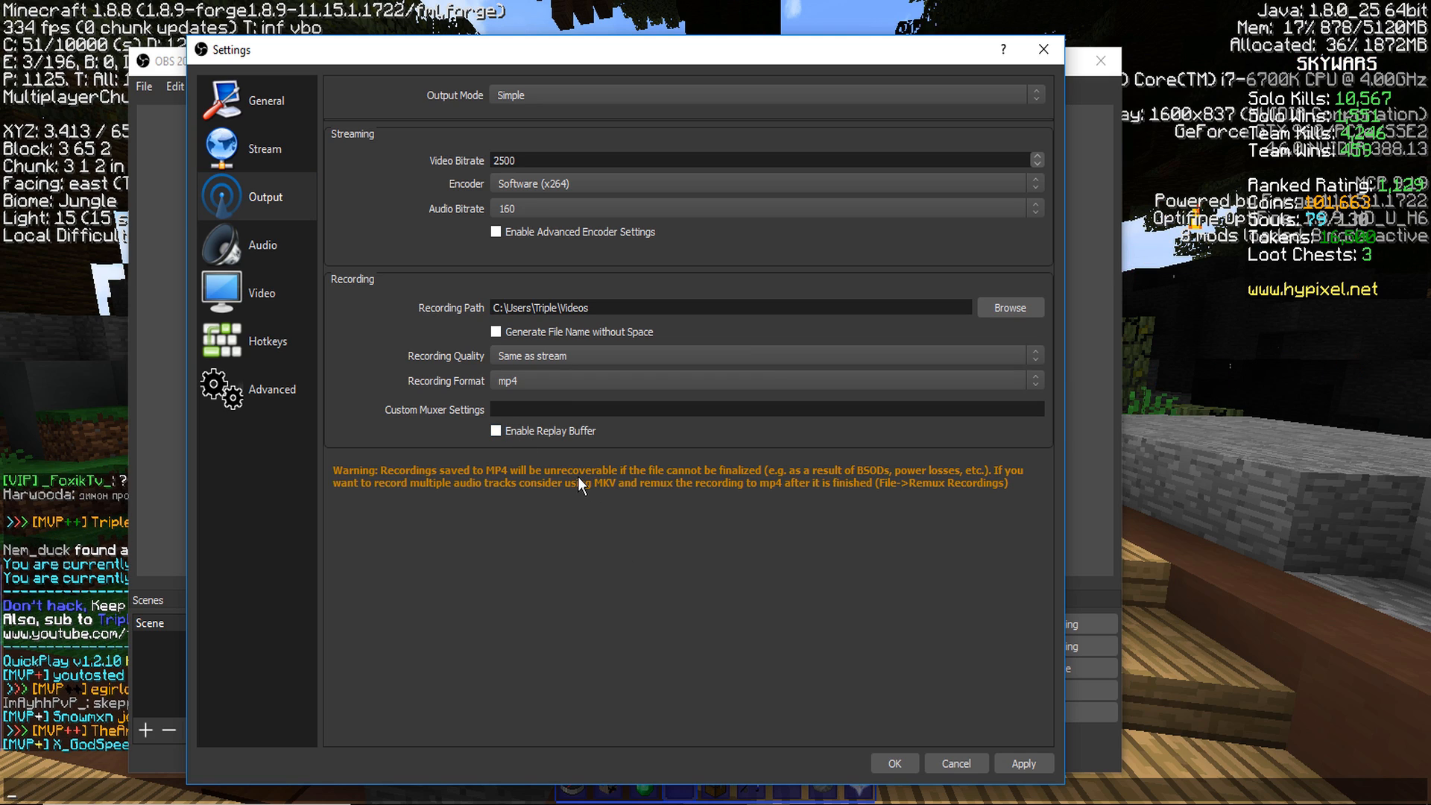
mouse_move(587, 401)
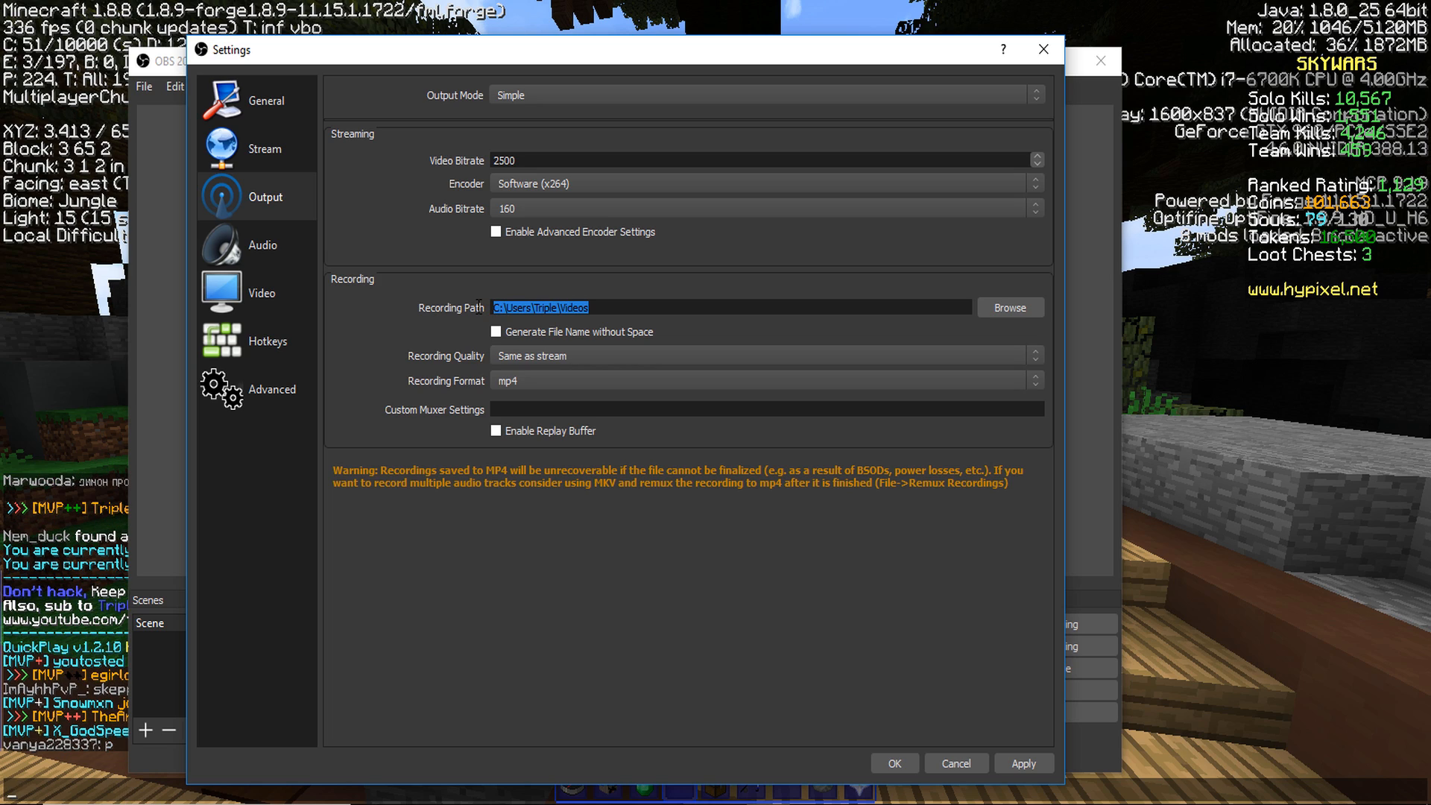
mouse_move(481, 289)
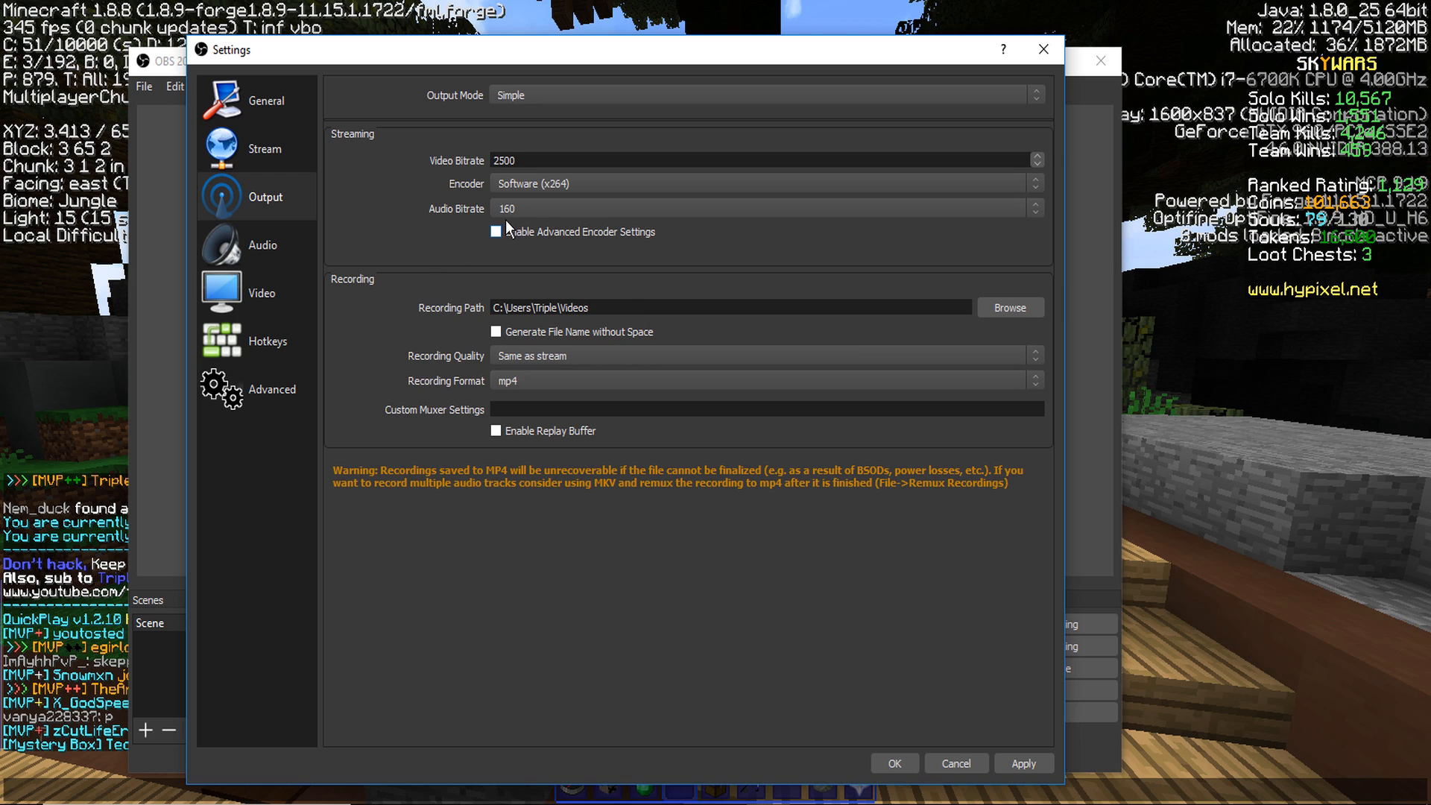
mouse_move(514, 214)
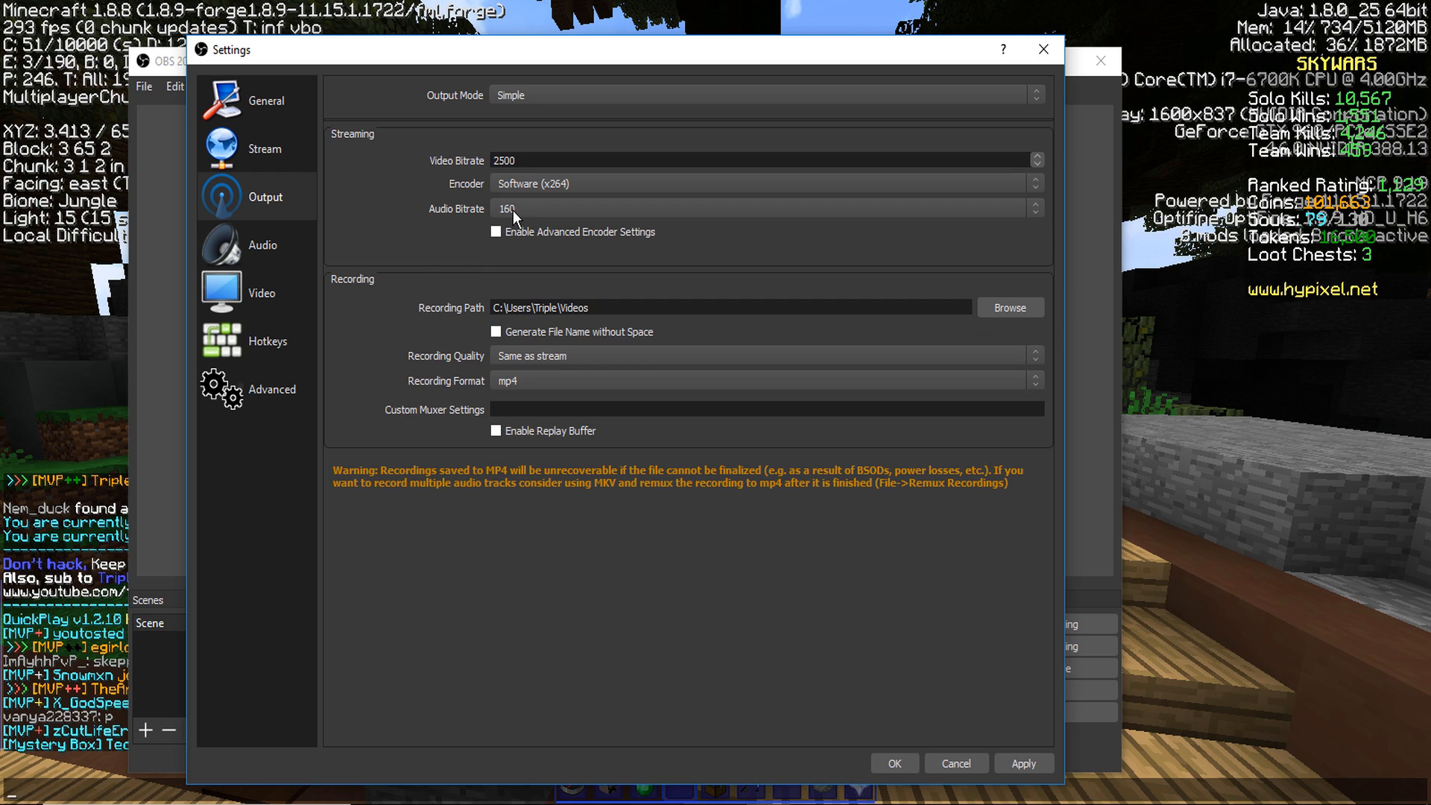
mouse_move(651, 369)
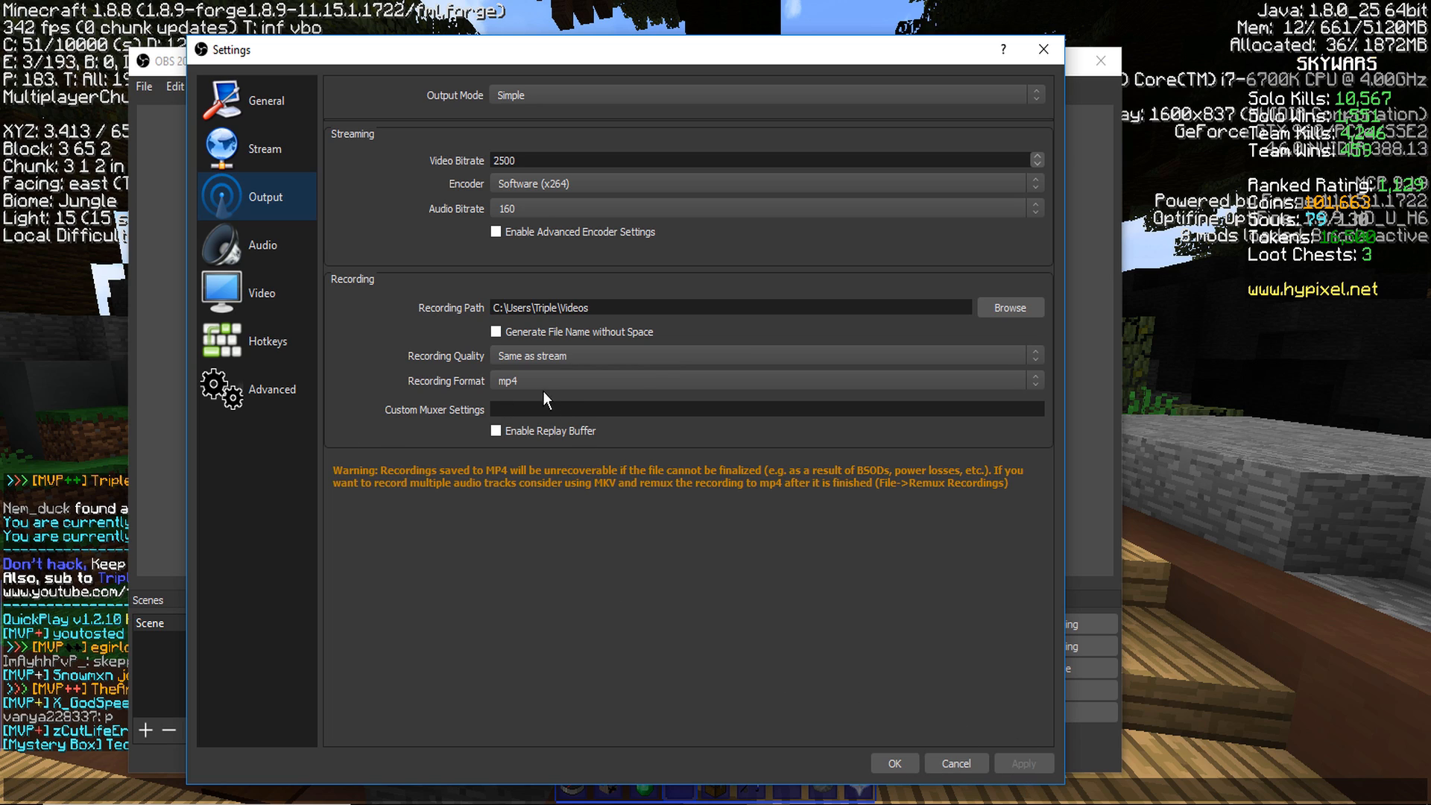
mouse_move(262, 292)
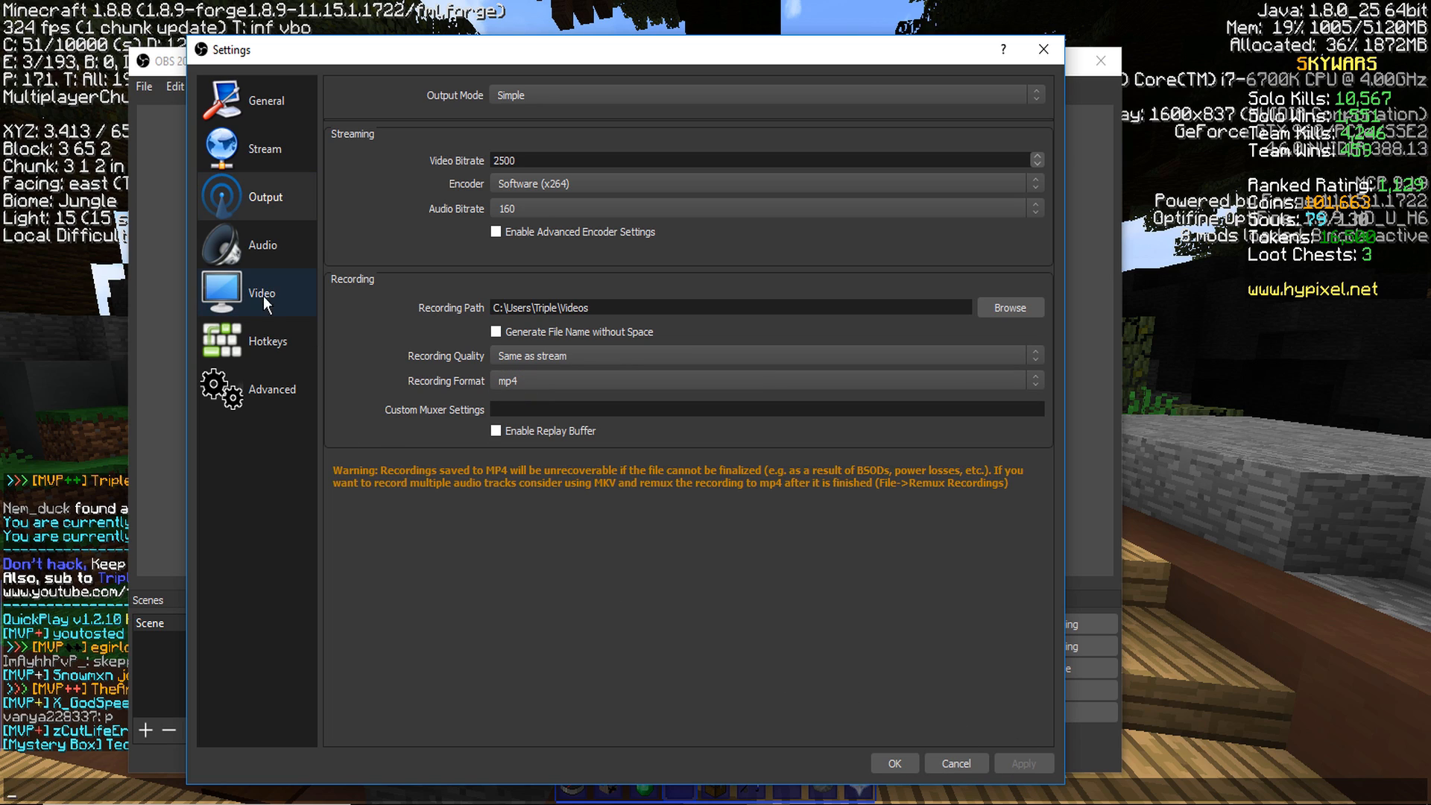
Step: Browse the Audio, Hotkeys and Advanced pages, then close Settings with OK
left_click(263, 244)
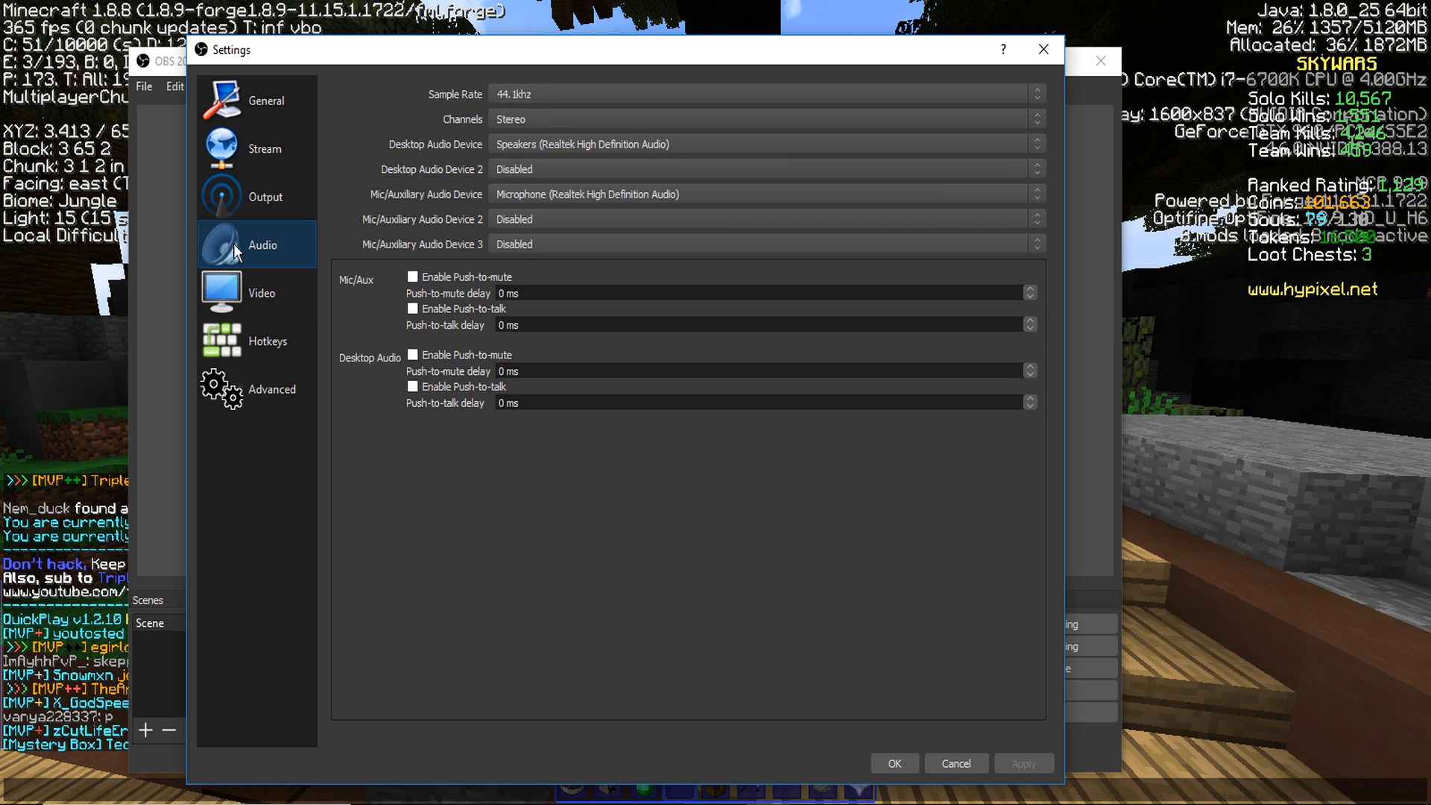
left_click(268, 341)
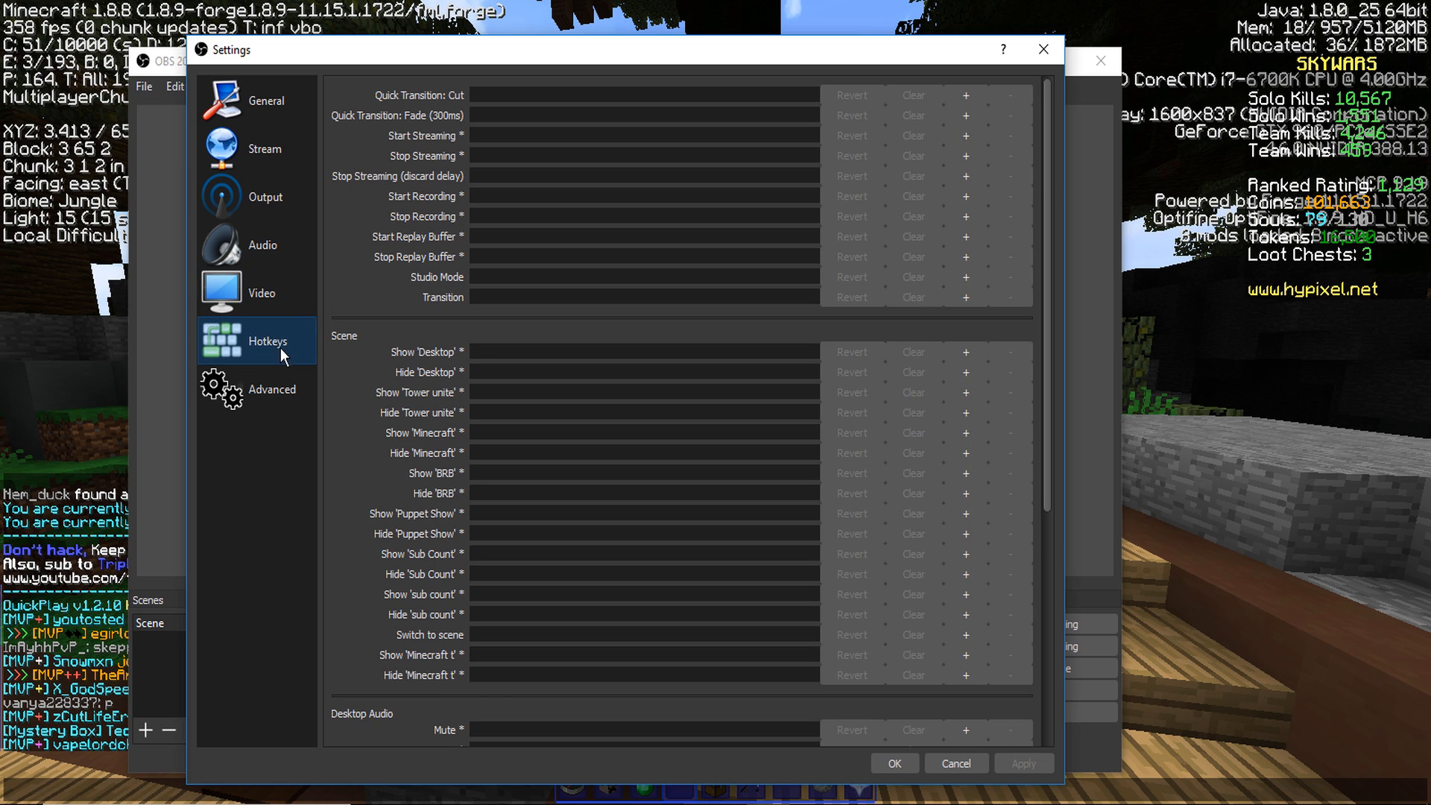
left_click(272, 389)
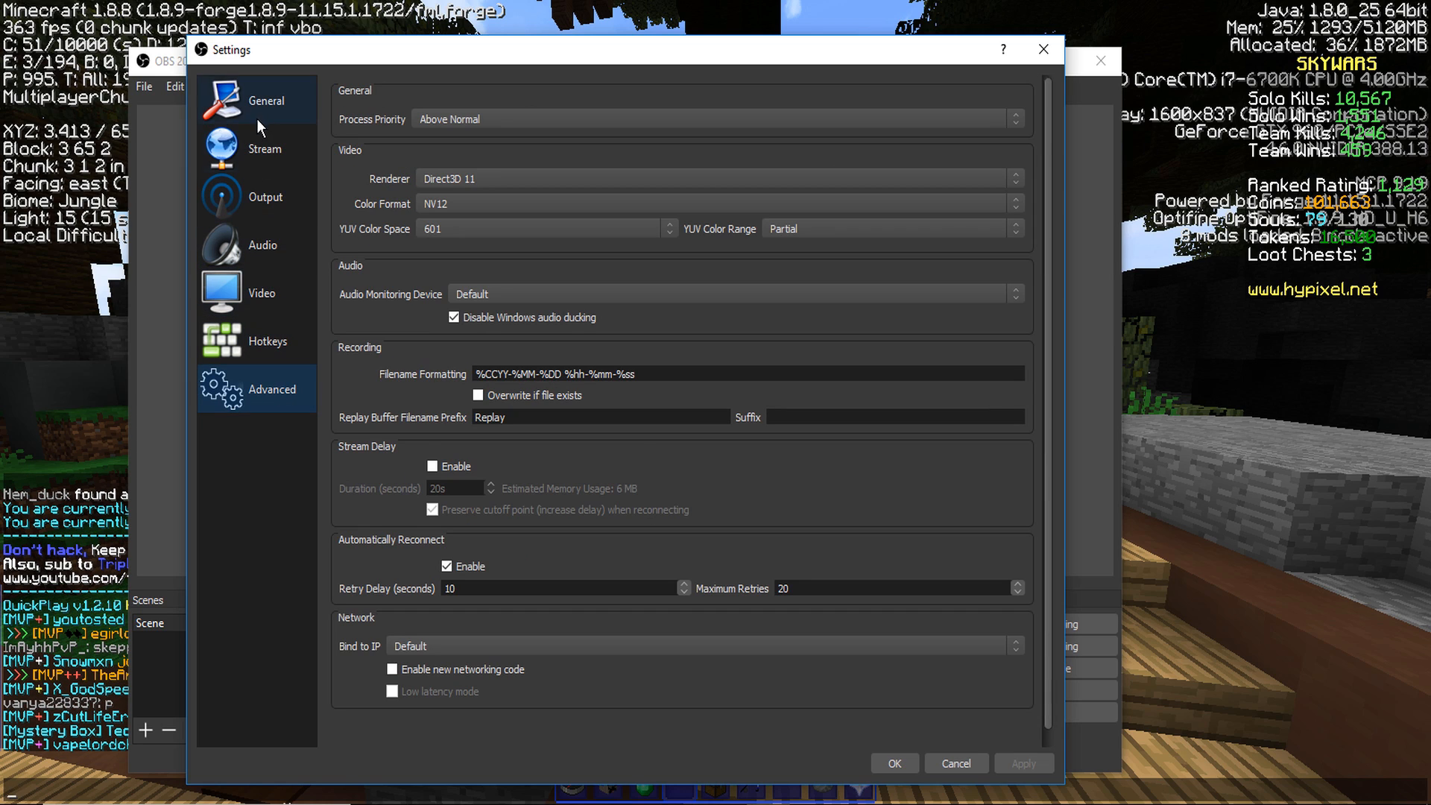
left_click(955, 763)
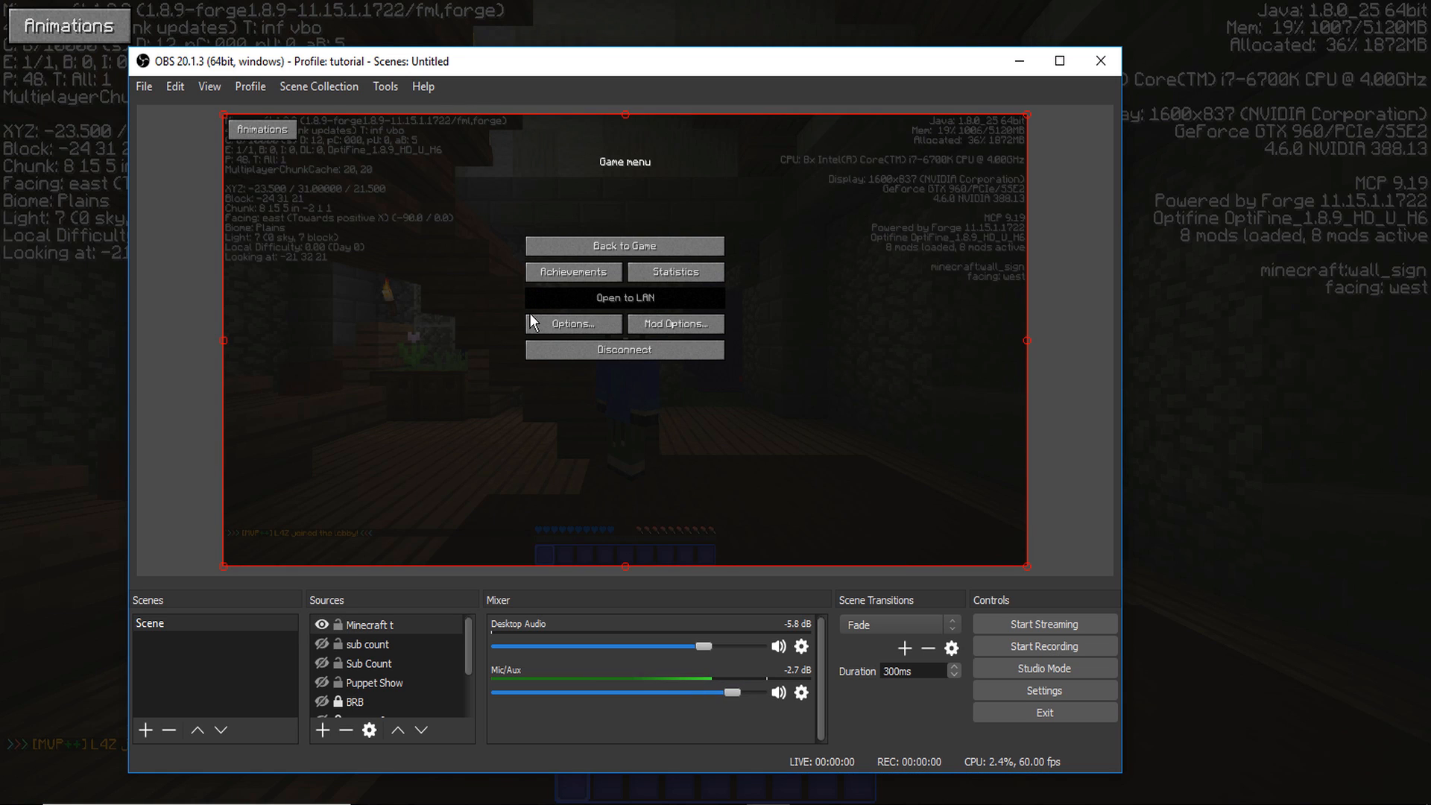
mouse_move(256, 236)
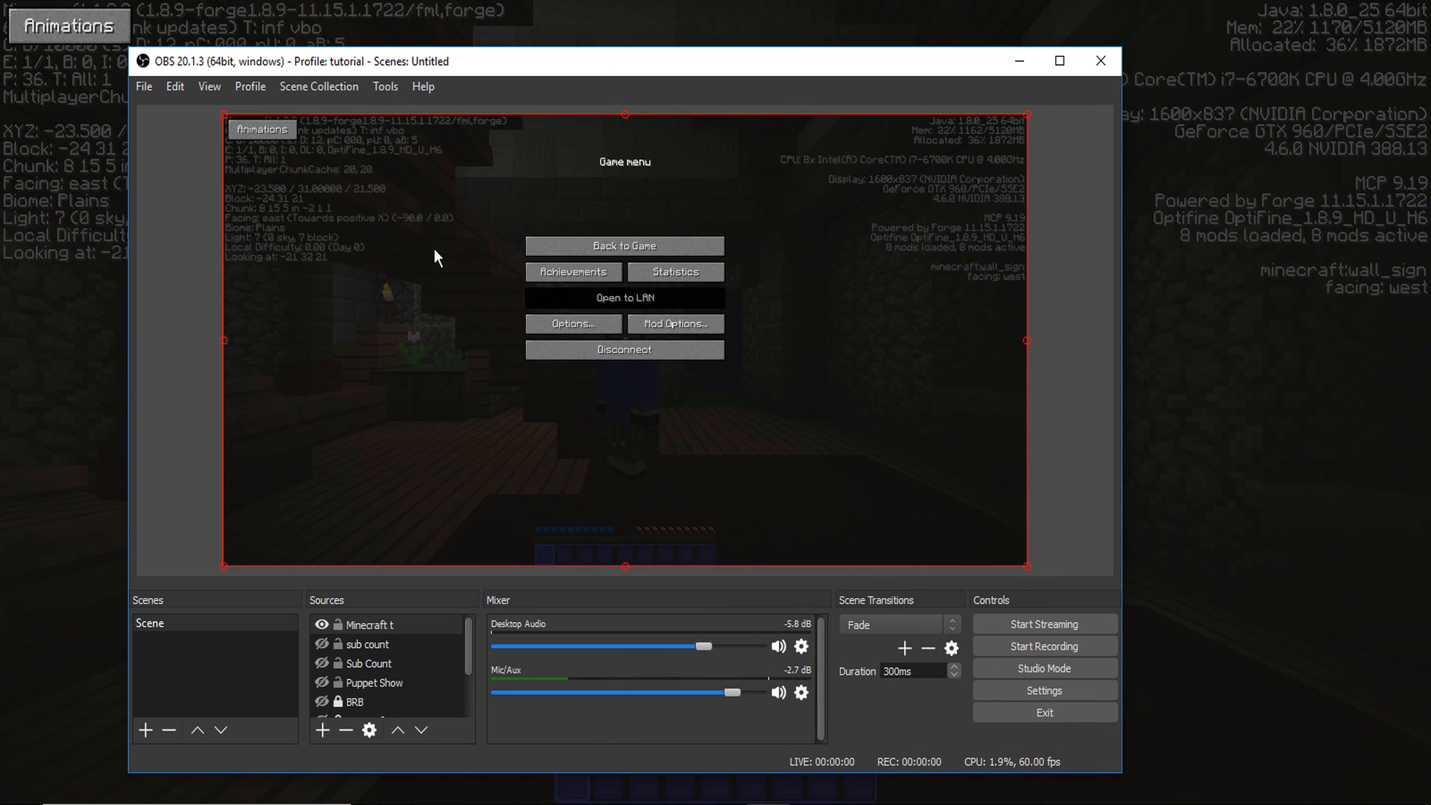
mouse_move(973, 226)
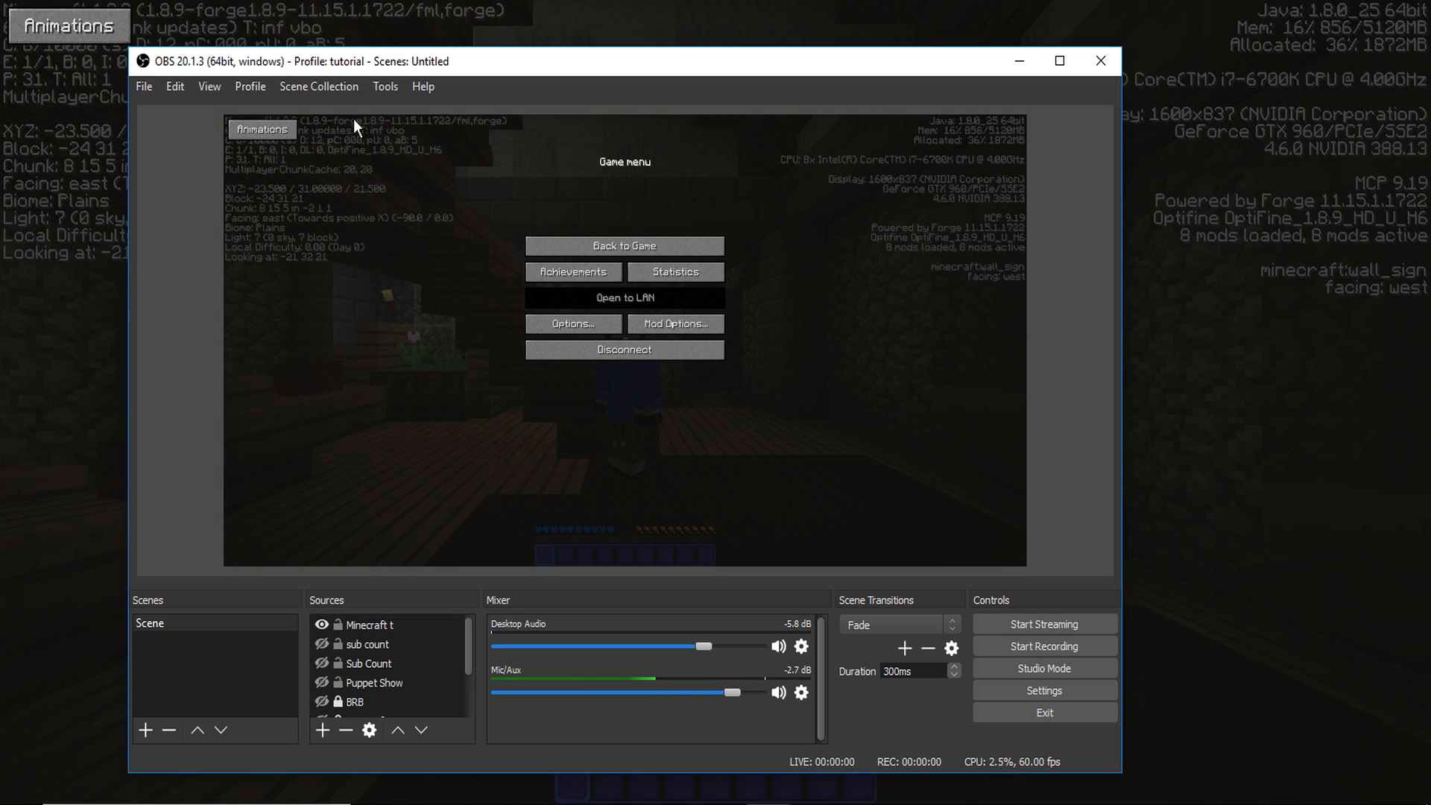
left_click(378, 682)
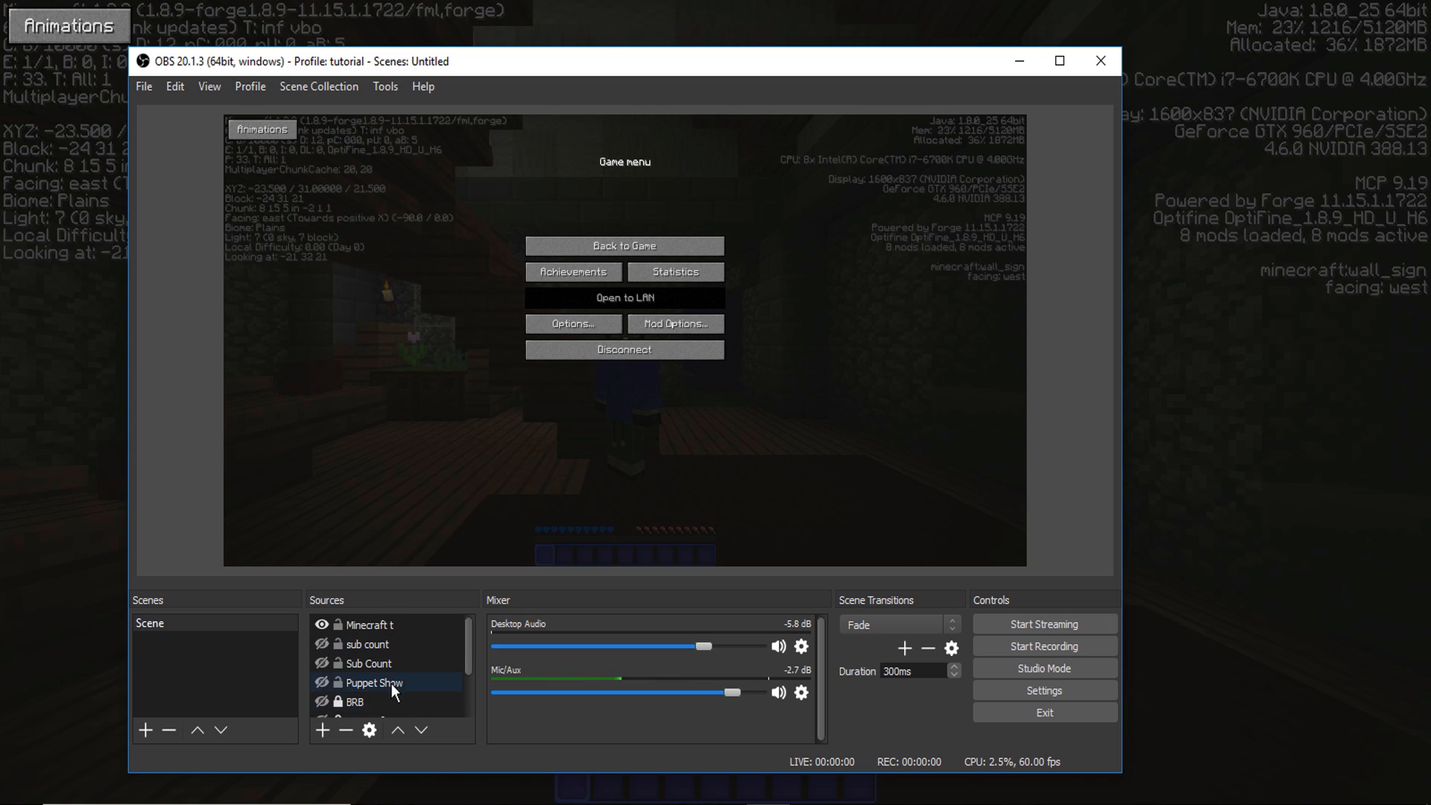
left_click(364, 626)
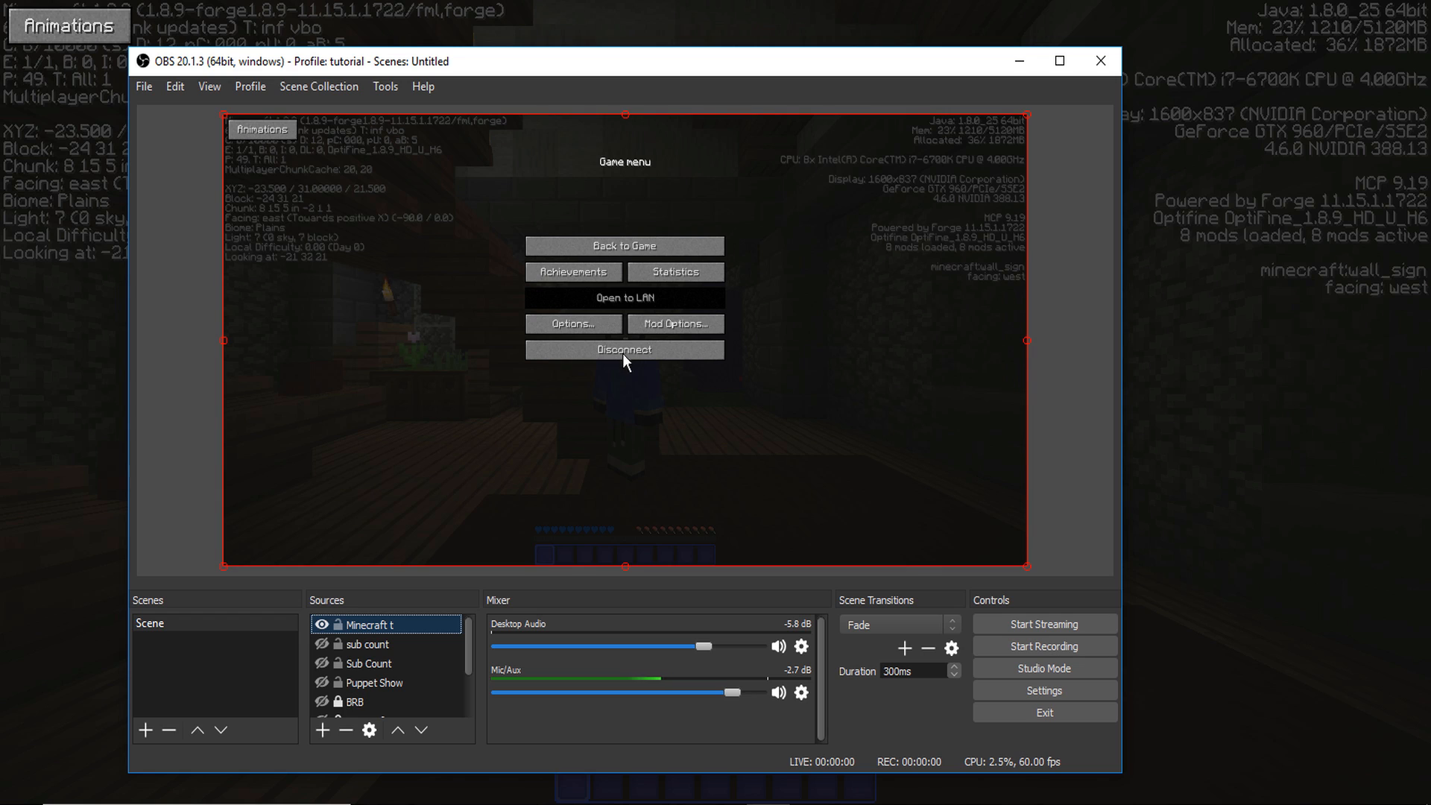
mouse_move(444, 438)
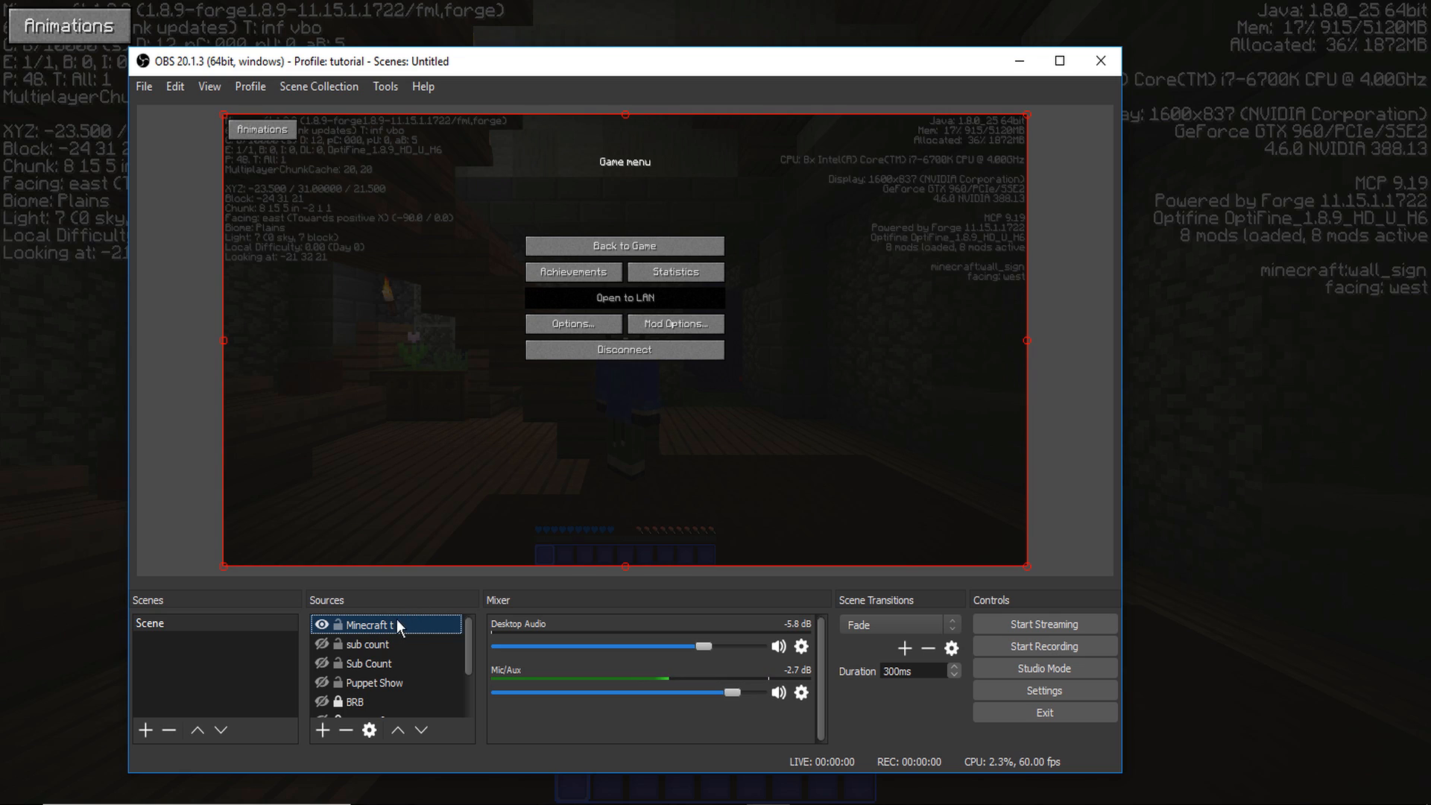
mouse_move(783, 174)
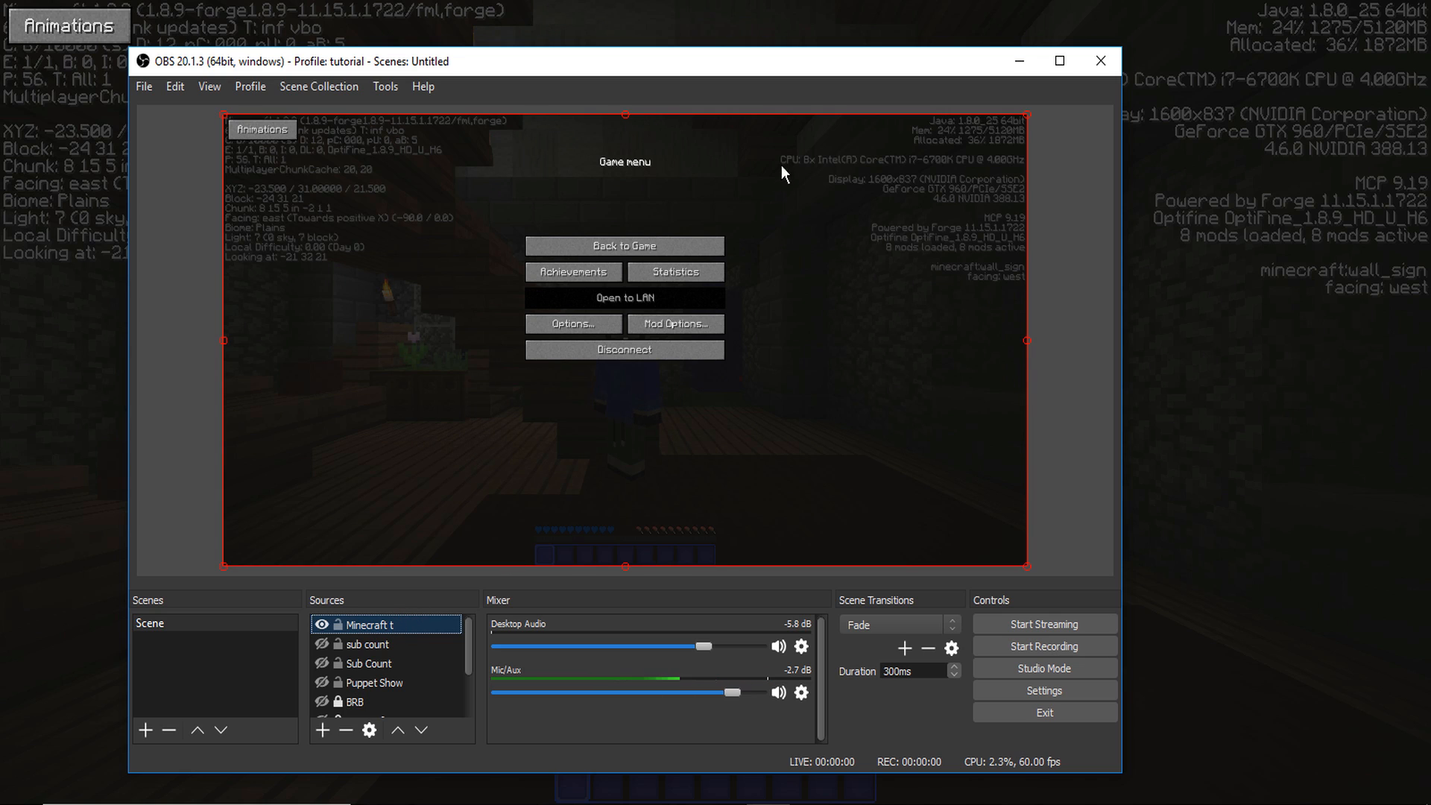
mouse_move(1293, 105)
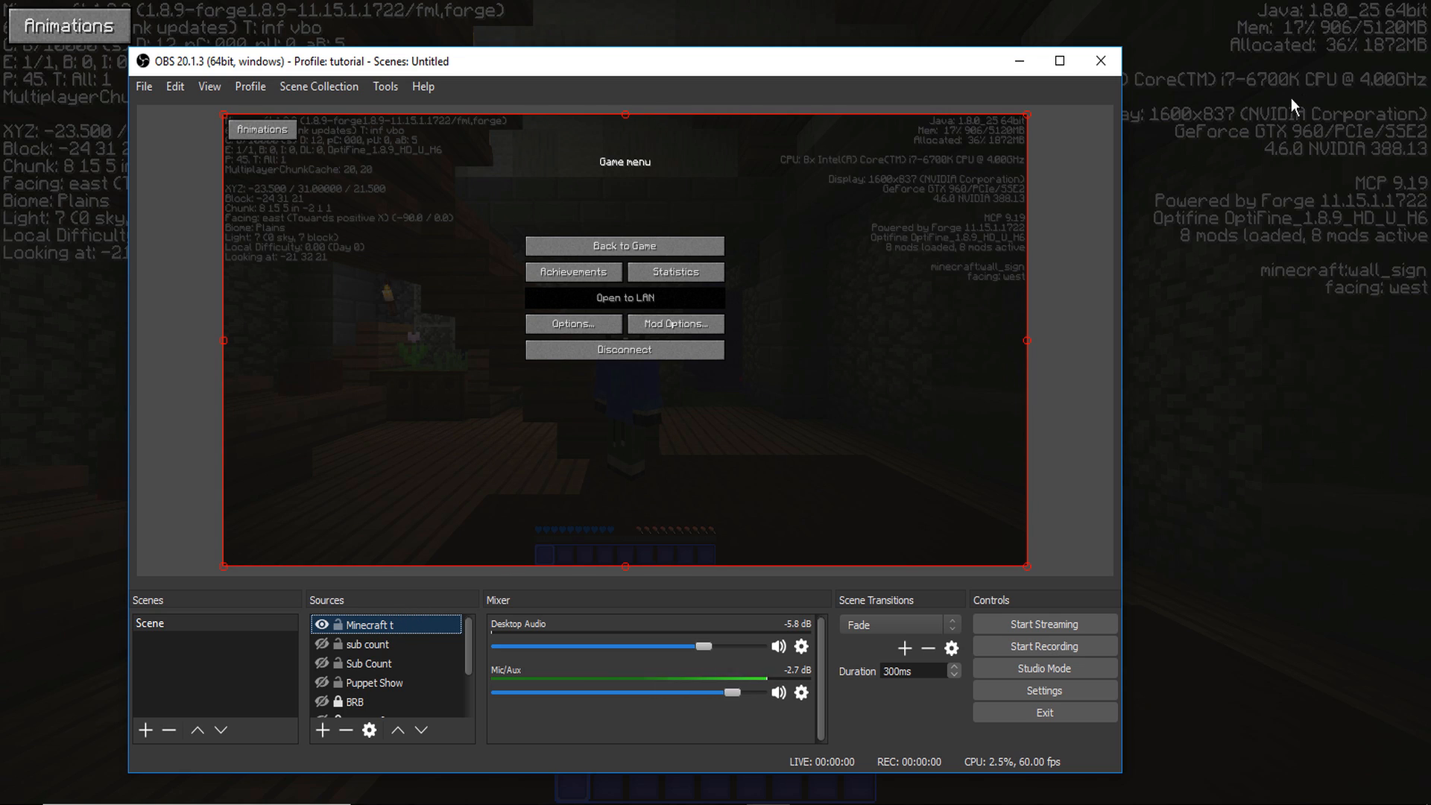
mouse_move(273, 198)
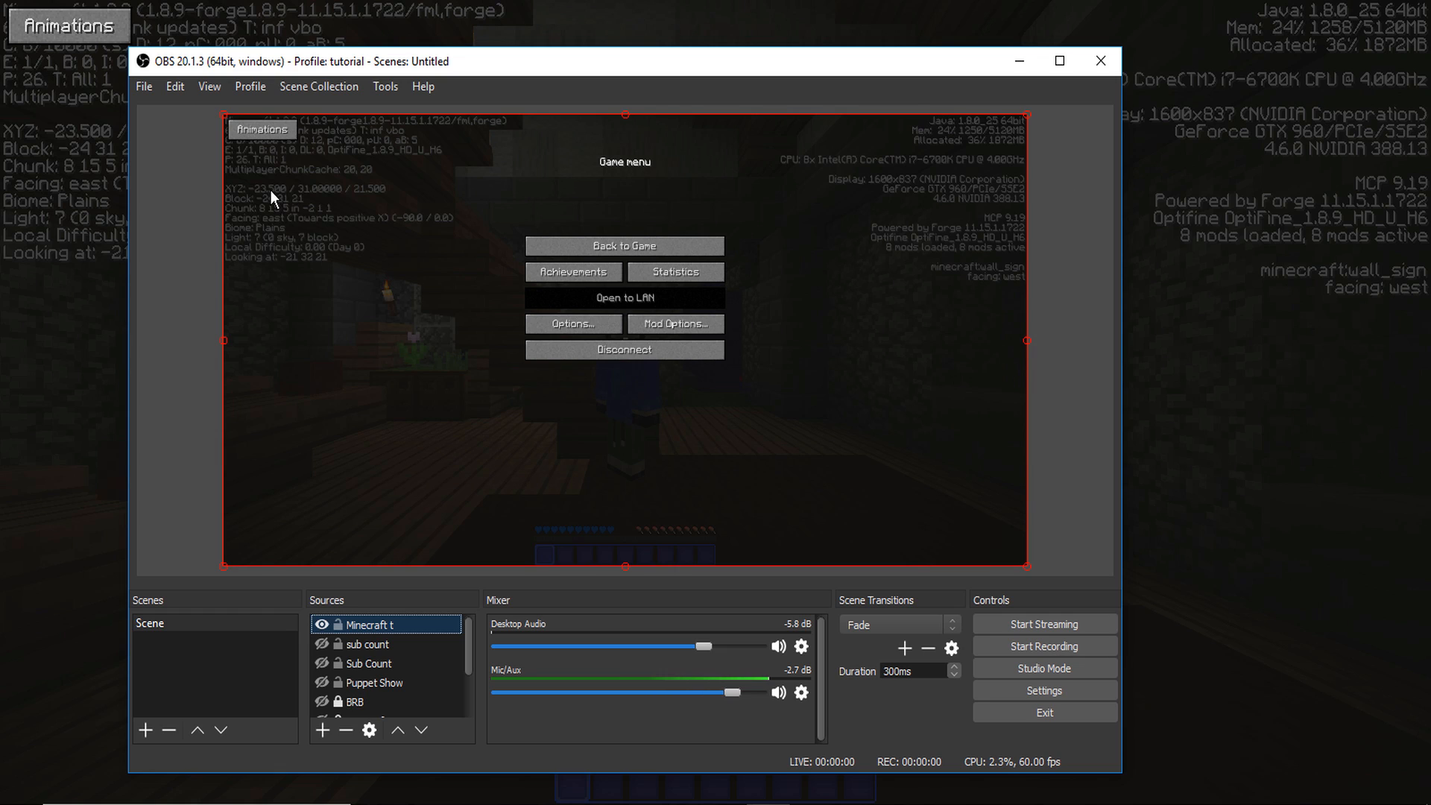
mouse_move(1051, 240)
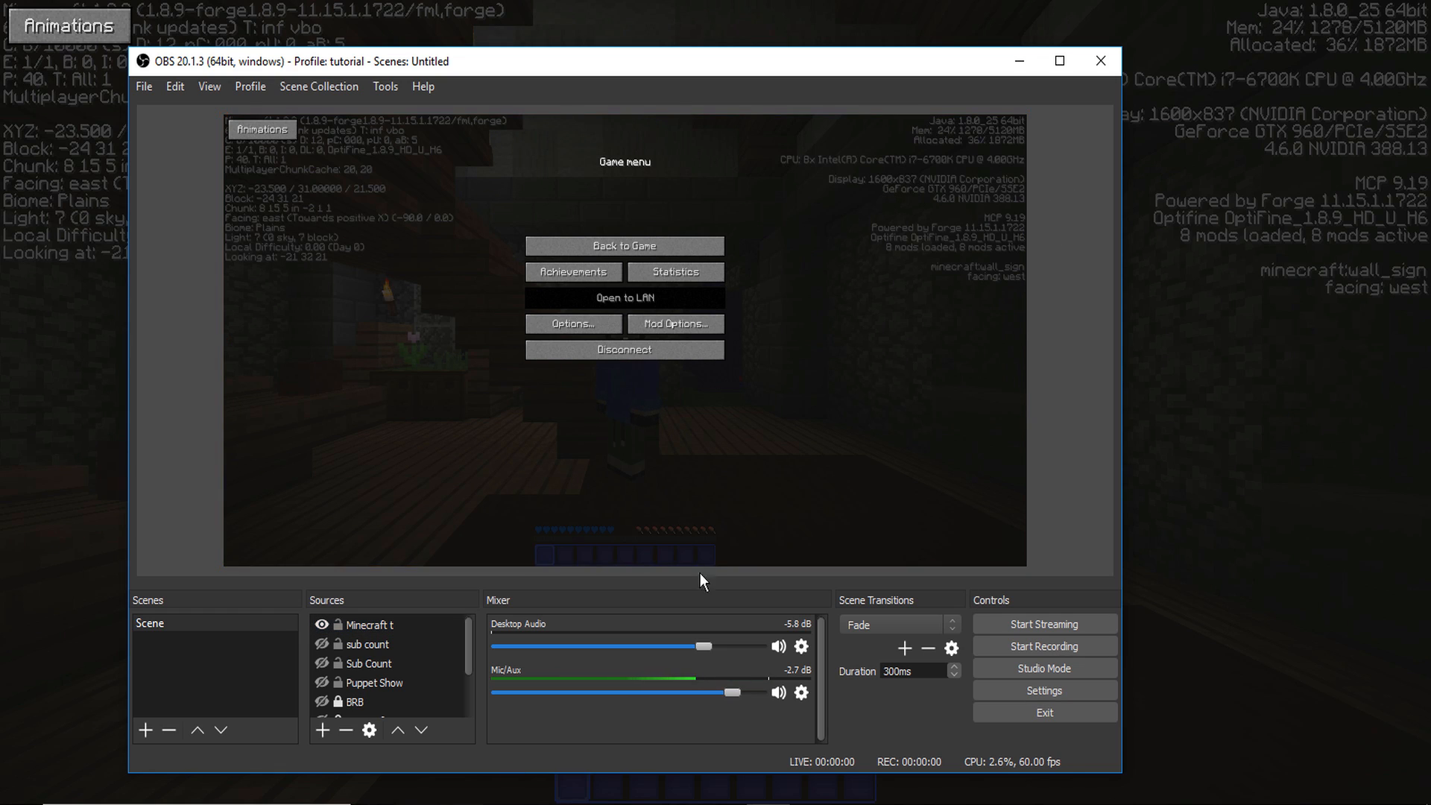
mouse_move(1325, 528)
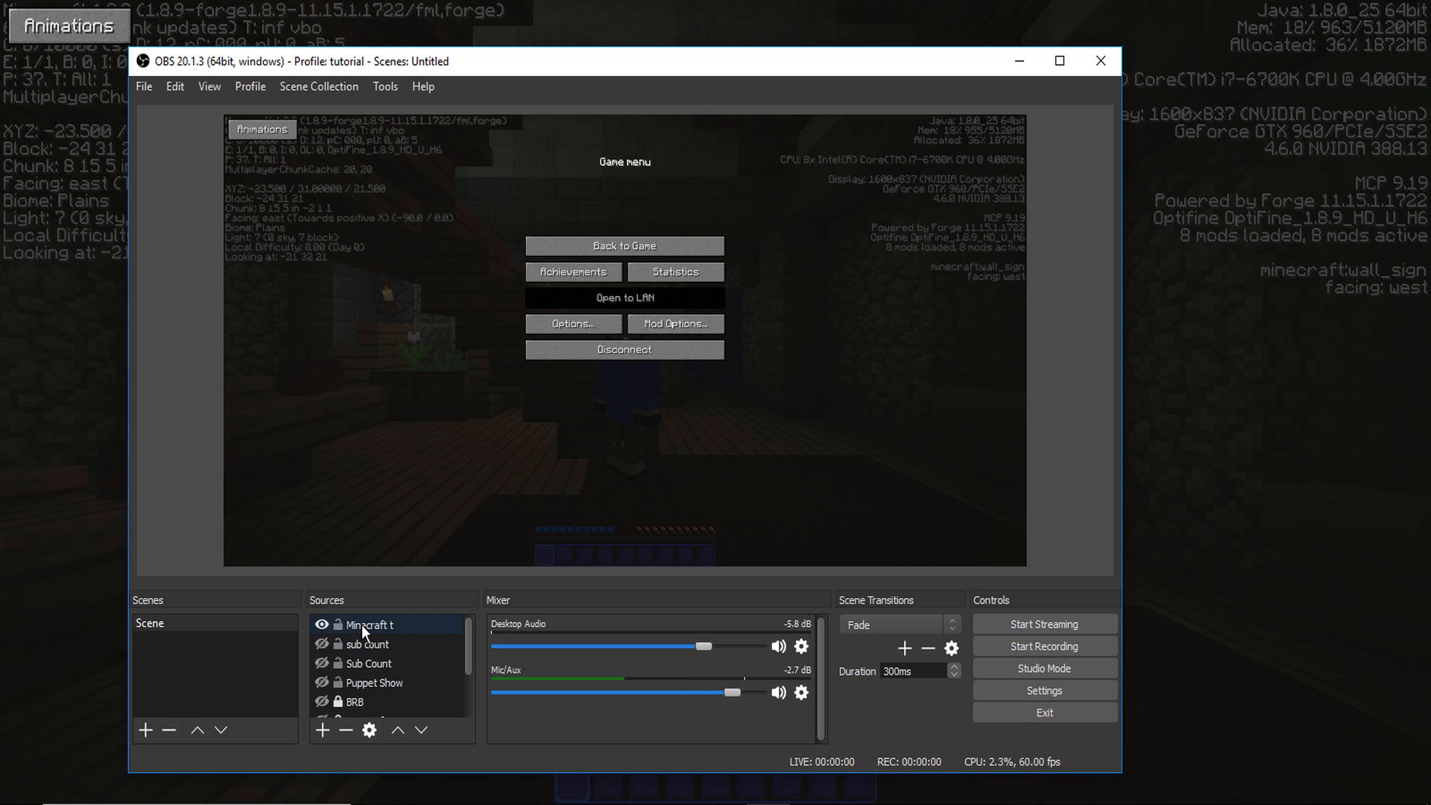
left_click(369, 625)
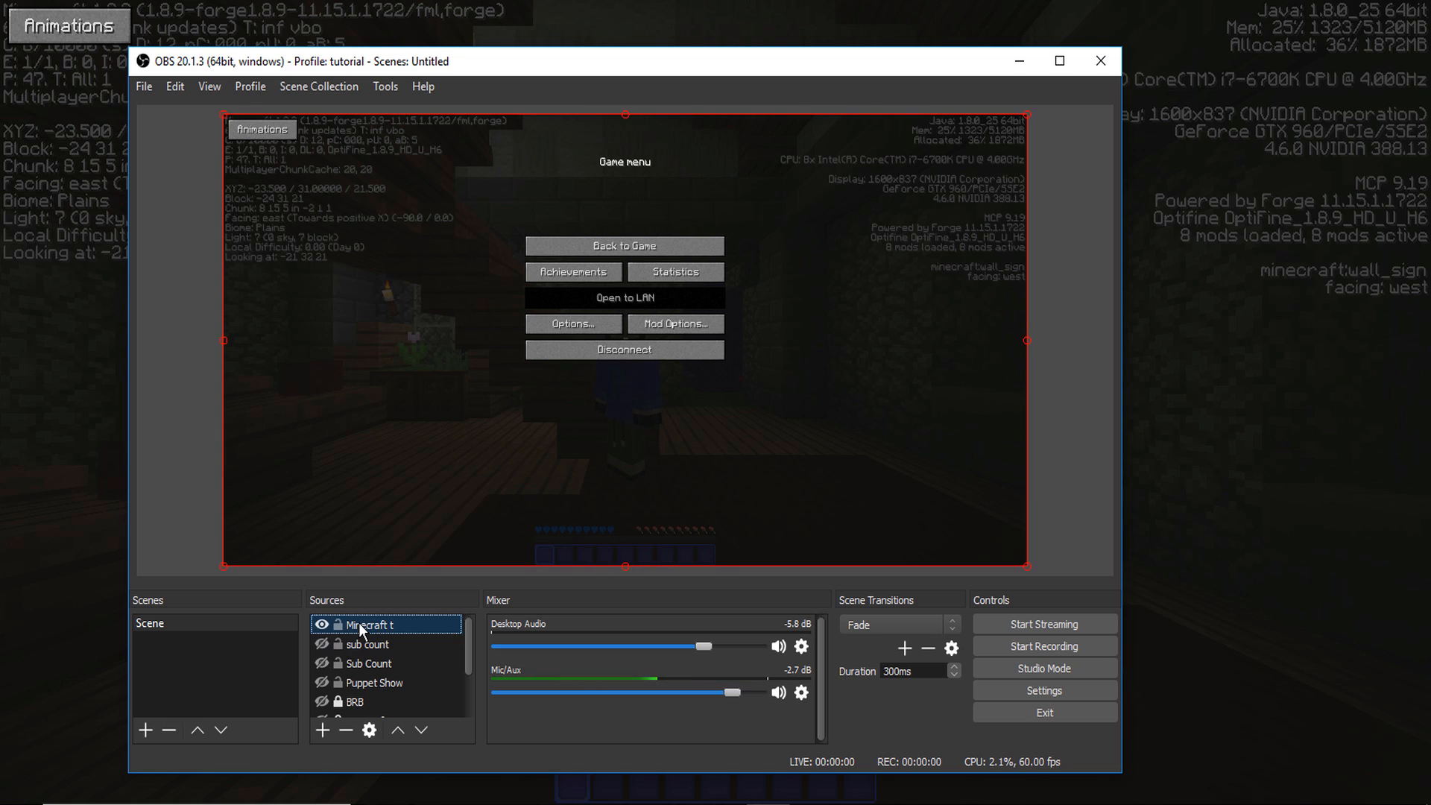
mouse_move(255, 101)
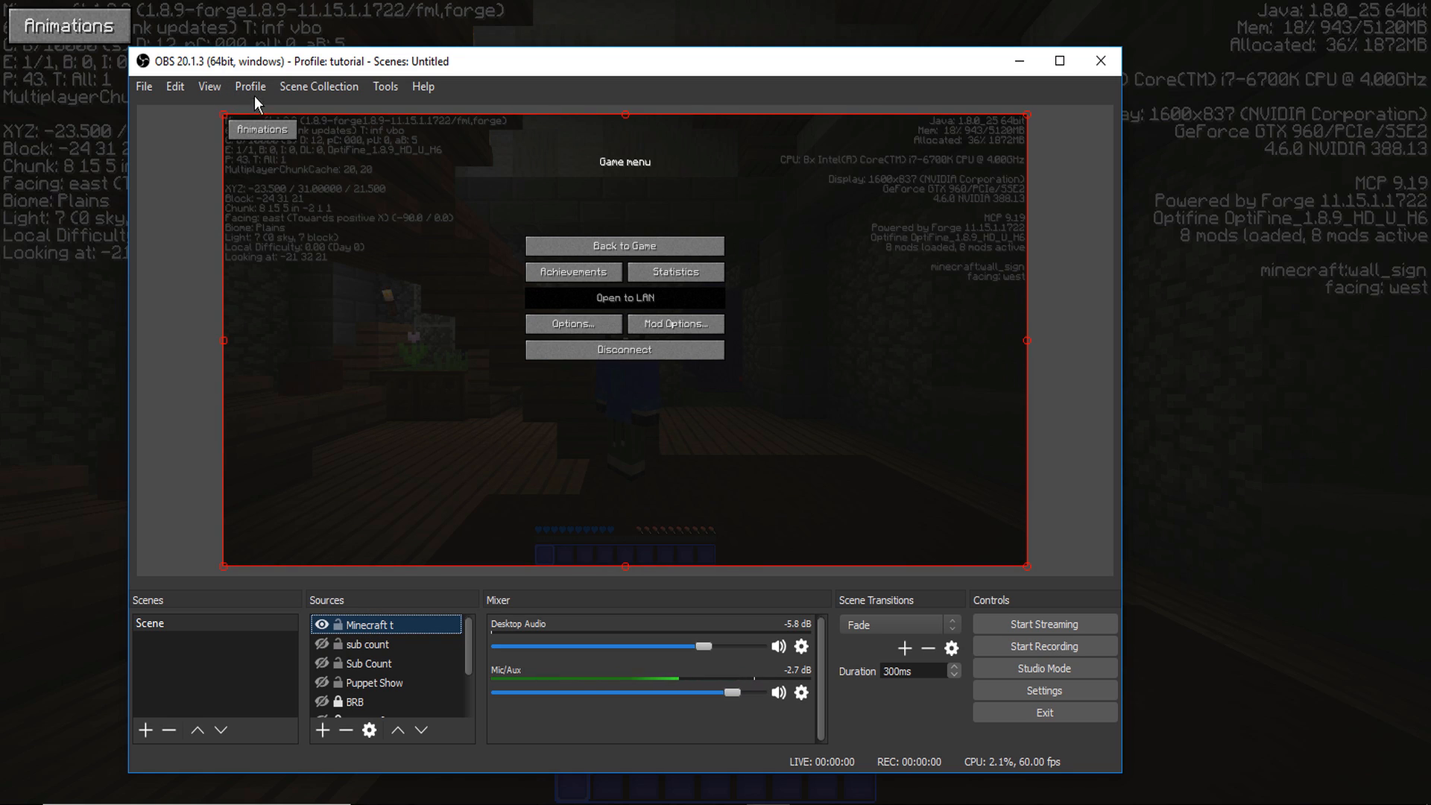
left_click(250, 86)
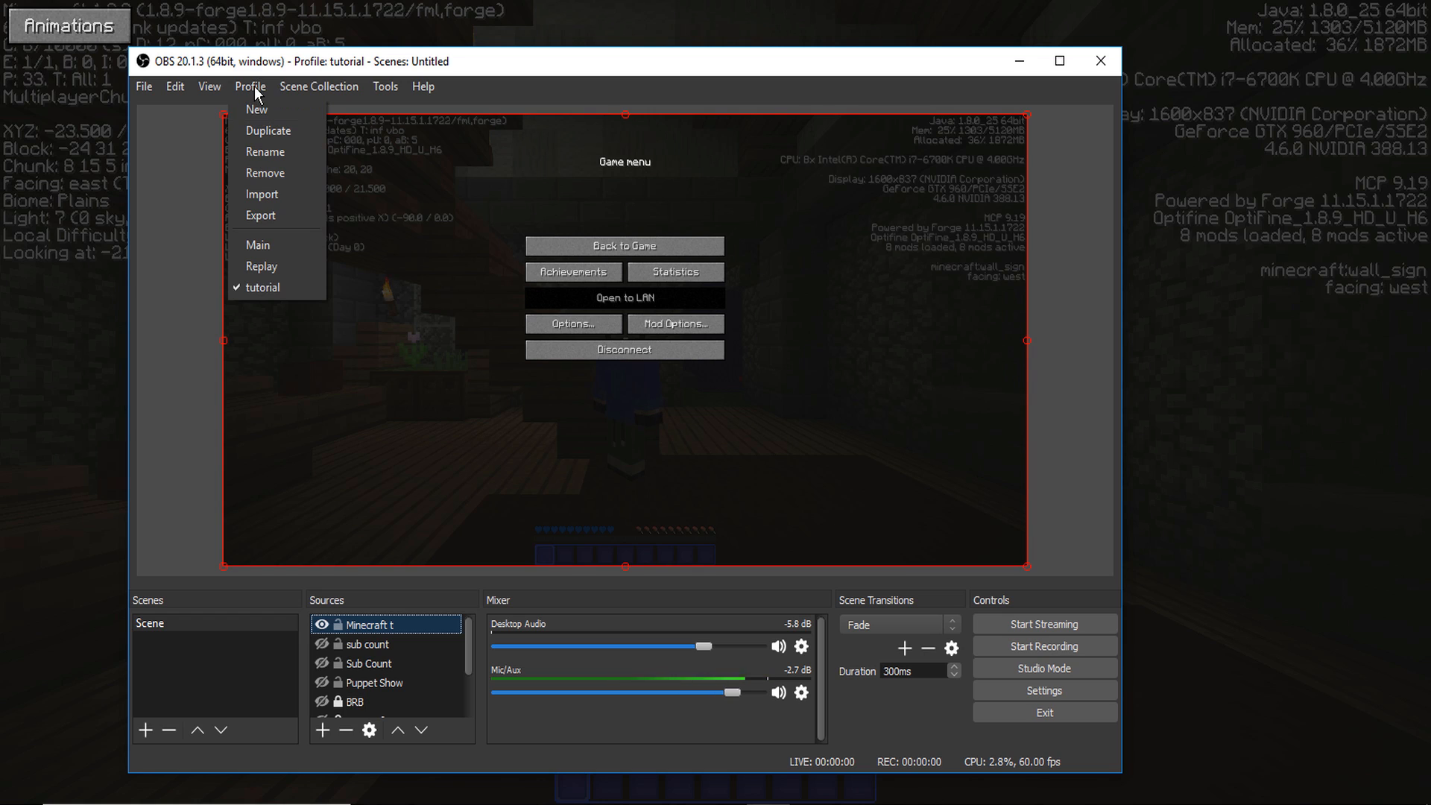
left_click(257, 110)
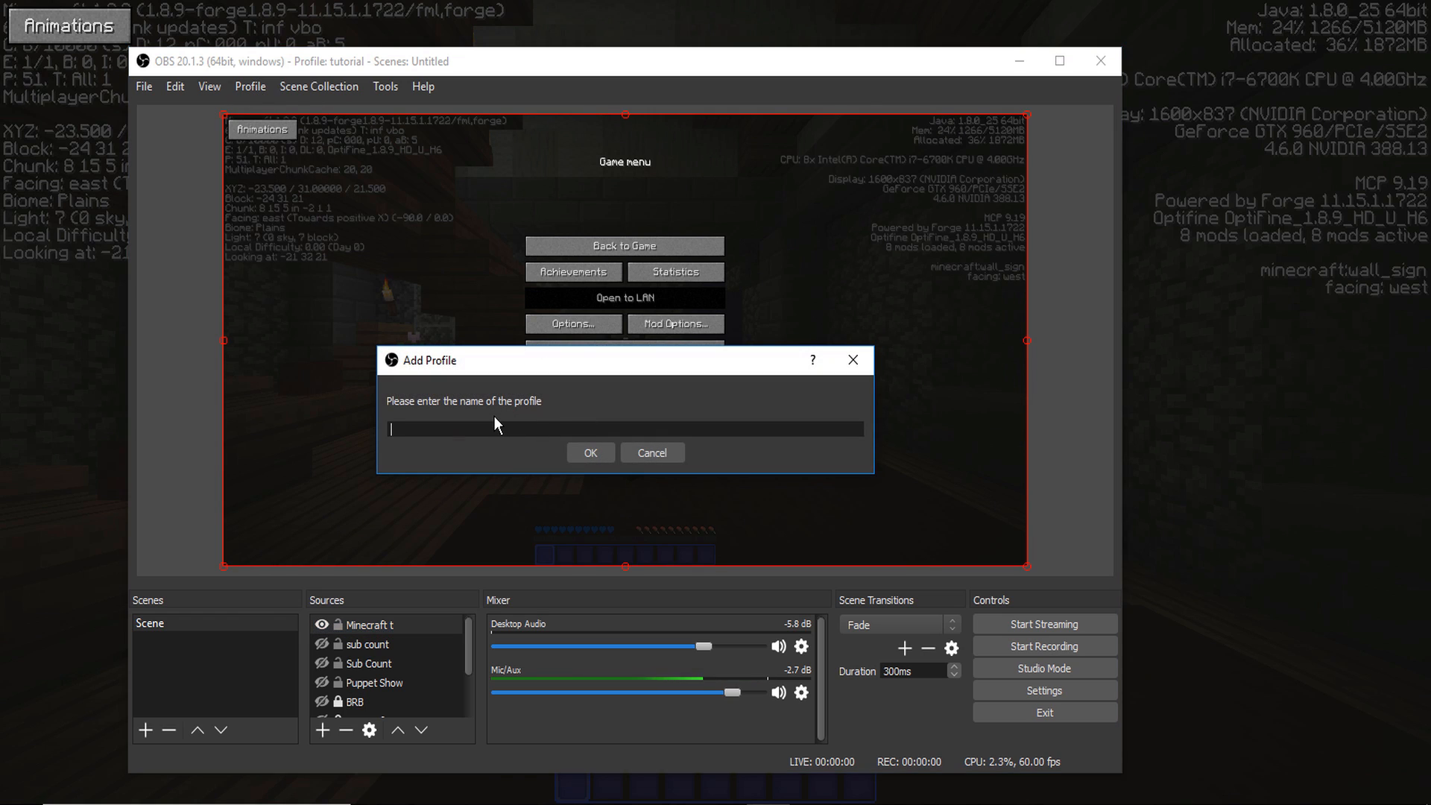
left_click(651, 451)
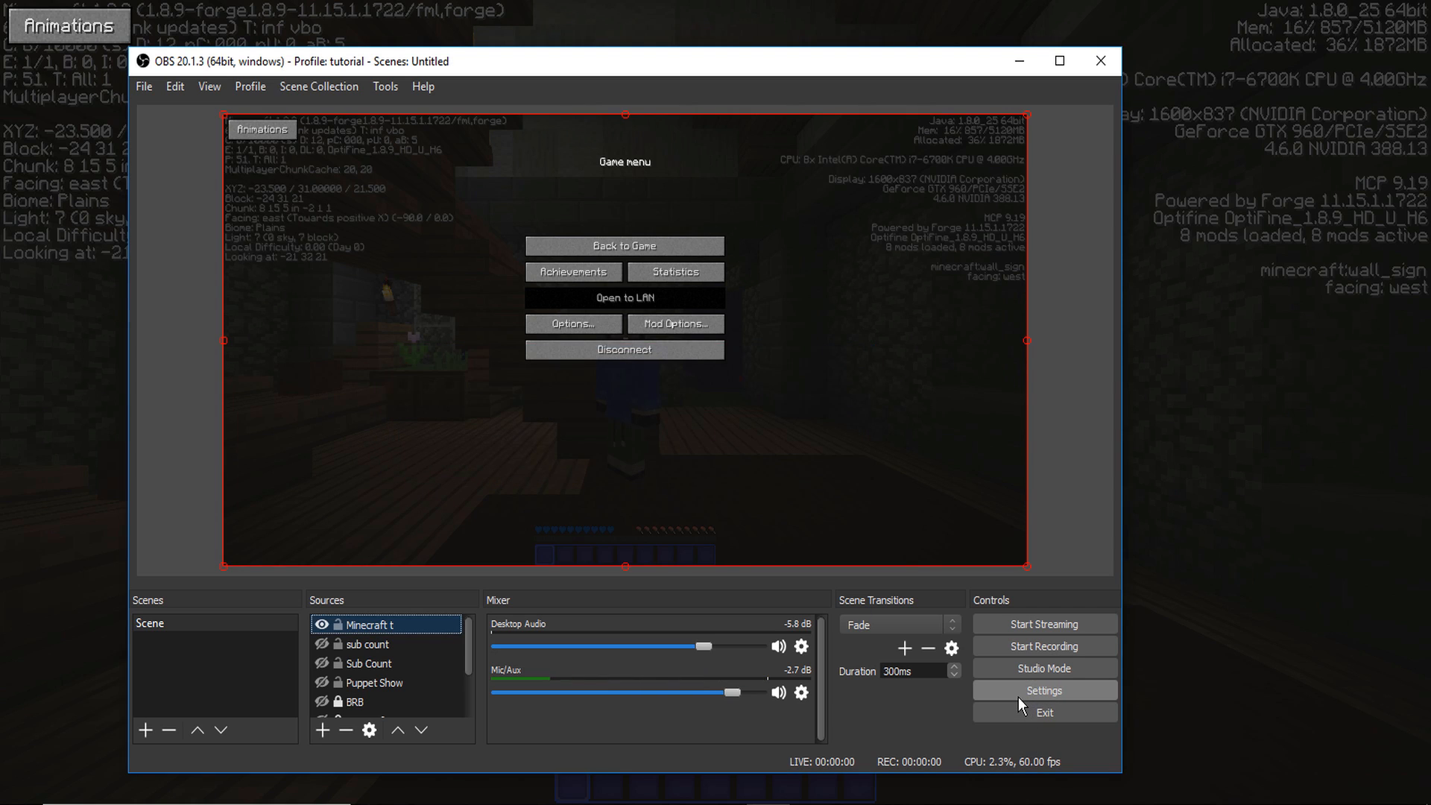
mouse_move(897, 626)
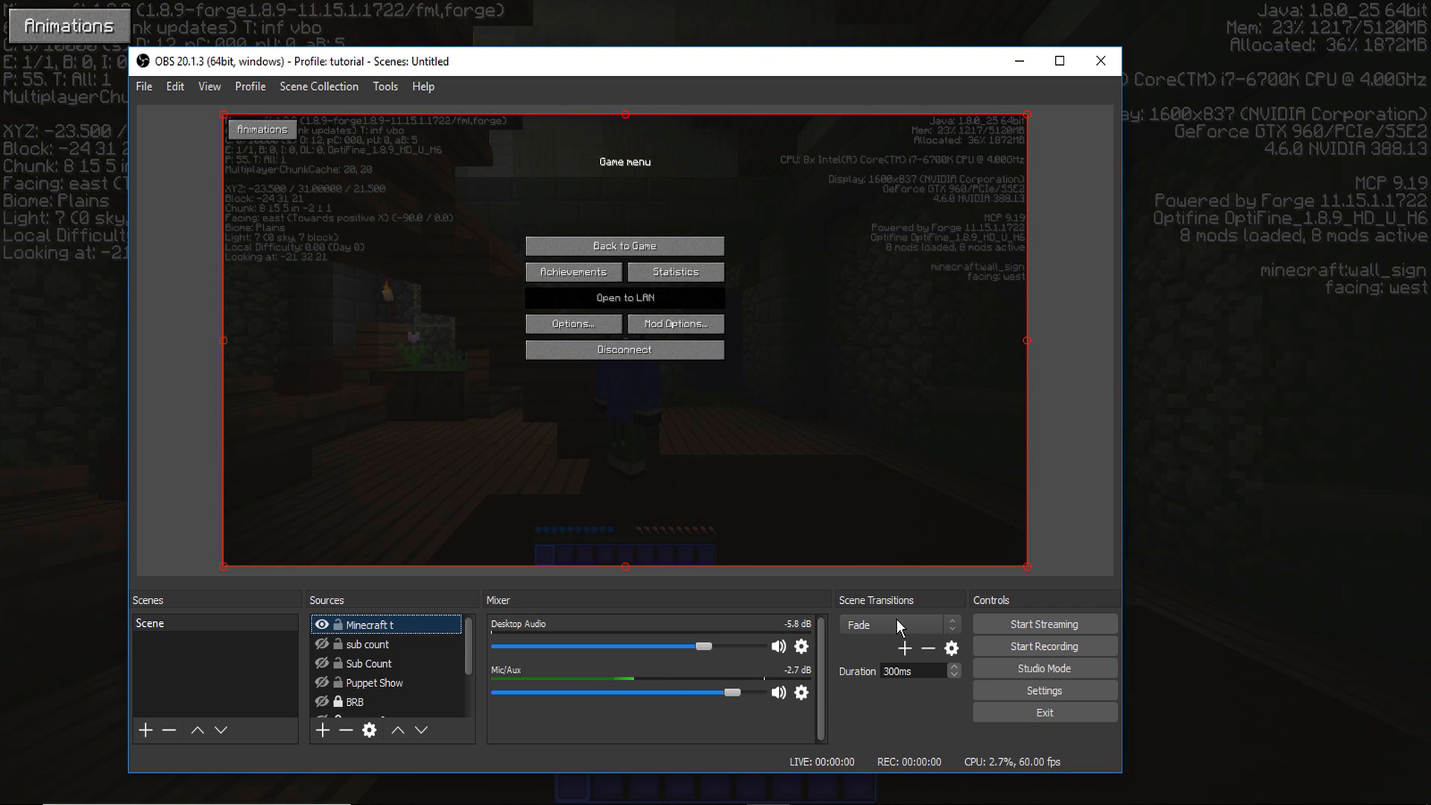
left_click(1044, 690)
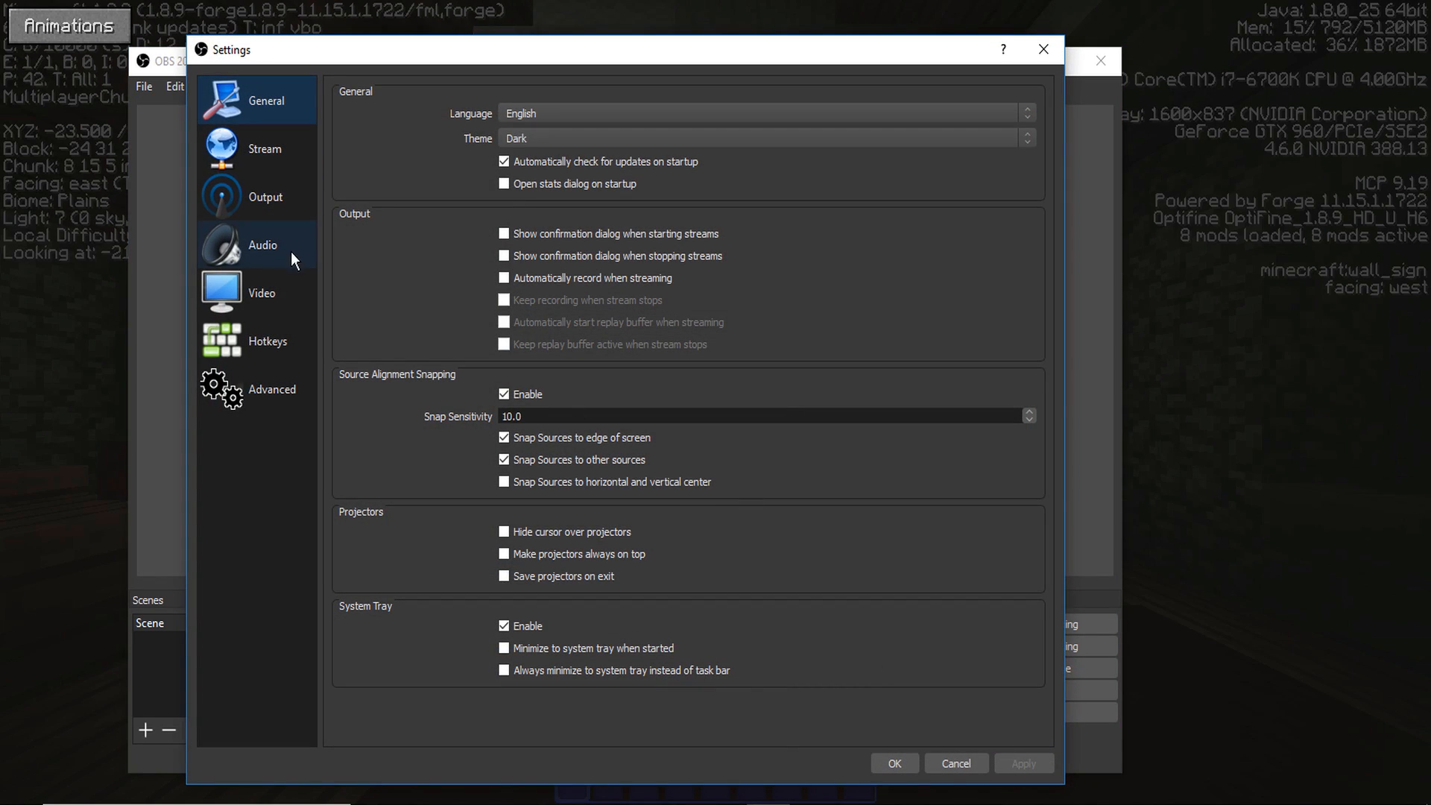
left_click(262, 293)
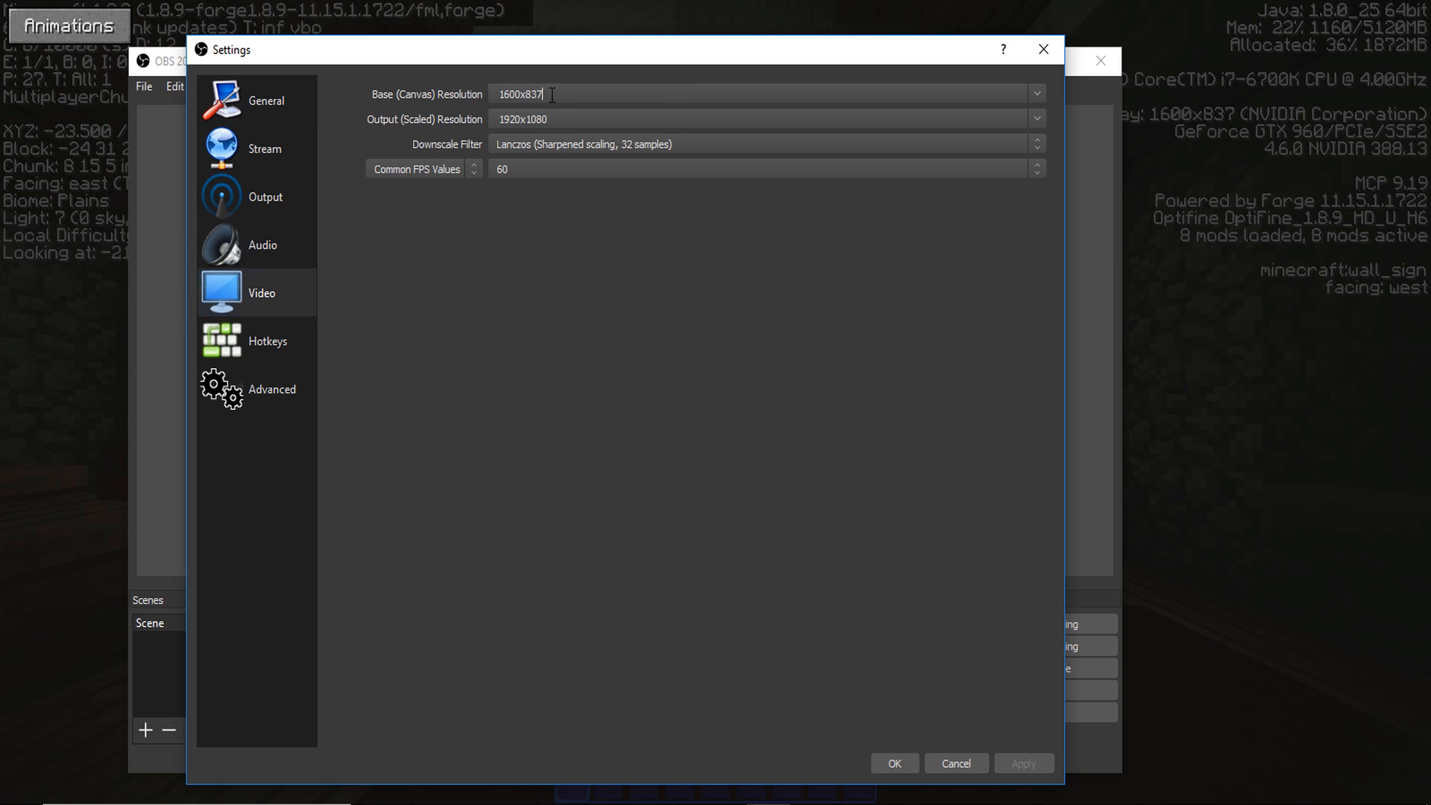
double_click(529, 94)
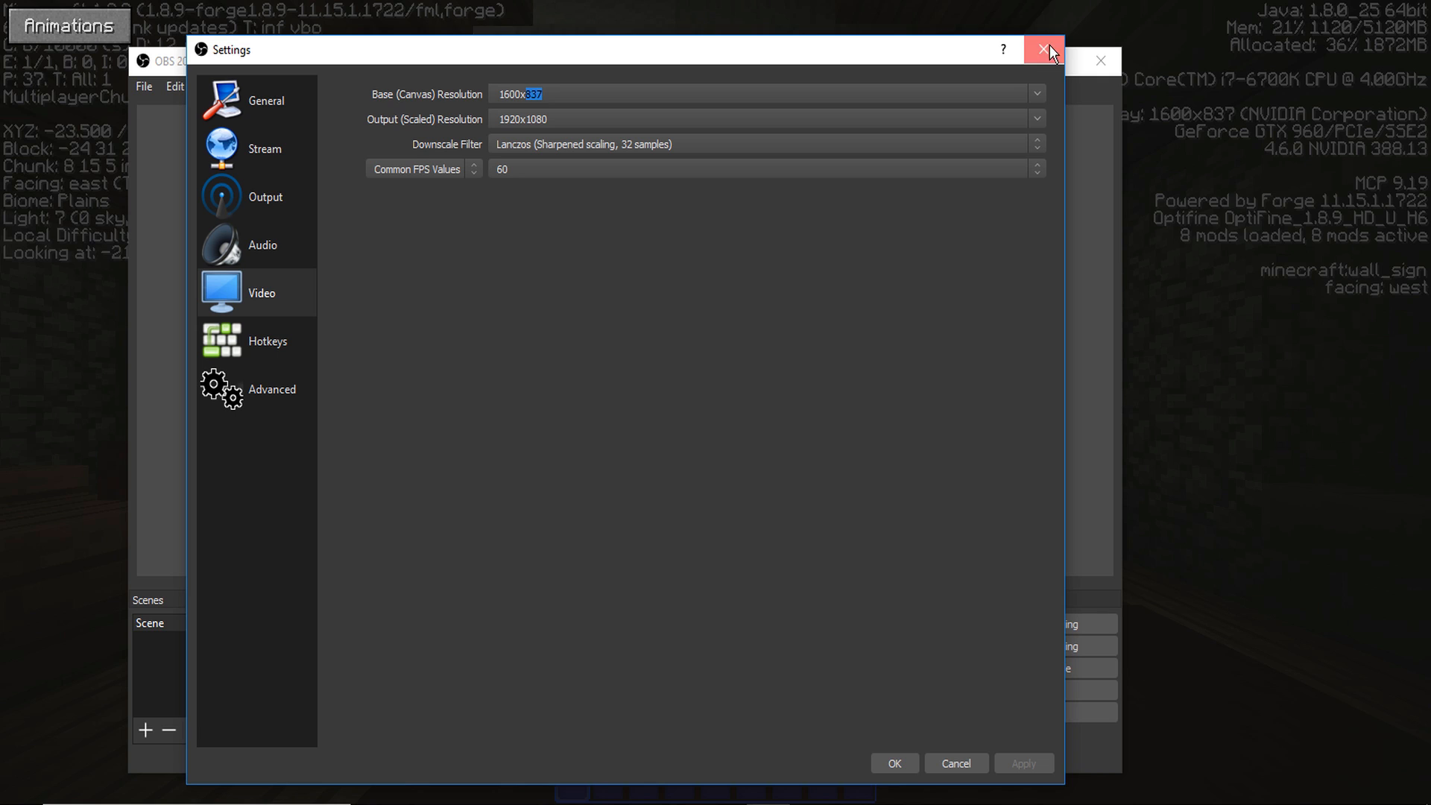
left_click(1043, 50)
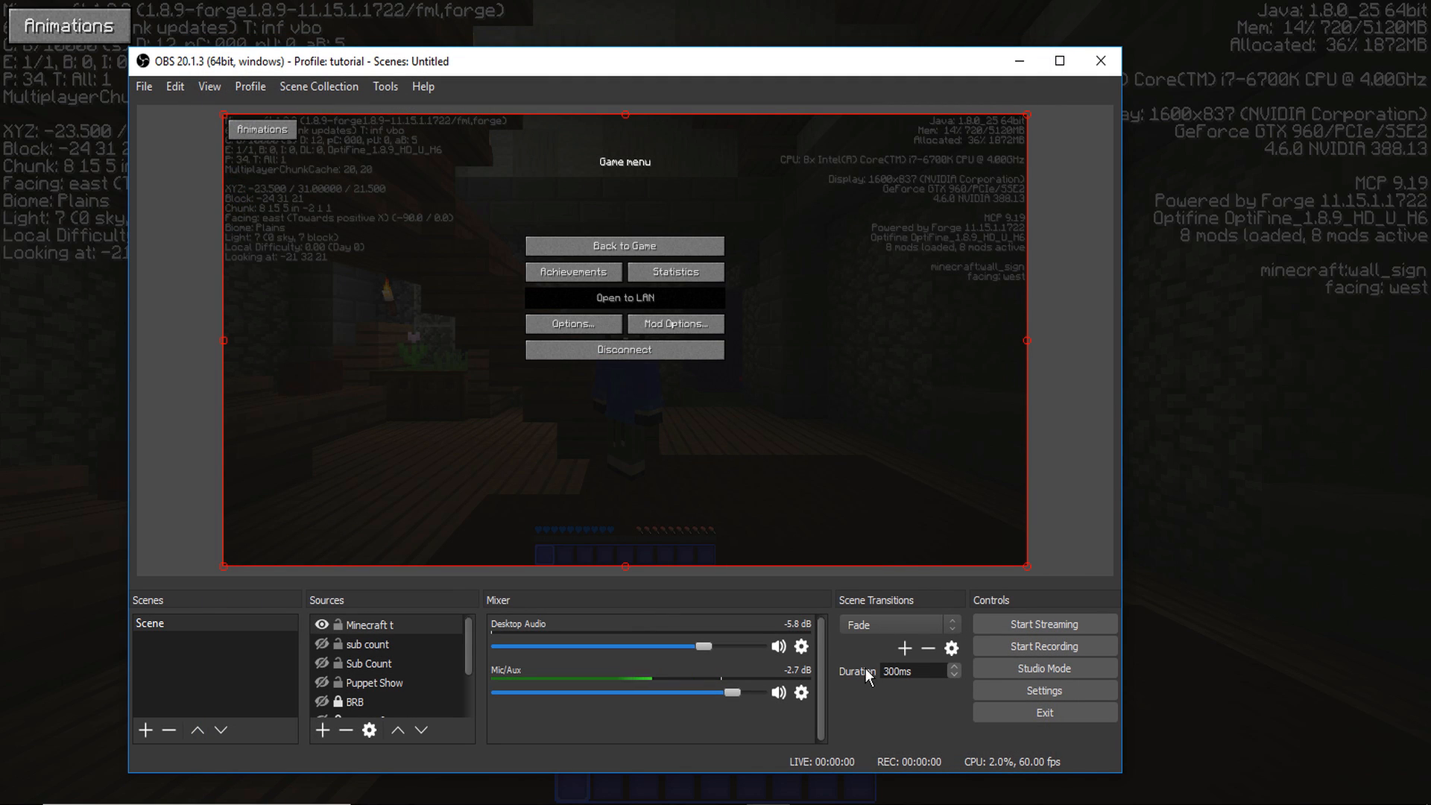
left_click(624, 244)
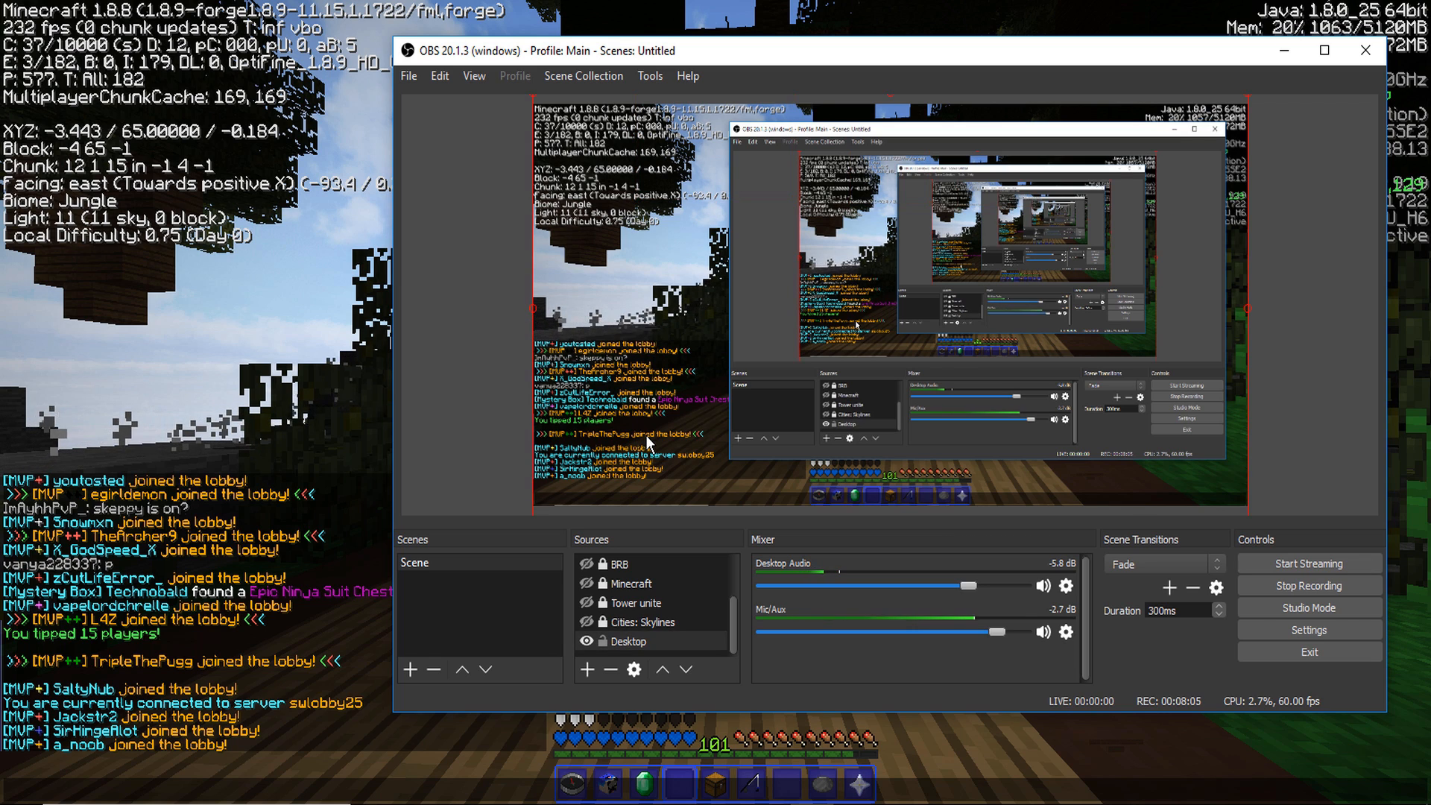
mouse_move(1282, 354)
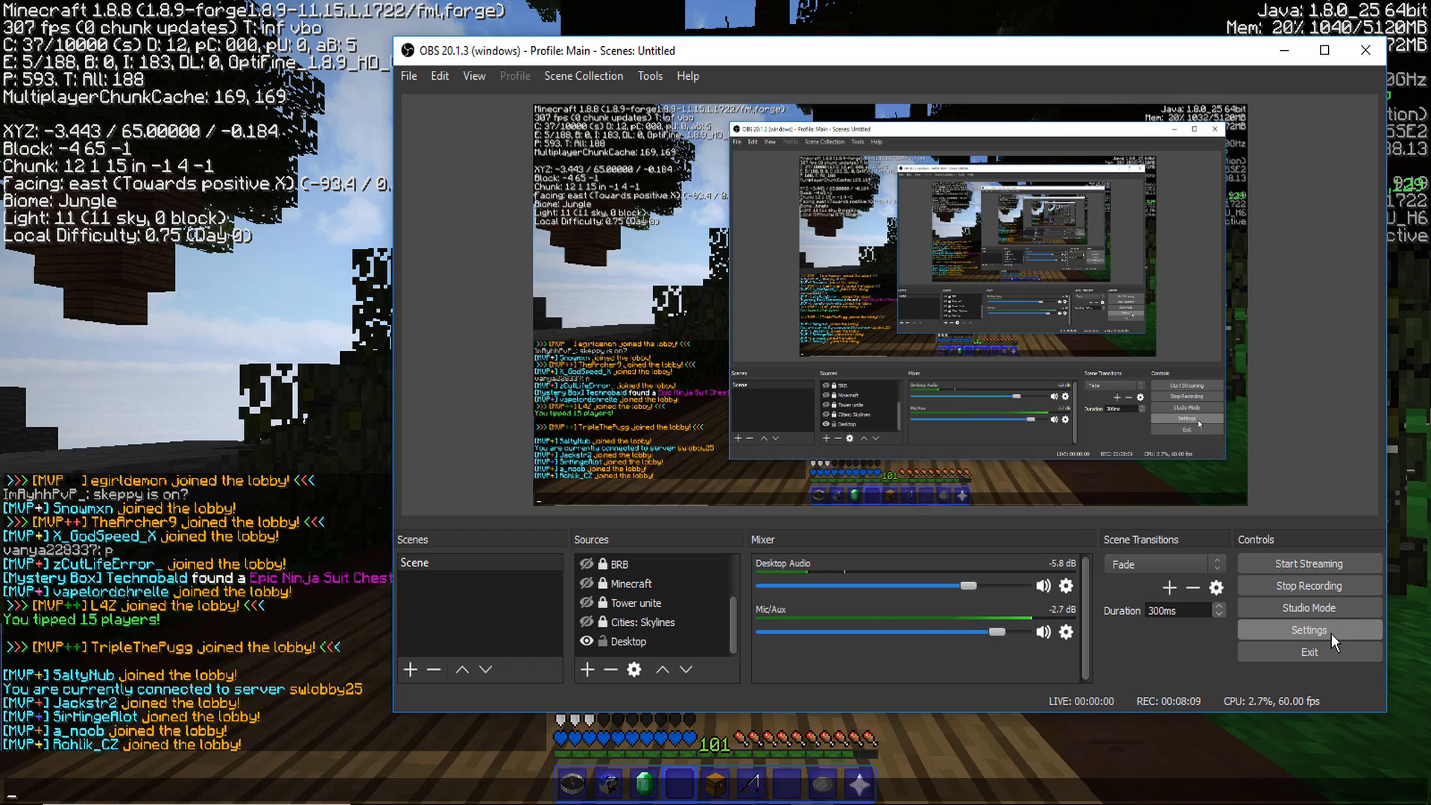
Step: Open the Main profile's settings and discard the unsaved changes
left_click(1307, 630)
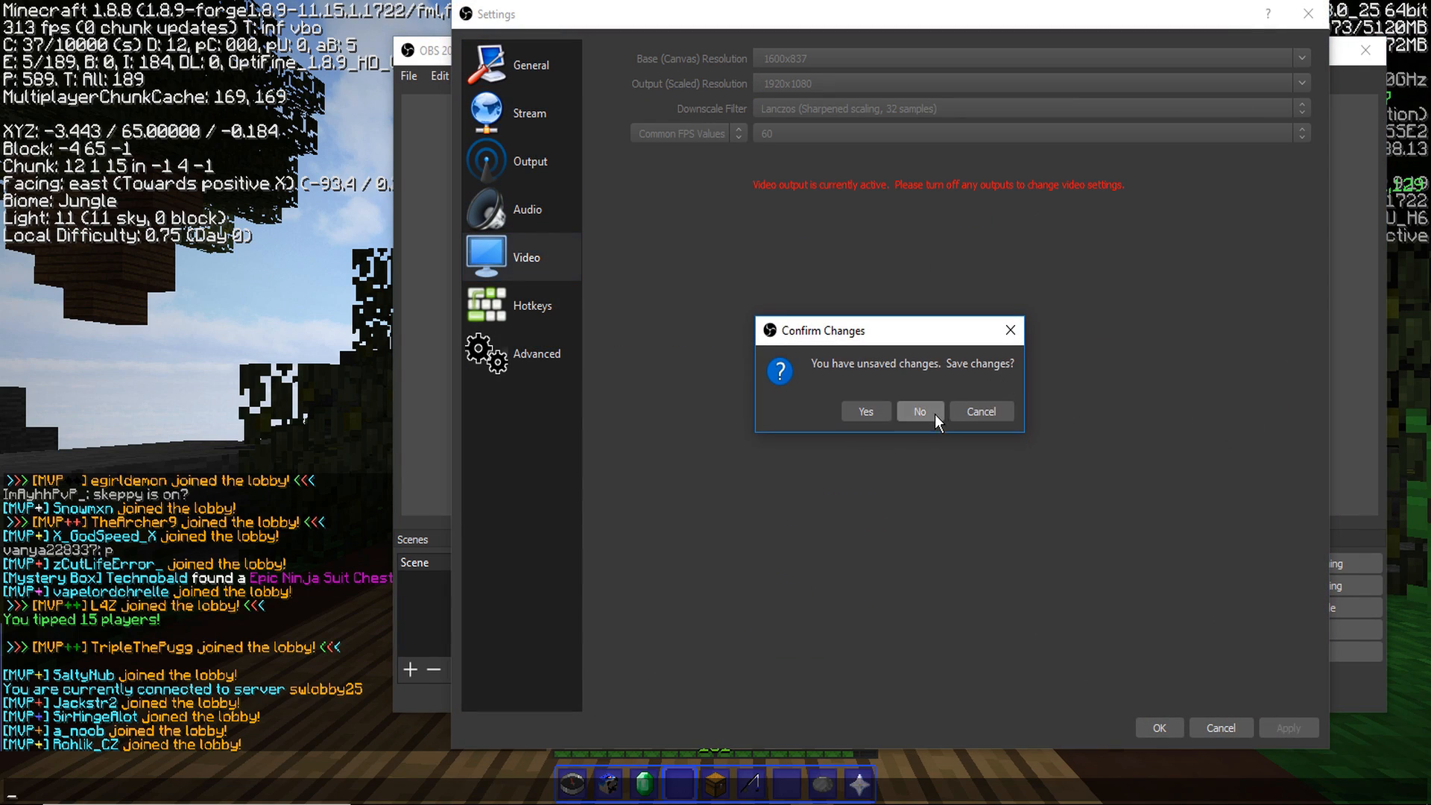
left_click(919, 411)
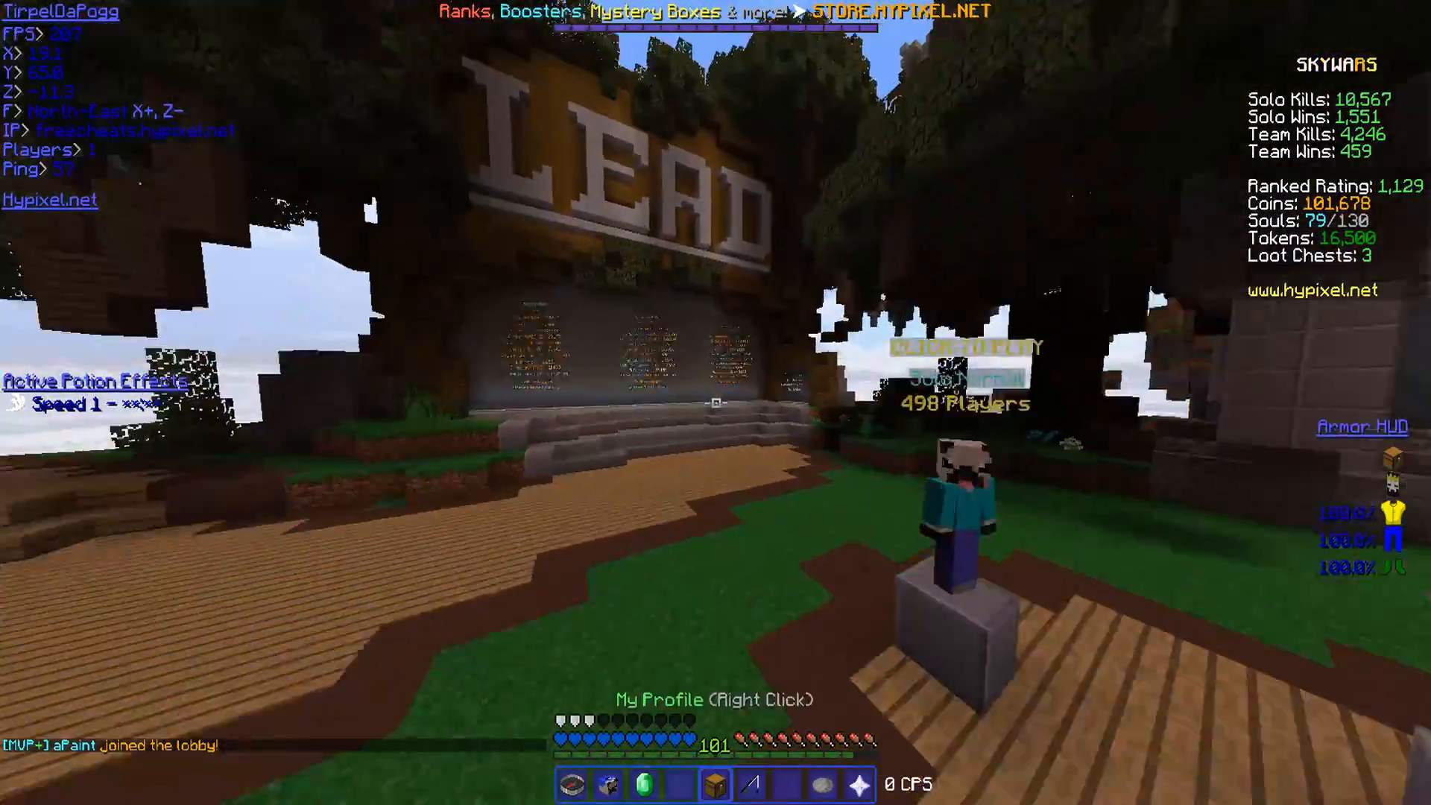
mouse_move(715, 403)
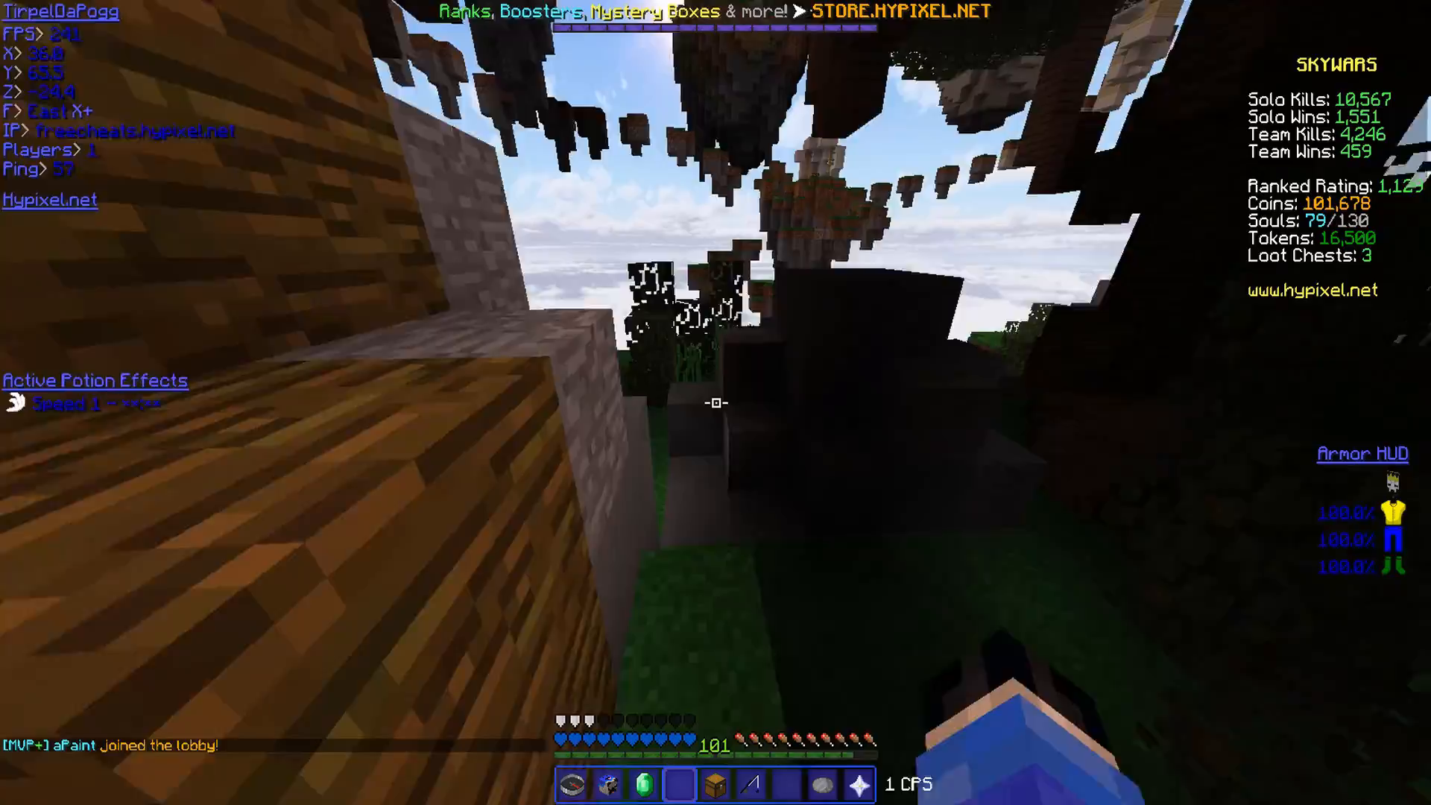
mouse_move(715, 402)
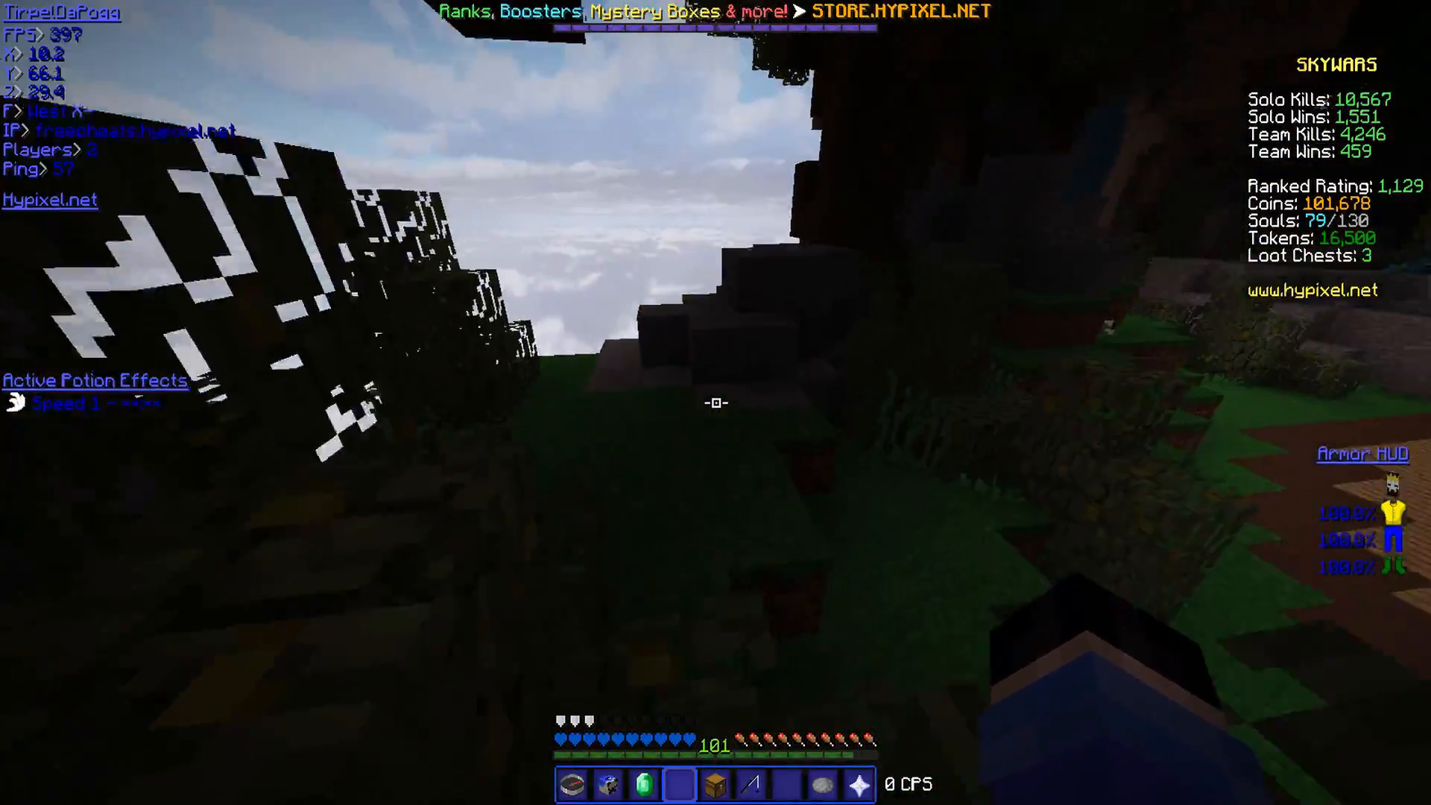
mouse_move(716, 401)
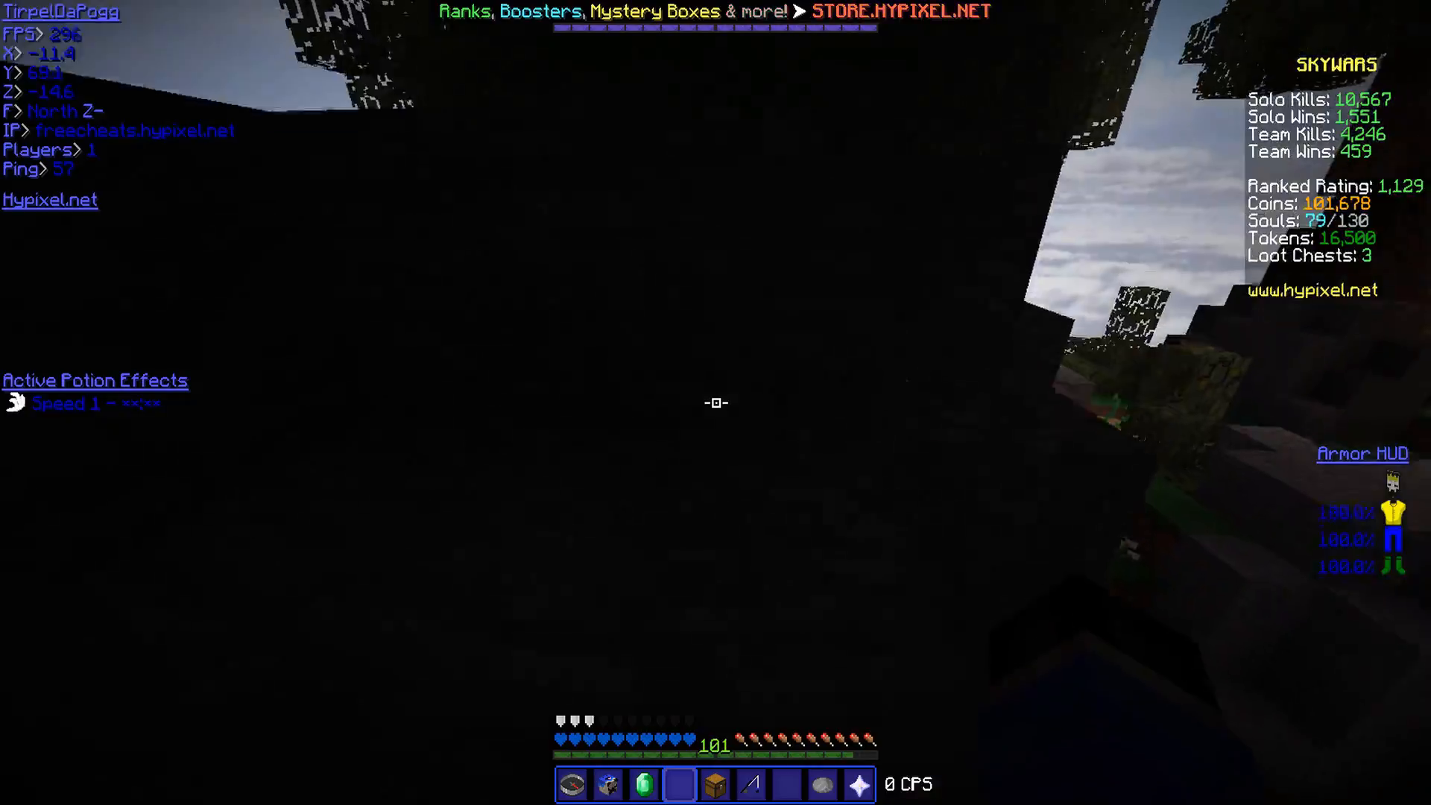
mouse_move(715, 402)
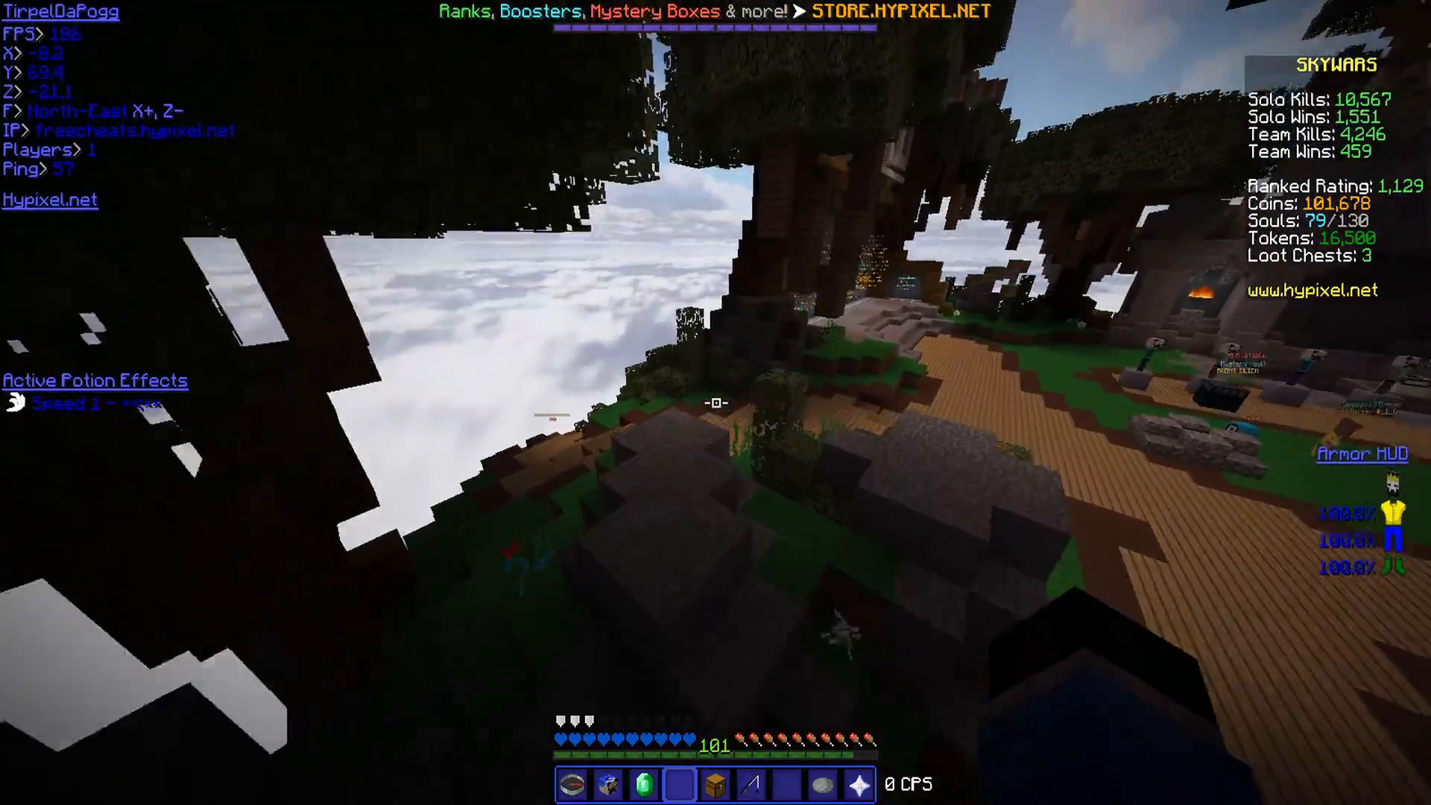
mouse_move(715, 403)
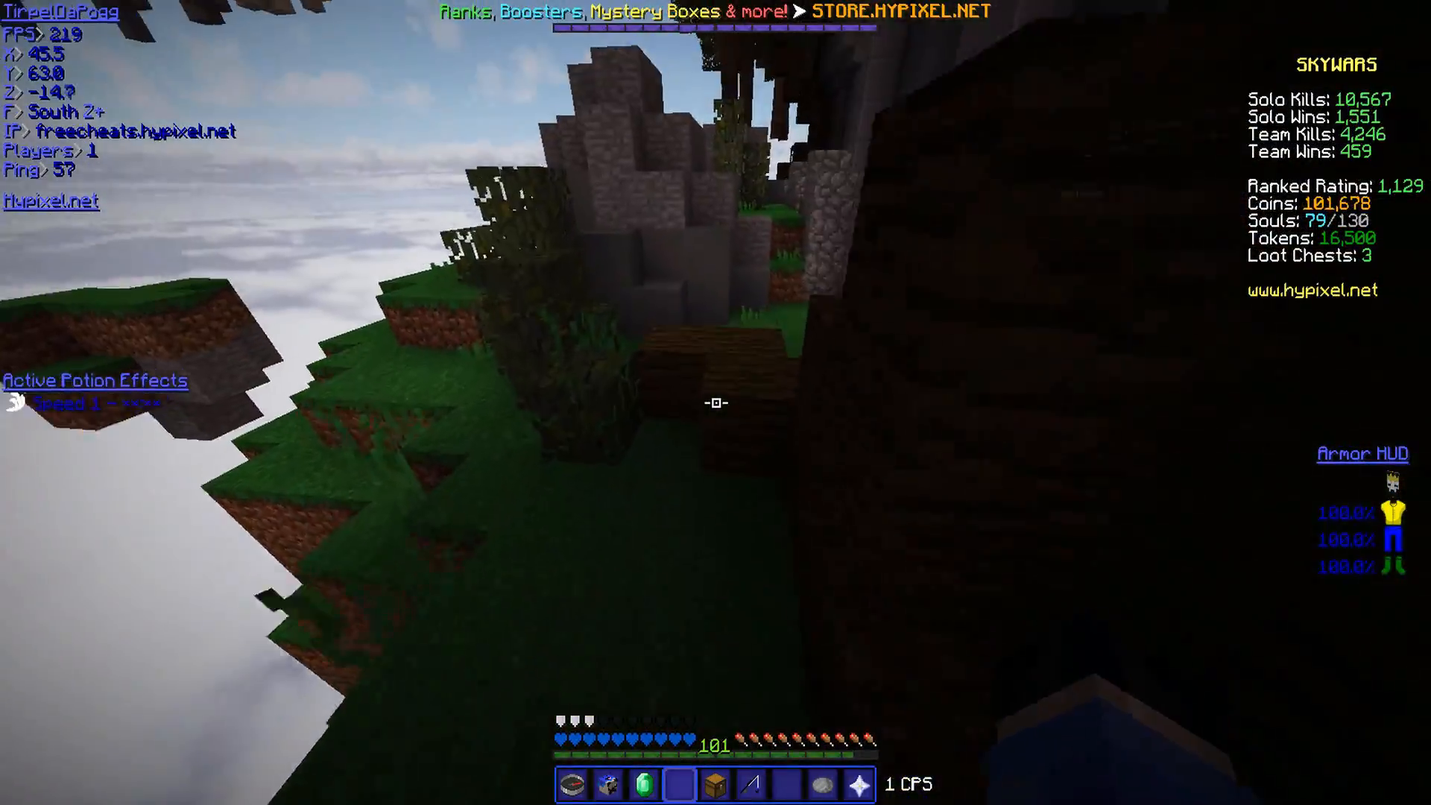
mouse_move(715, 393)
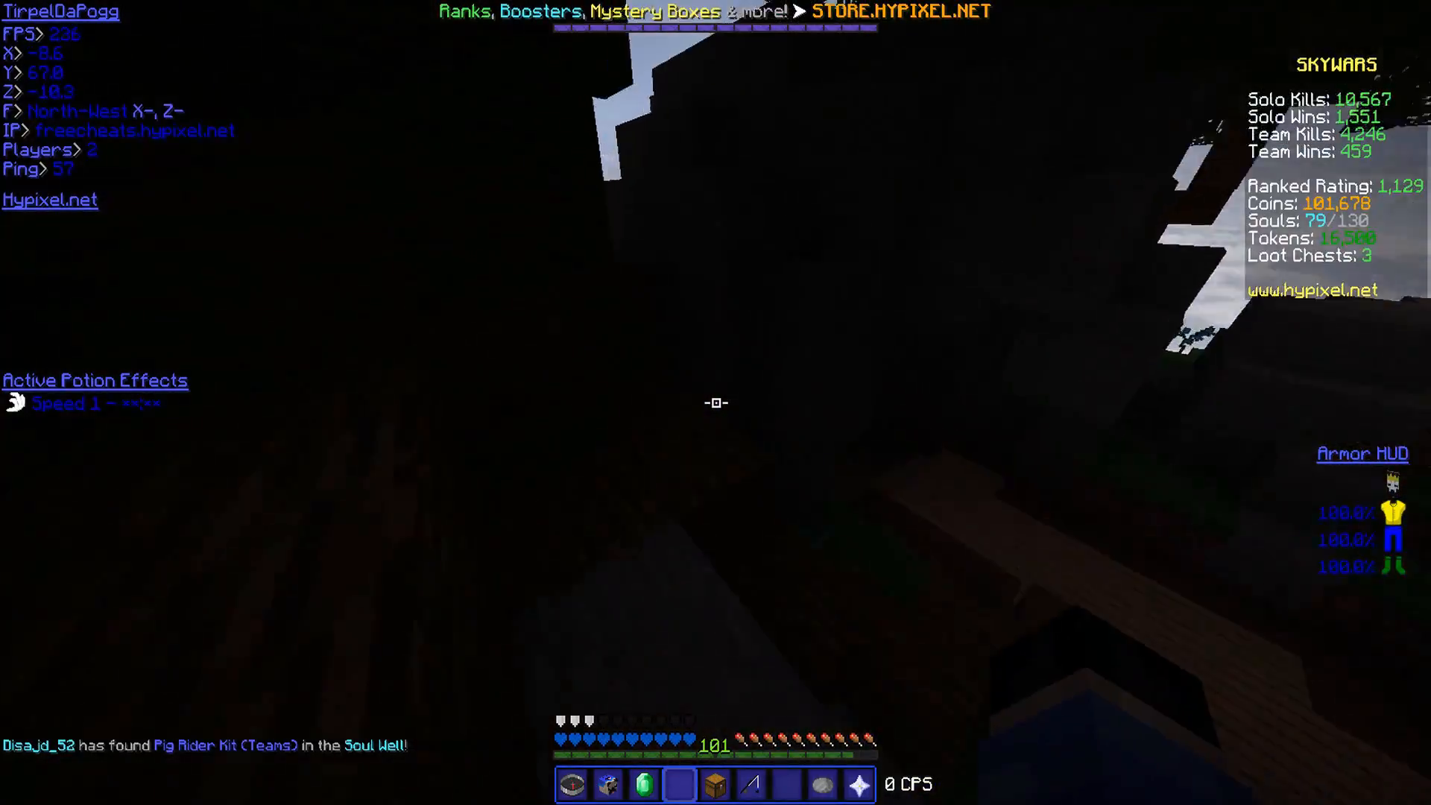
mouse_move(716, 403)
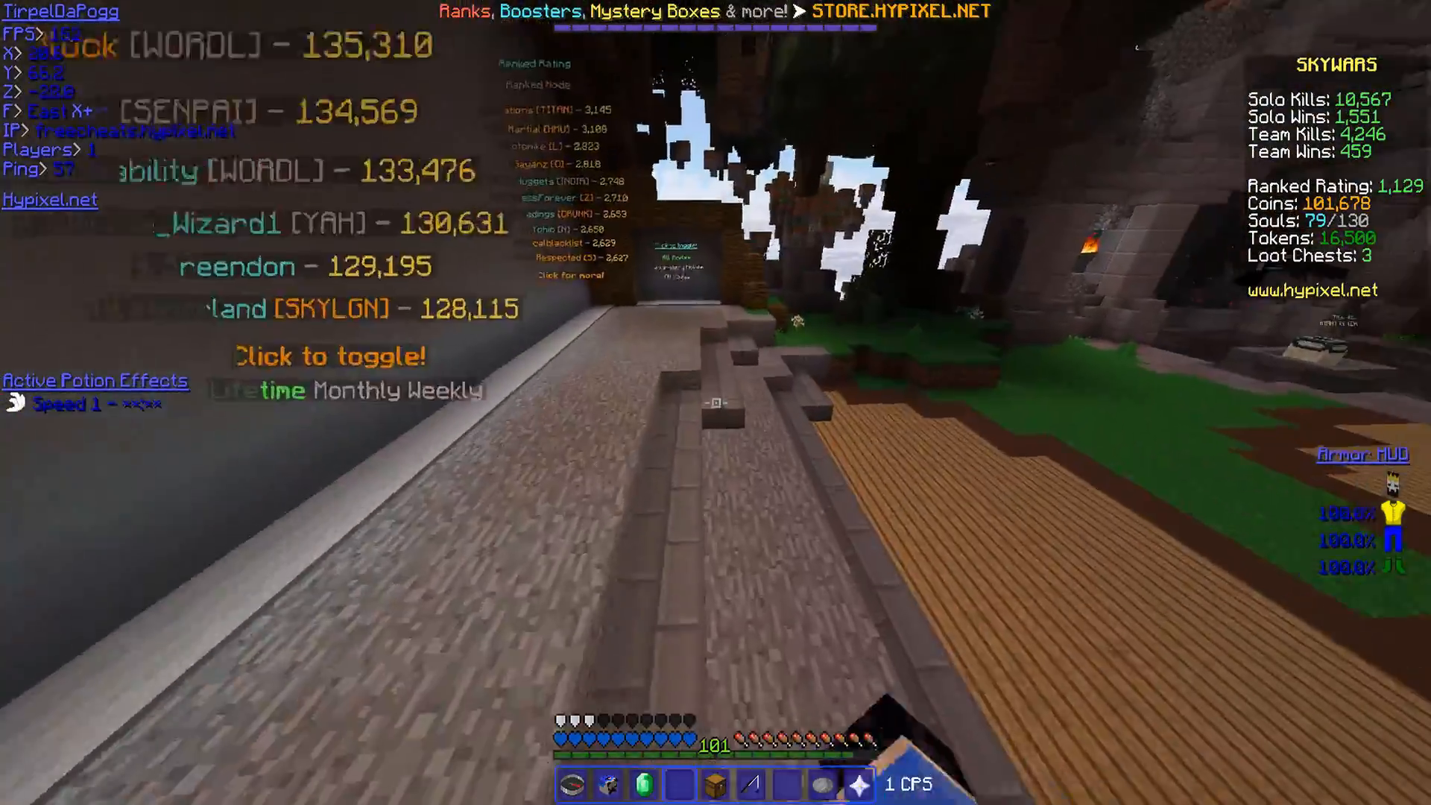
mouse_move(715, 402)
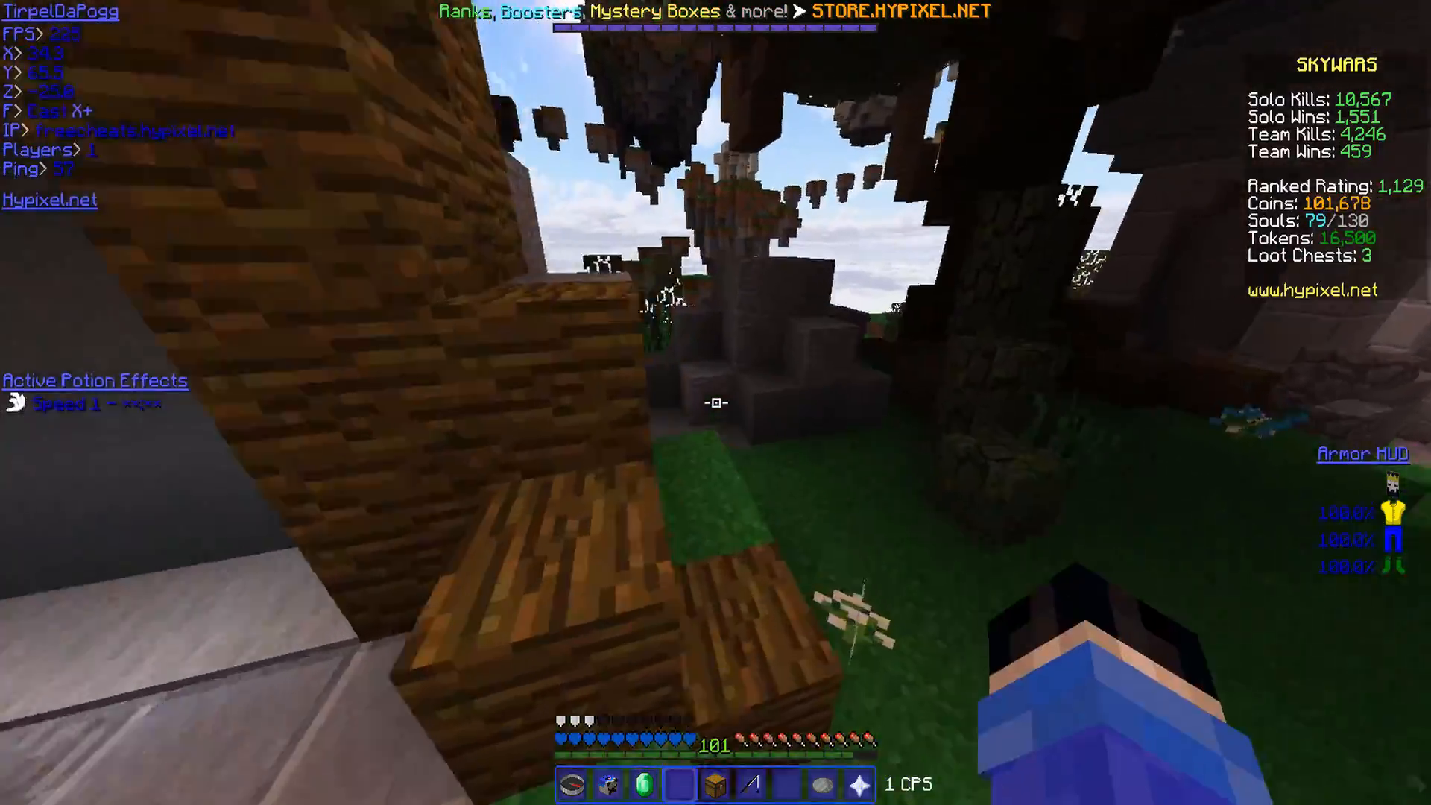
mouse_move(715, 402)
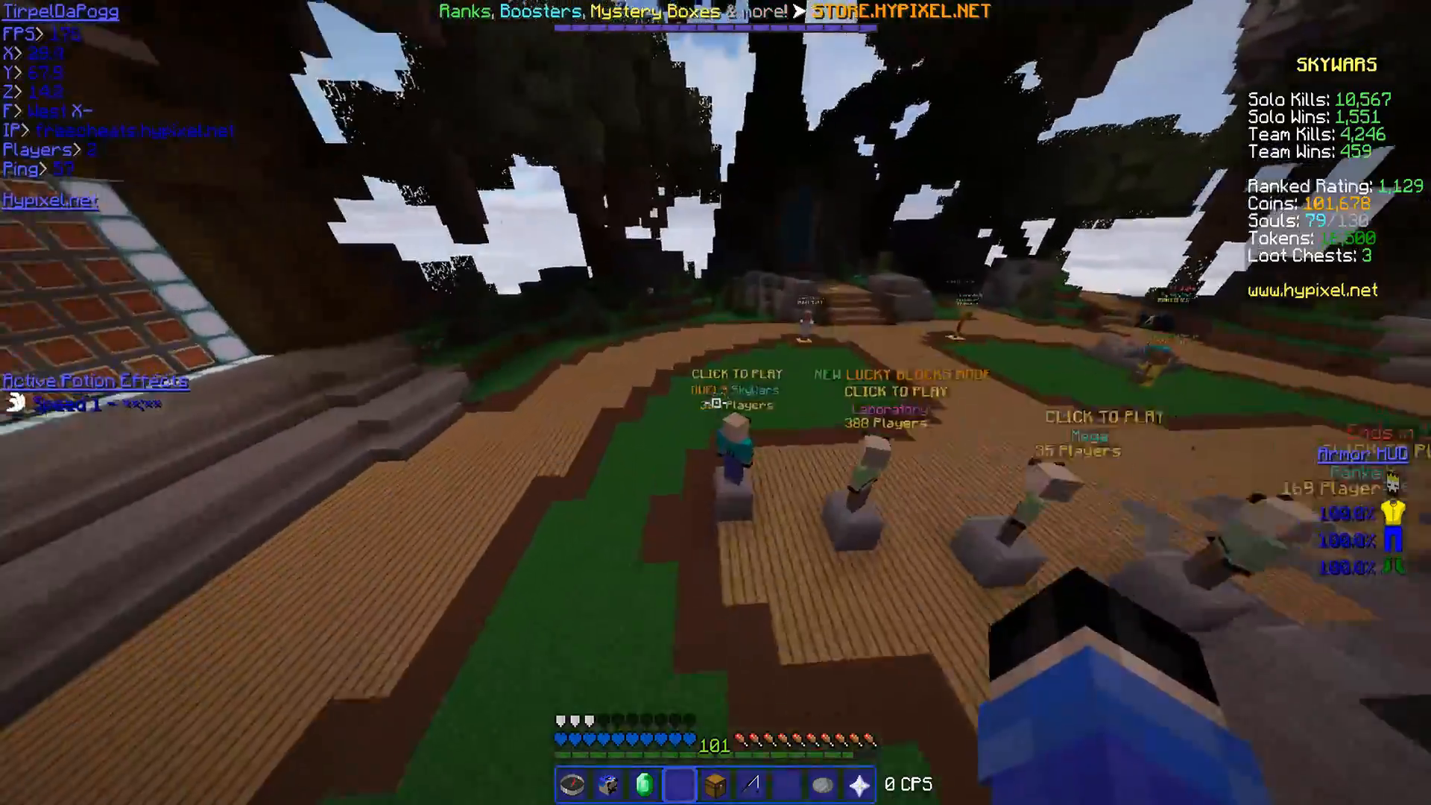
mouse_move(715, 402)
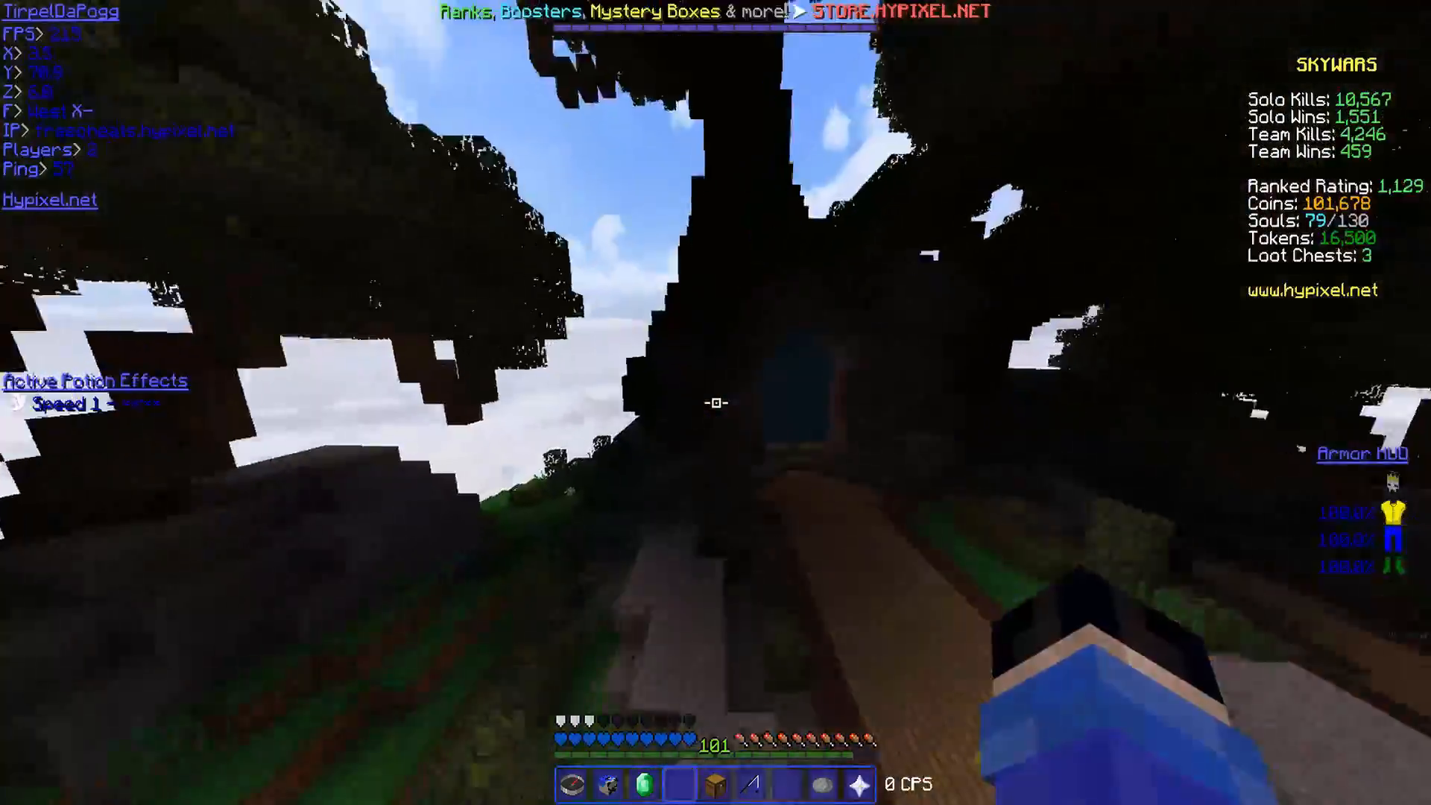
mouse_move(715, 402)
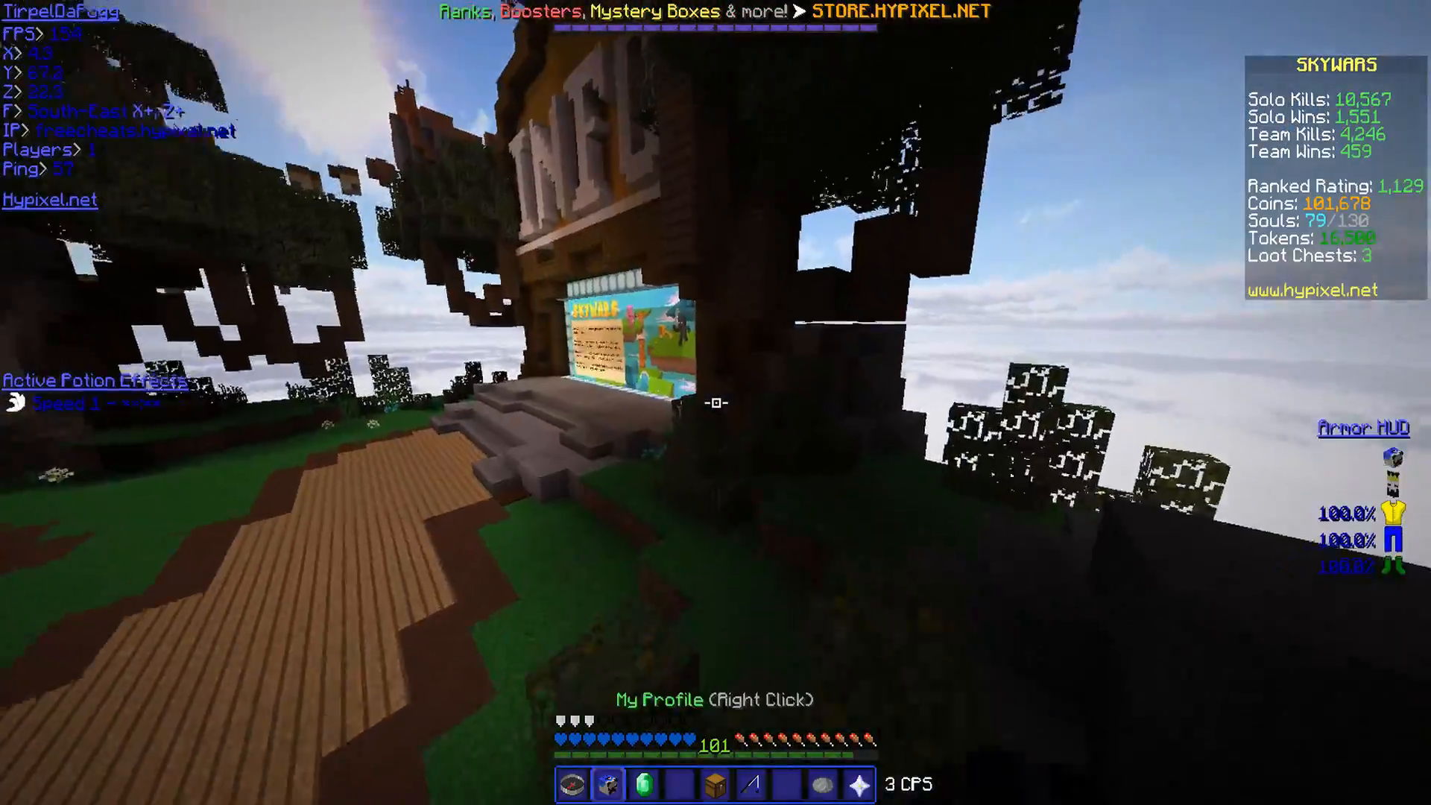
mouse_move(715, 403)
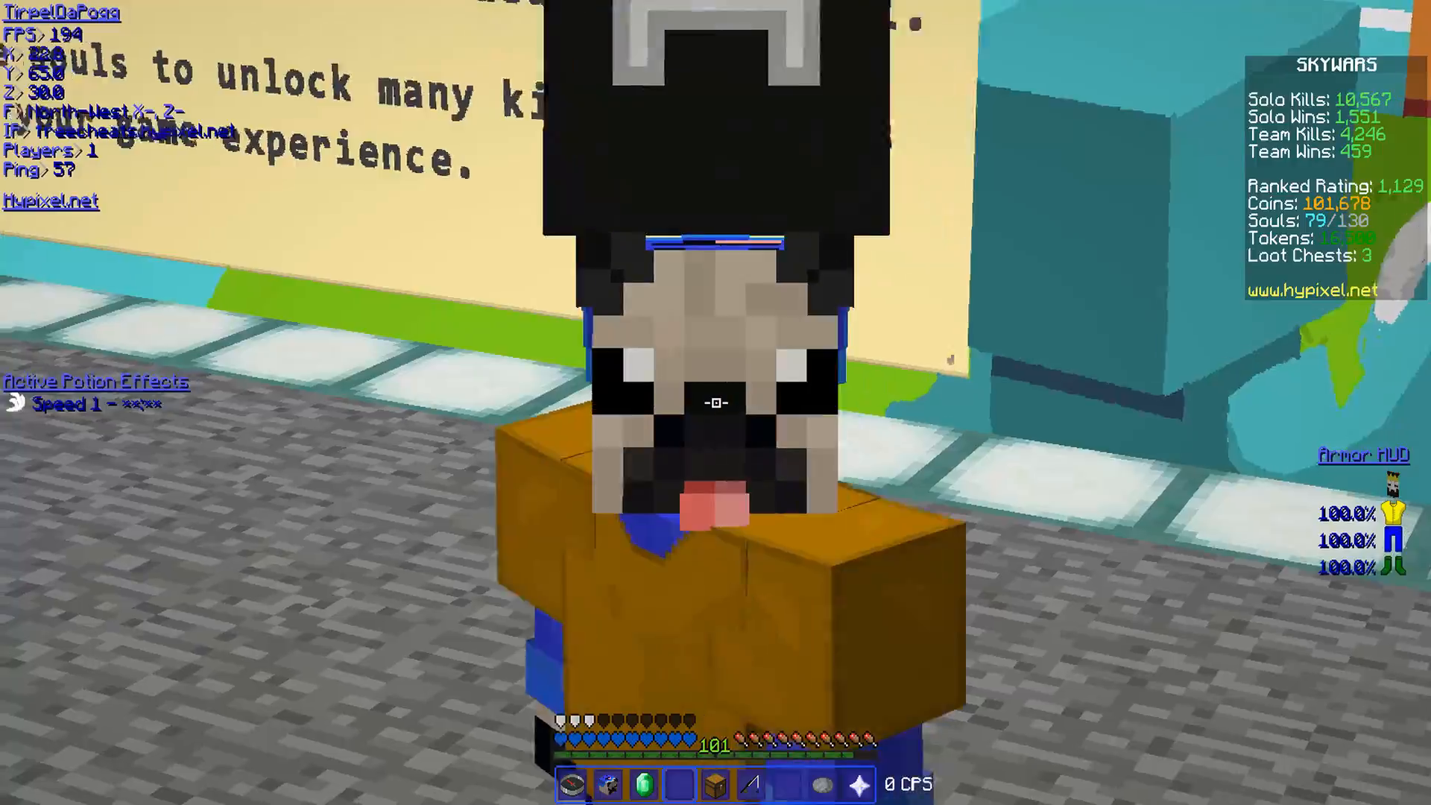
mouse_move(716, 402)
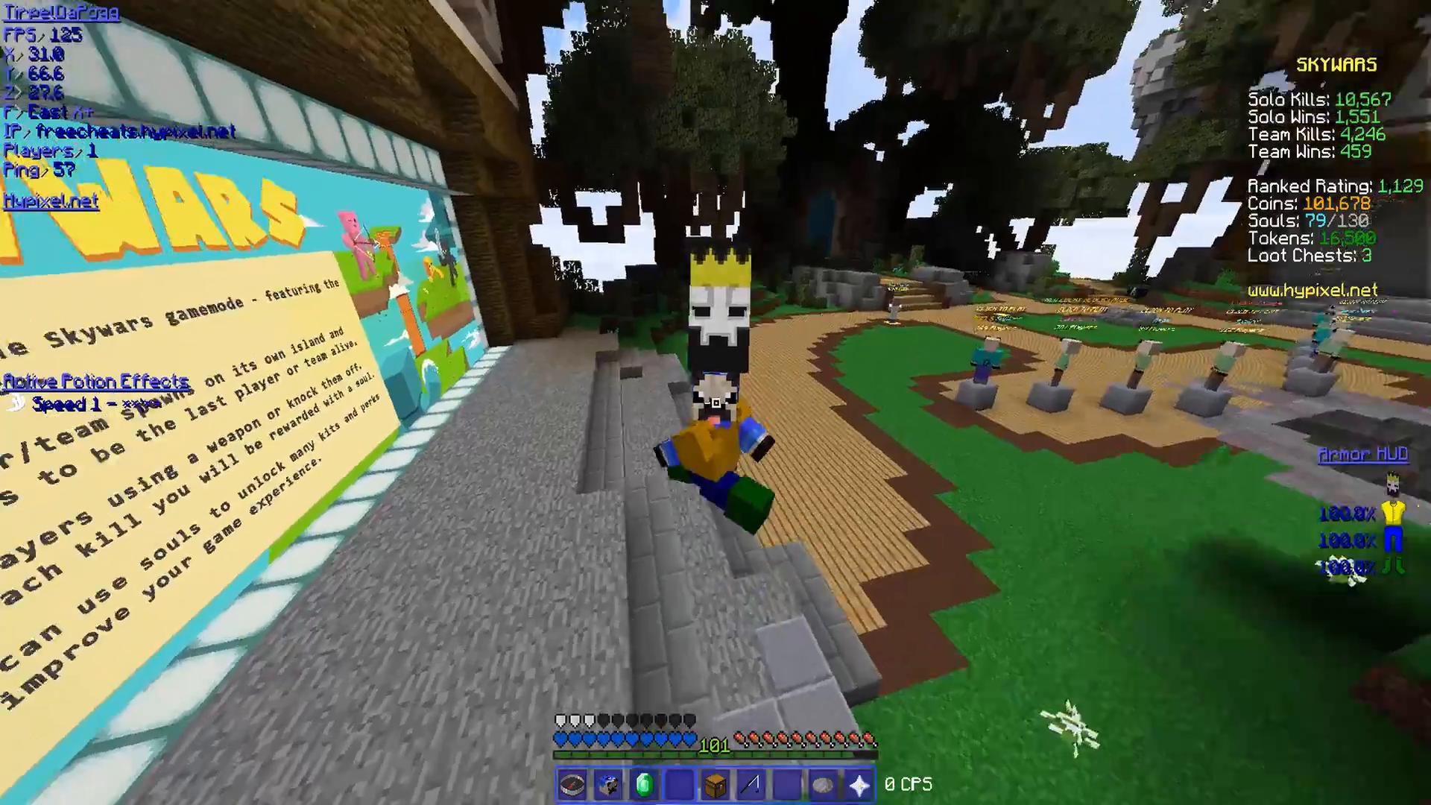
mouse_move(715, 403)
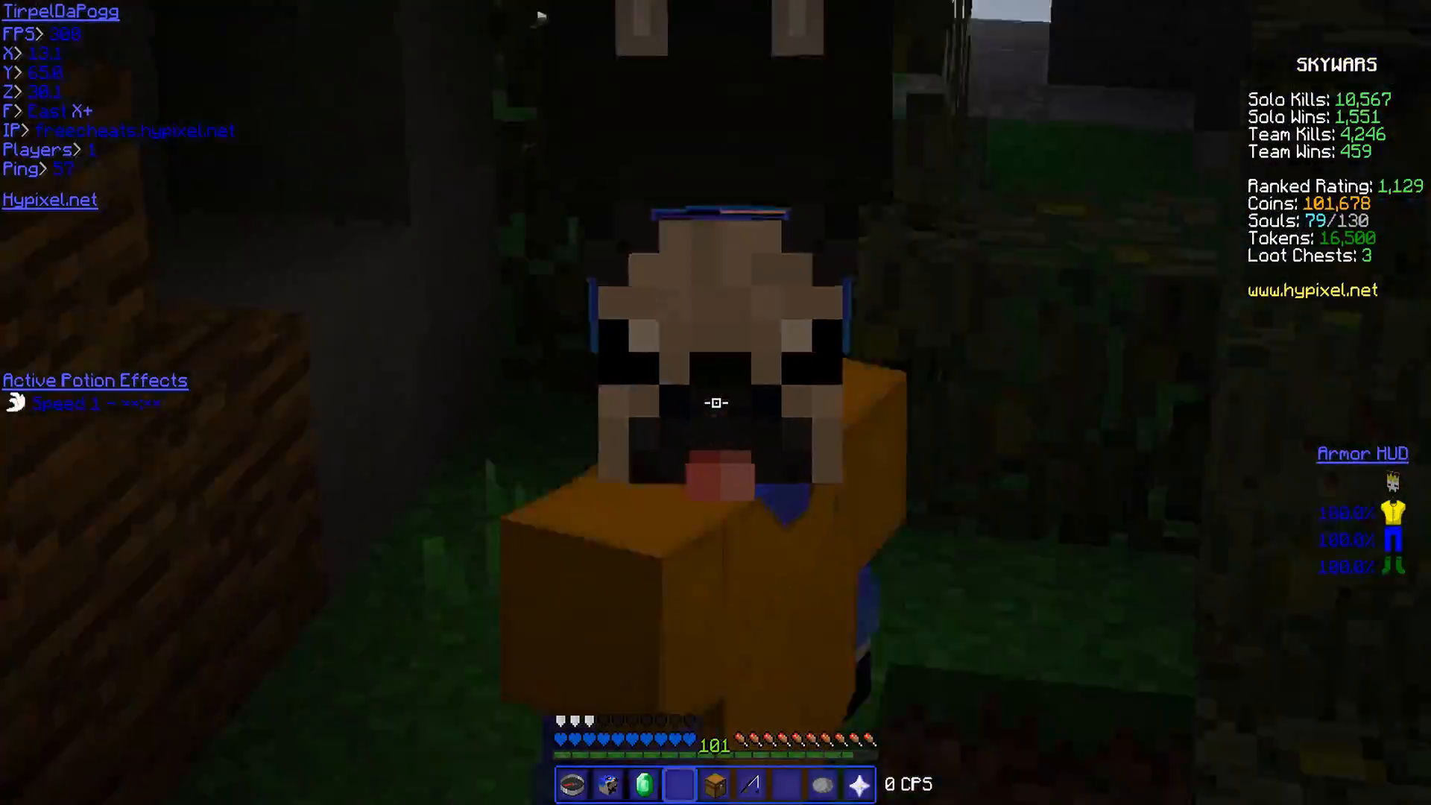